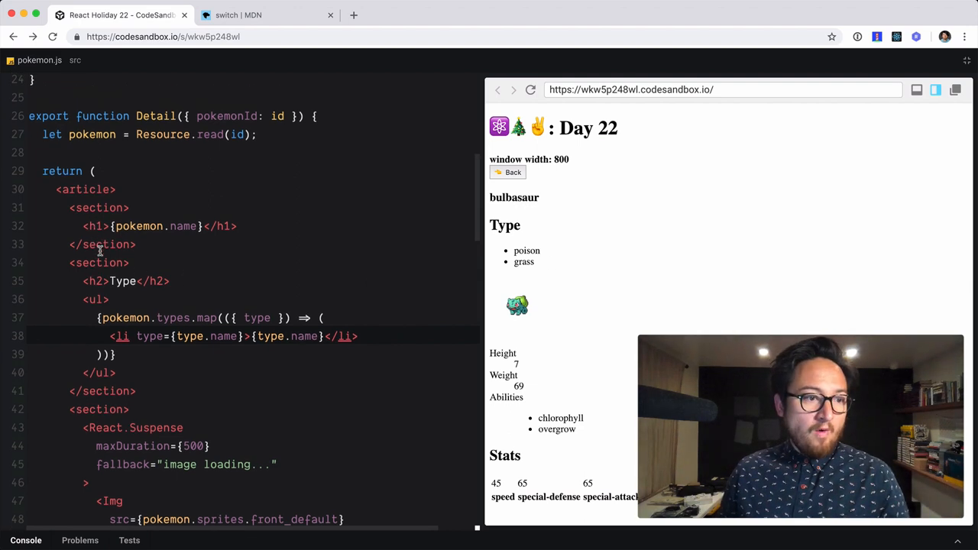
# In pokemon.js, remove the li's type attribute in types.map and rename the li tags to TypeItem
pyautogui.moveTo(70, 281); pyautogui.dragTo(115, 373)
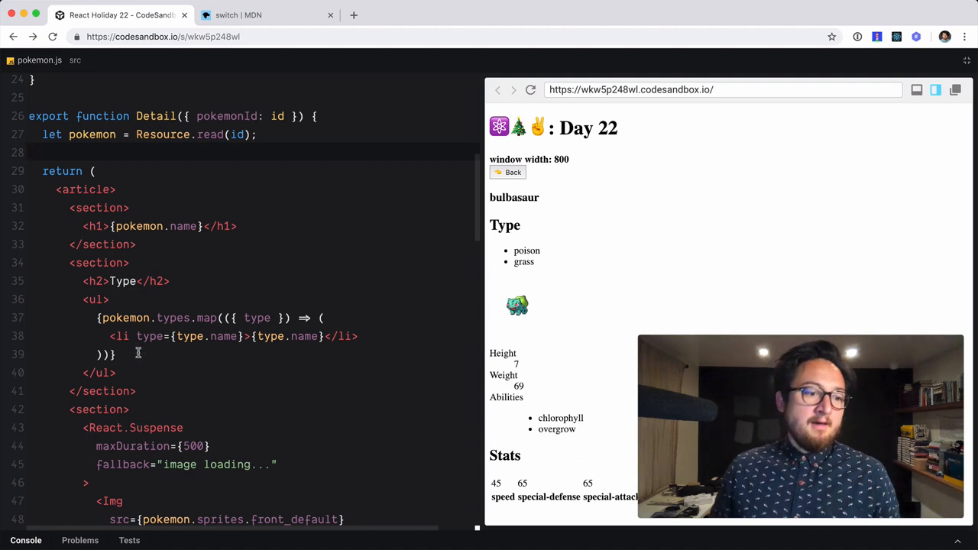
pyautogui.moveTo(138, 342)
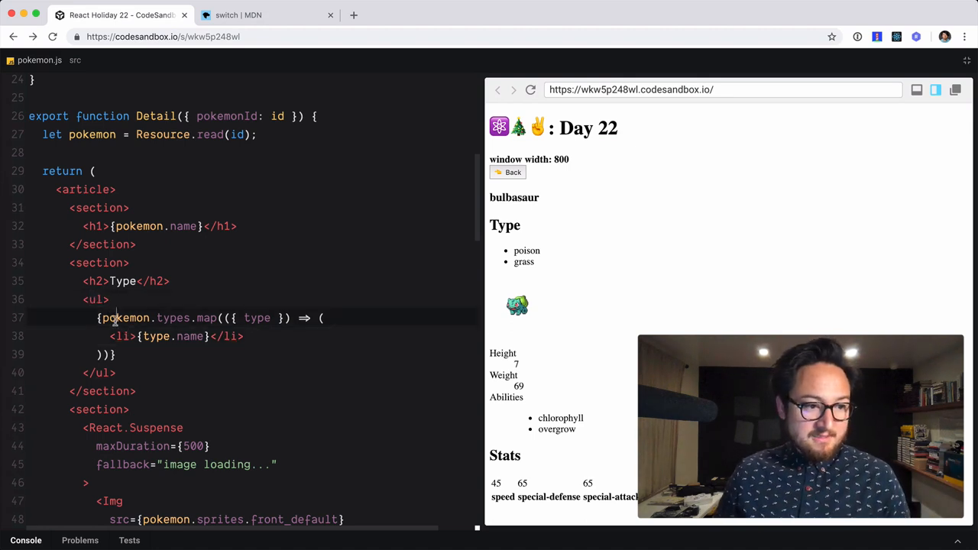
pyautogui.doubleClick(257, 318)
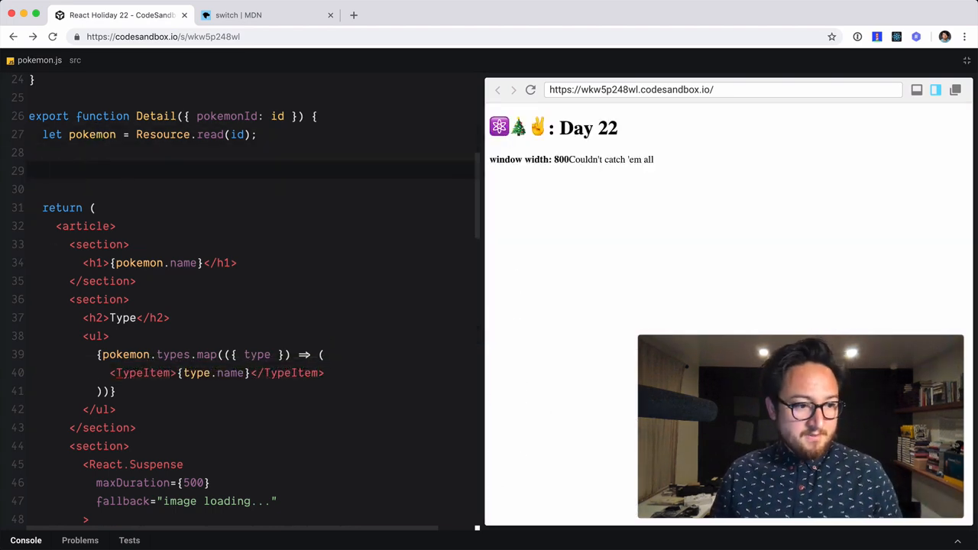
# Add a TypeItem(props) function returning <li style={{}} {...props} />
pyautogui.write('function F')
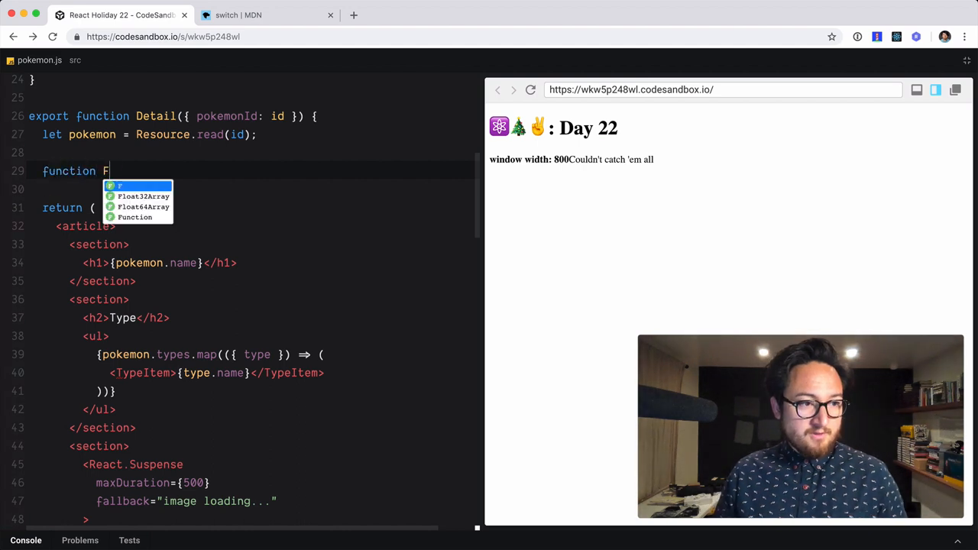
pyautogui.write('ypeItem')
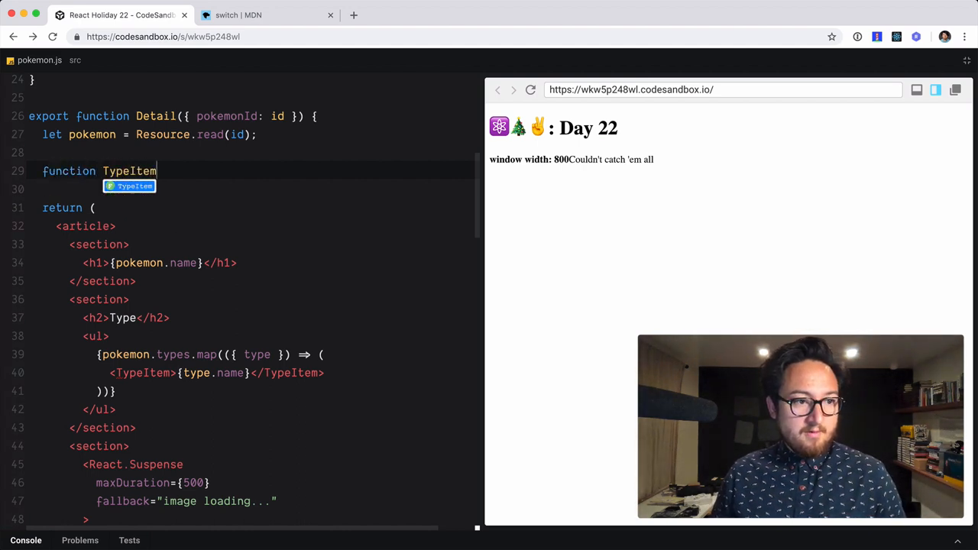
pyautogui.write('(props) {}')
pyautogui.click(251, 189)
pyautogui.write('return <')
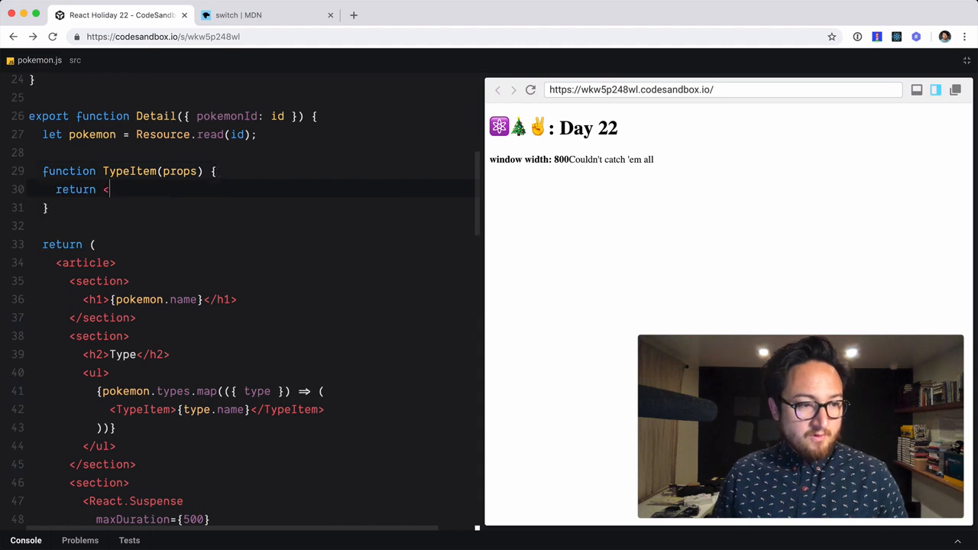
pyautogui.write('li {...props} />;')
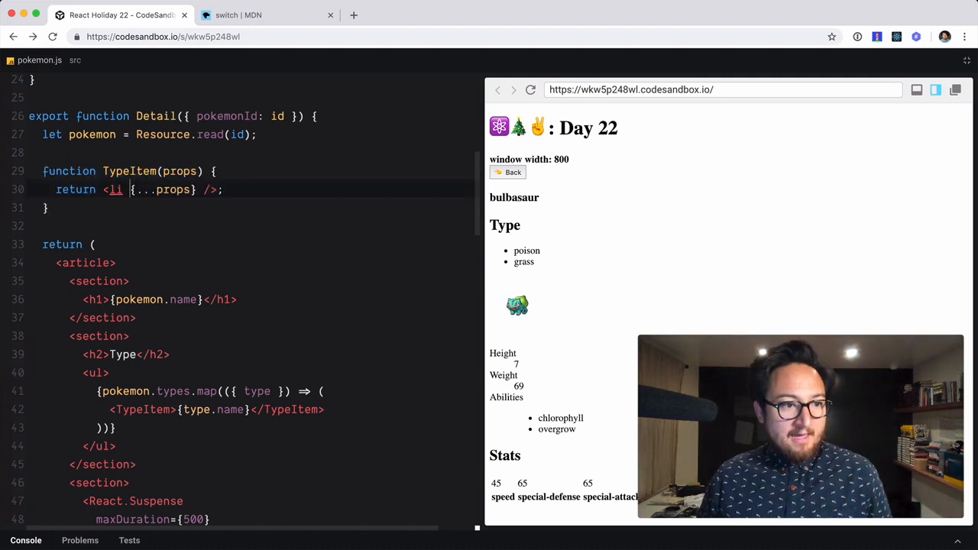
pyautogui.write('style={{}}')
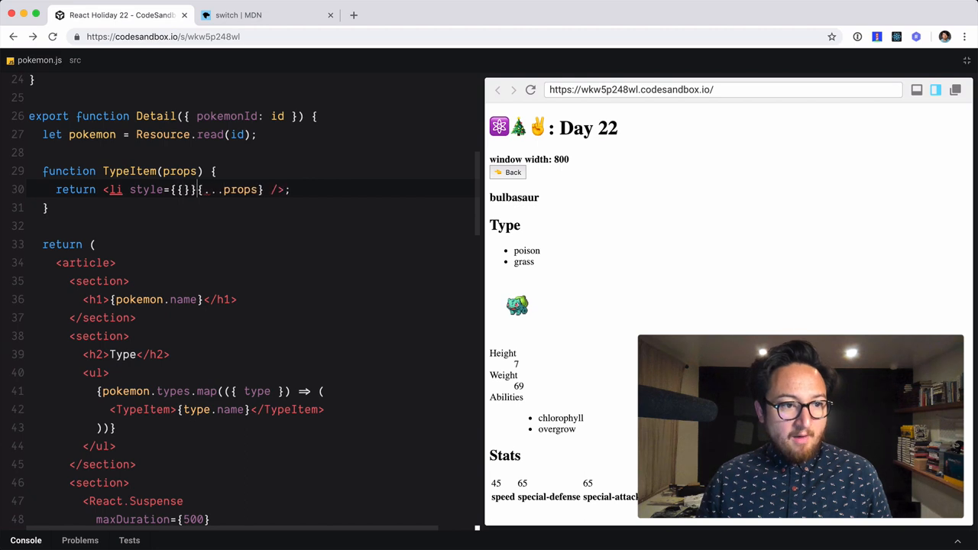
pyautogui.write('" "')
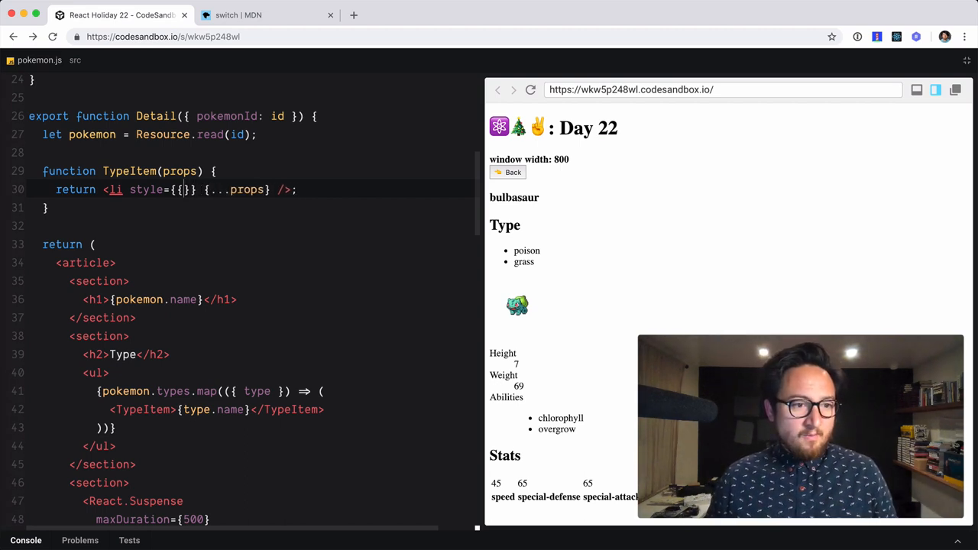
# Give TypeItem's style a gray background, inline-flex display and a .25em right margin
pyautogui.write('backgroundC')
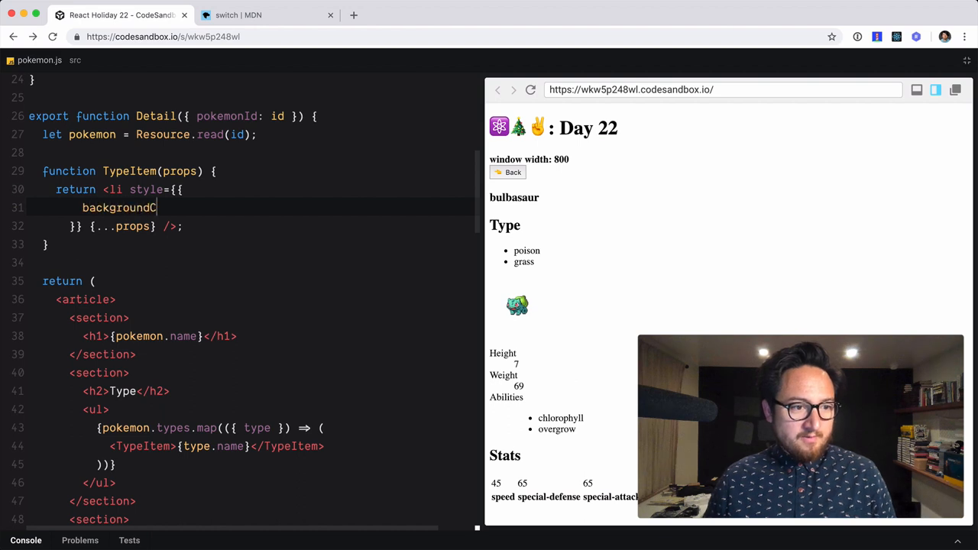
pyautogui.write('olor: "gray",')
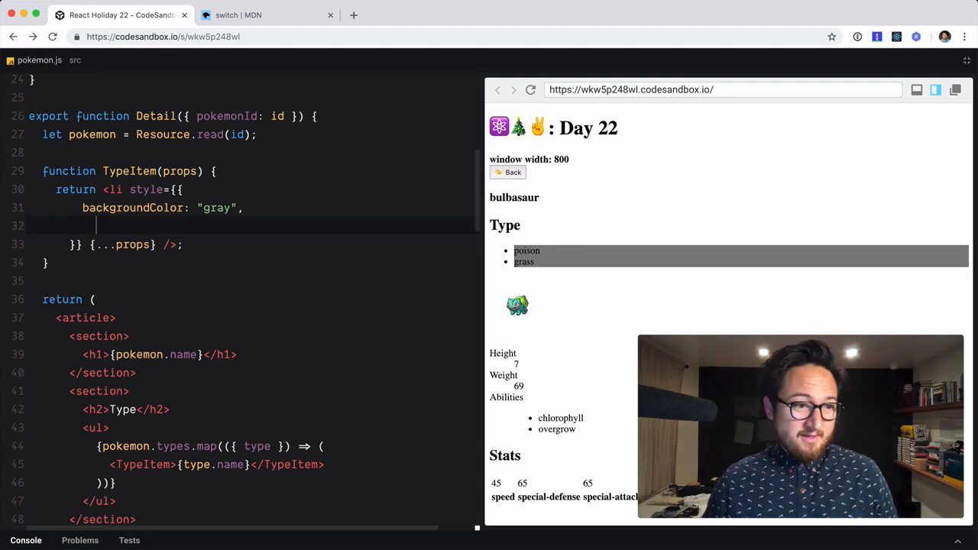
pyautogui.write('display: "inline-flex",')
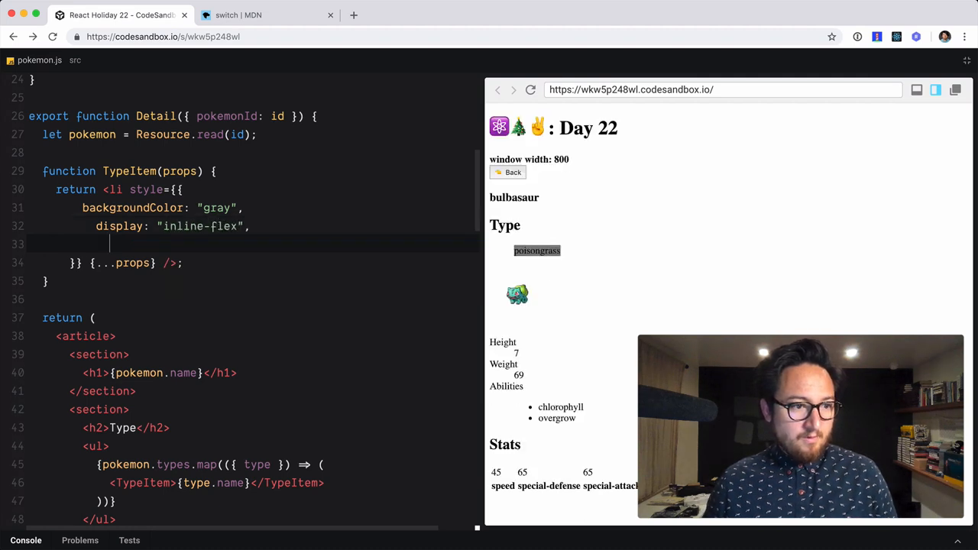
pyautogui.write('margin:')
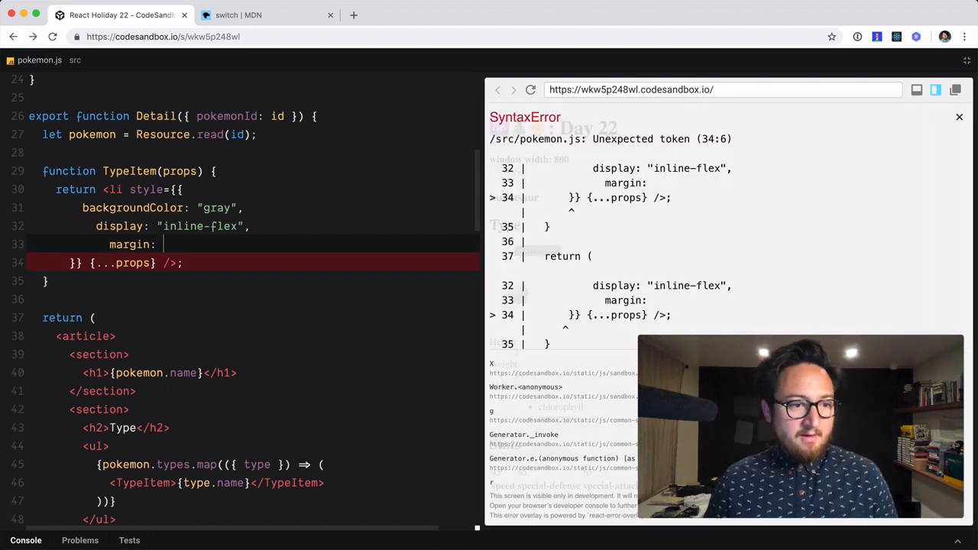
pyautogui.write('Right')
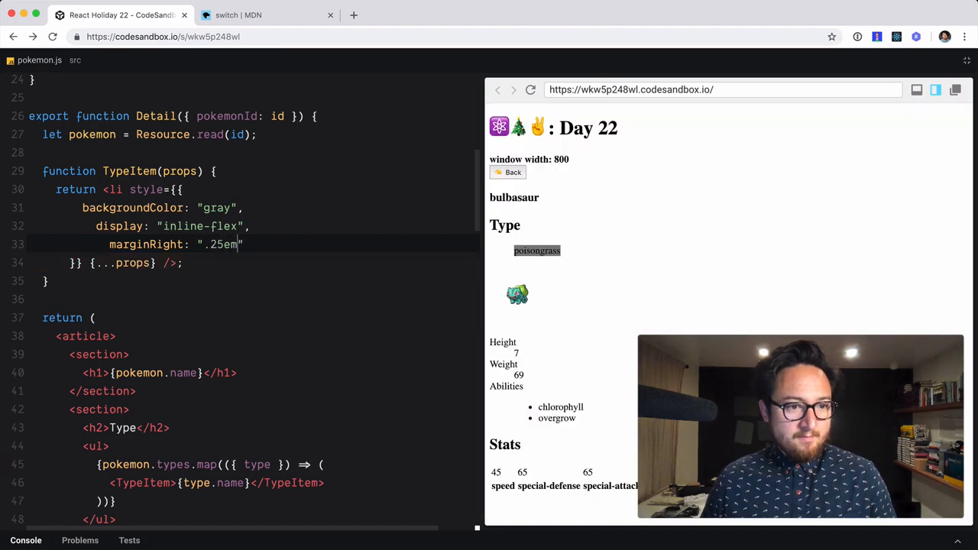
pyautogui.write(',')
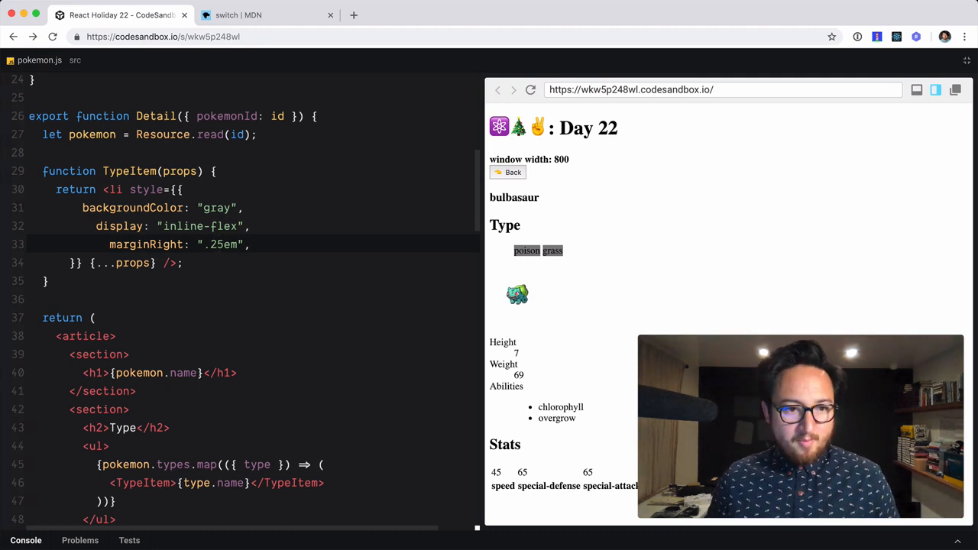
# Add a .25em border radius and .5em 1em padding to TypeItem's style
pyautogui.write('b')
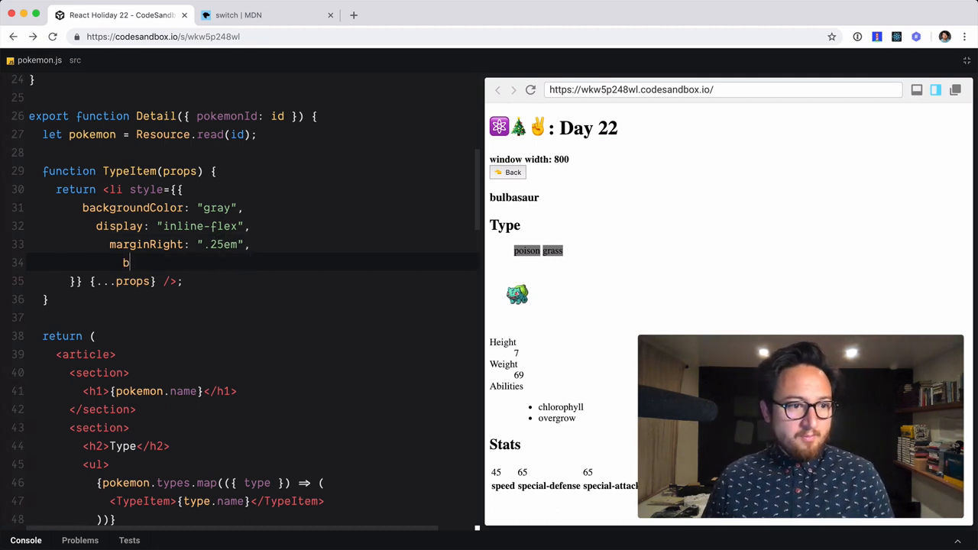
pyautogui.write('orderR')
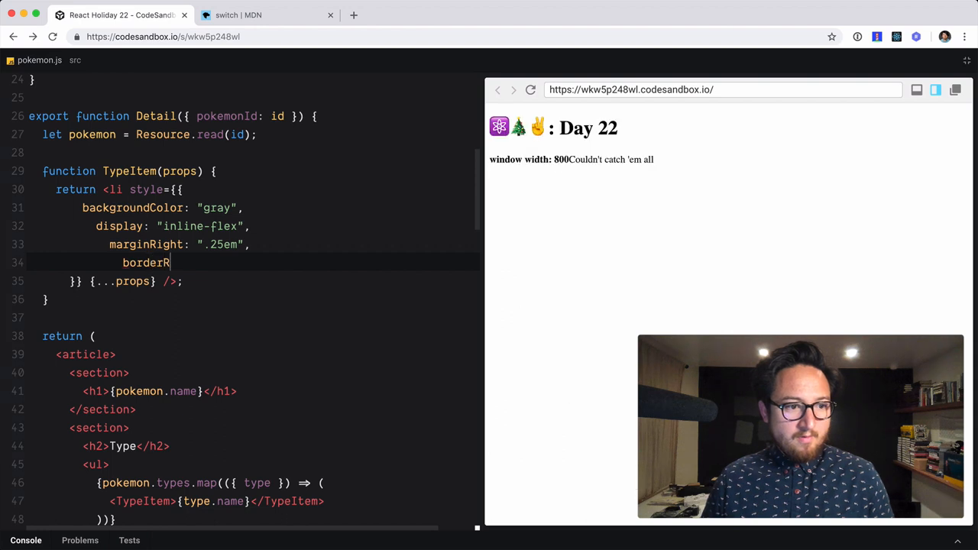
pyautogui.write('adis')
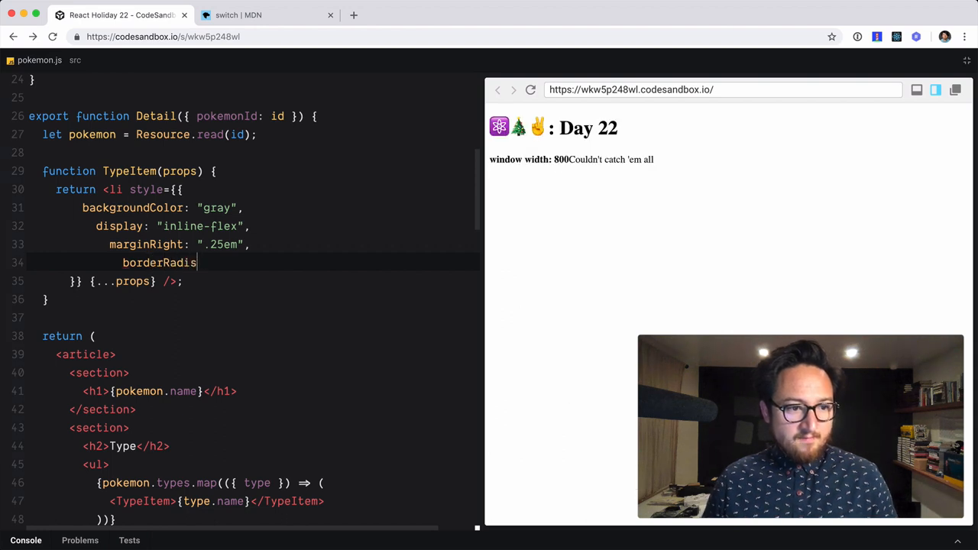
pyautogui.write(': ""')
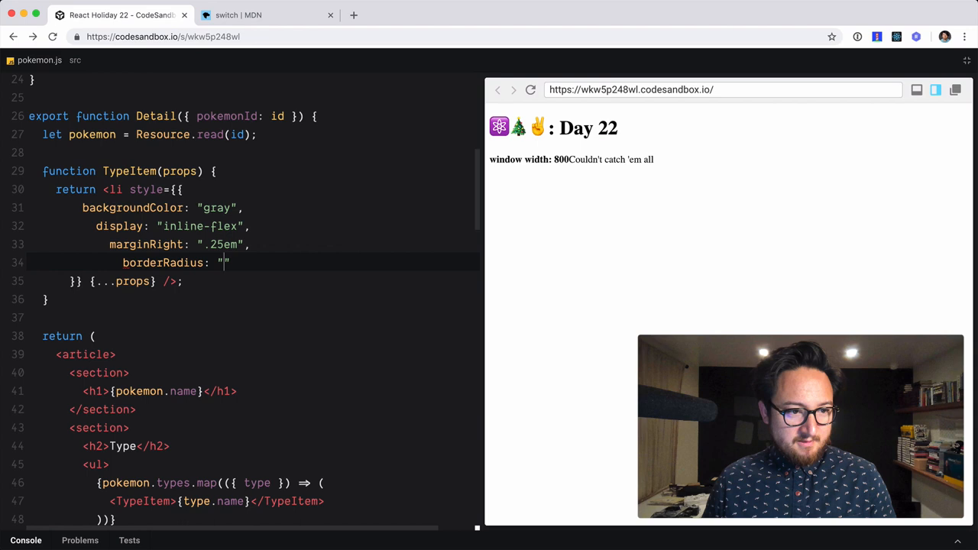
pyautogui.write('.25em')
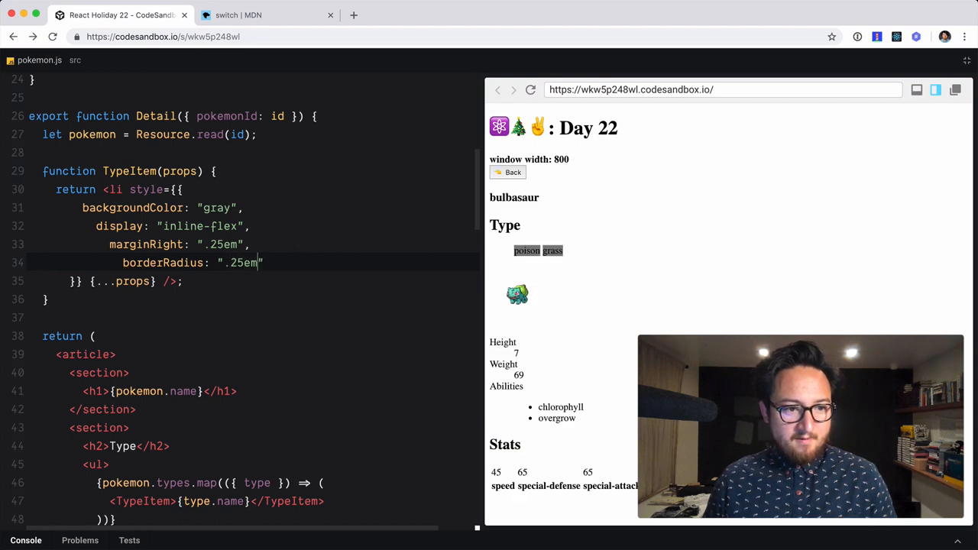
pyautogui.press('enter')
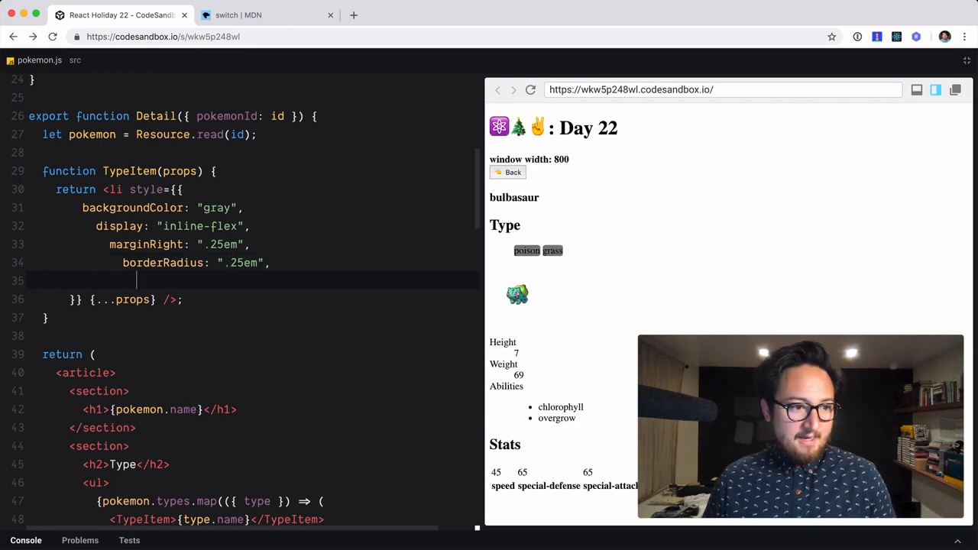
pyautogui.write('padding: "')
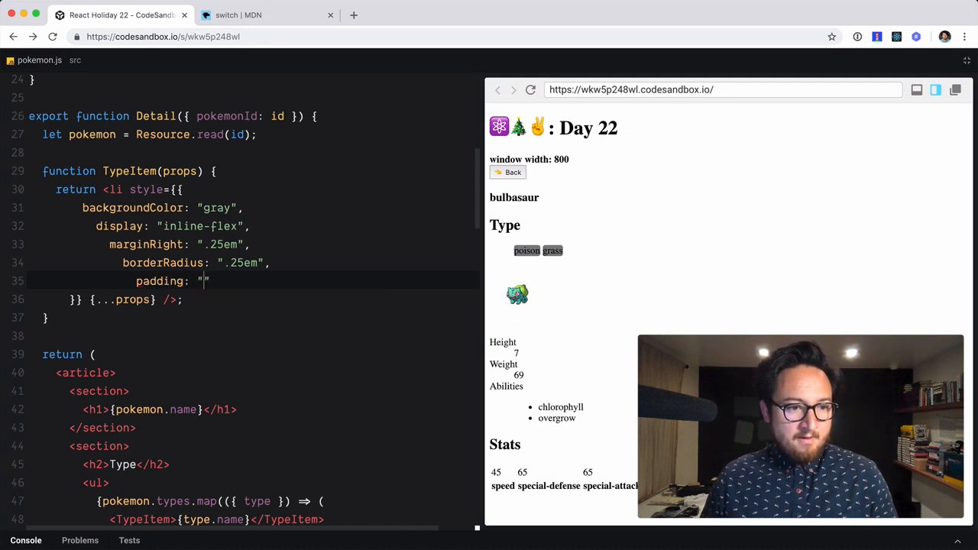
pyautogui.write('.5em')
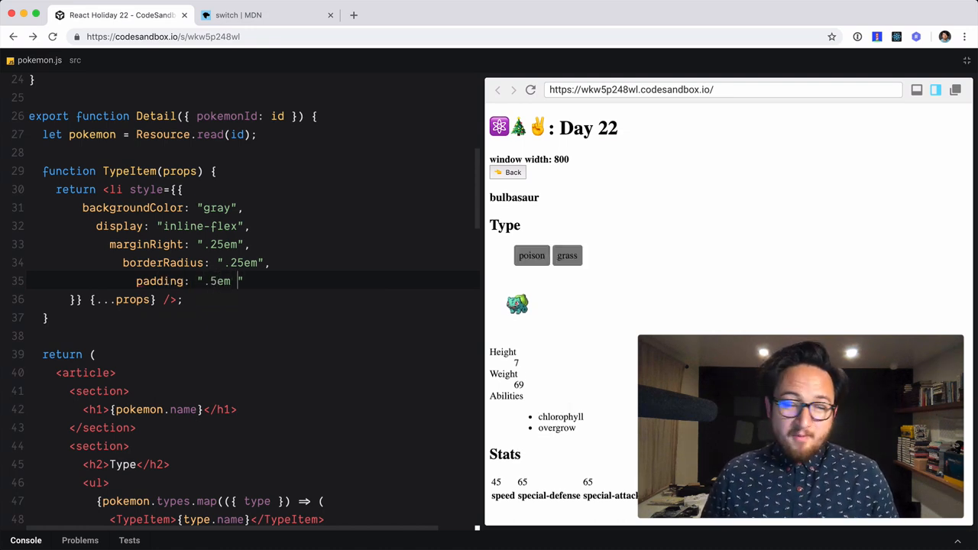
pyautogui.write('.75')
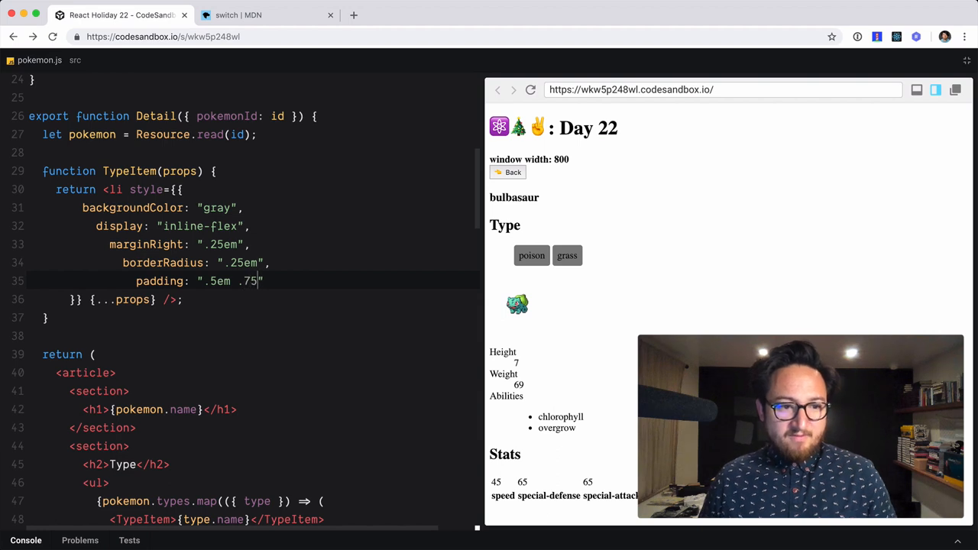
pyautogui.write('em')
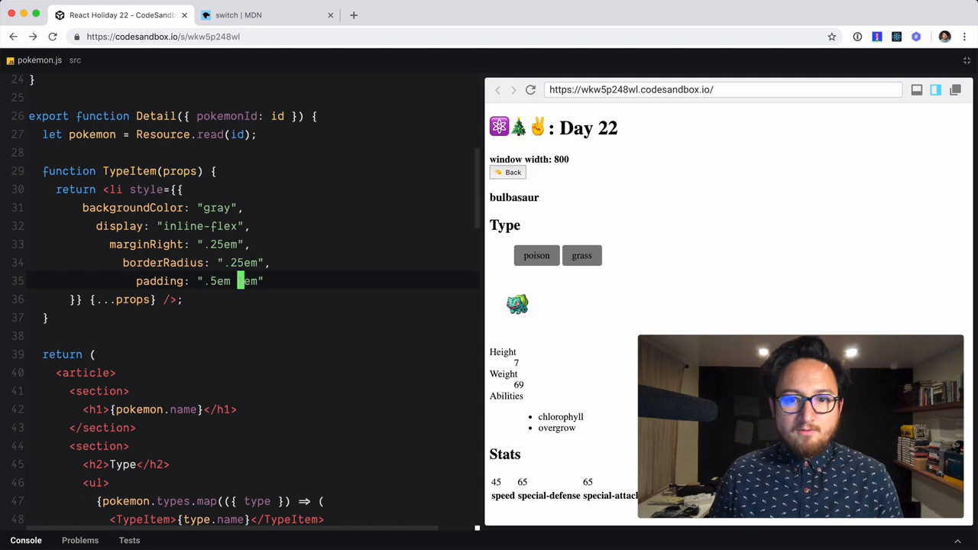
pyautogui.write('1')
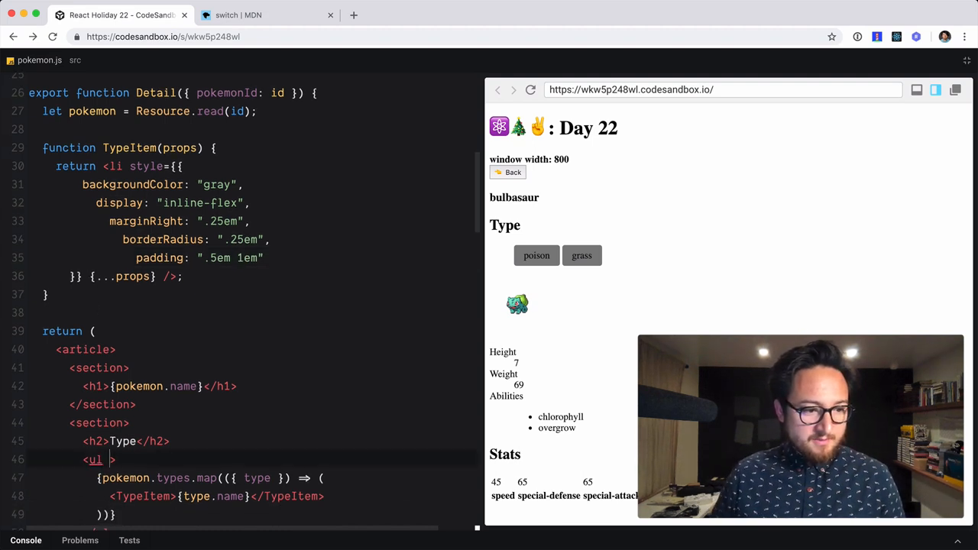
# Set the type list's padding to zero and add color "white" to TypeItem's style
pyautogui.write('style={{}}')
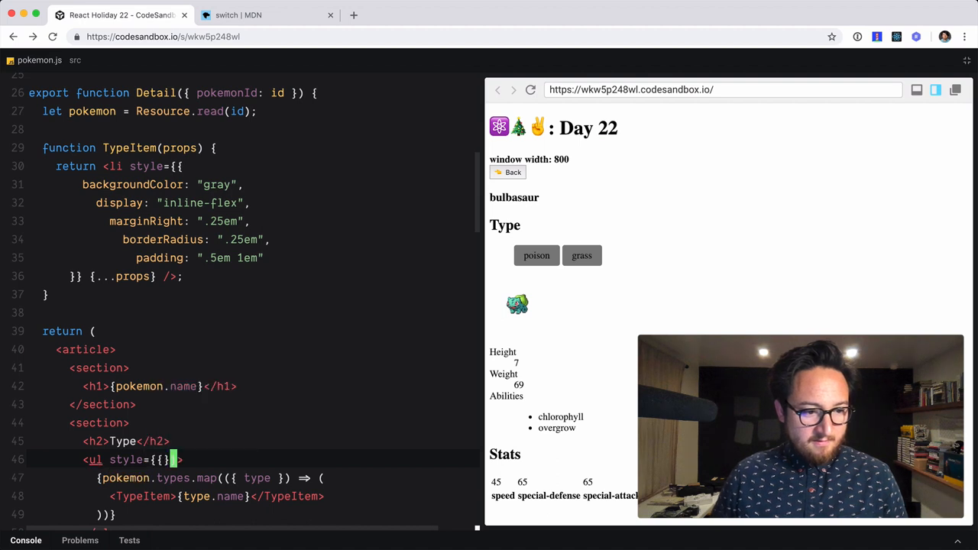
pyautogui.write('pa')
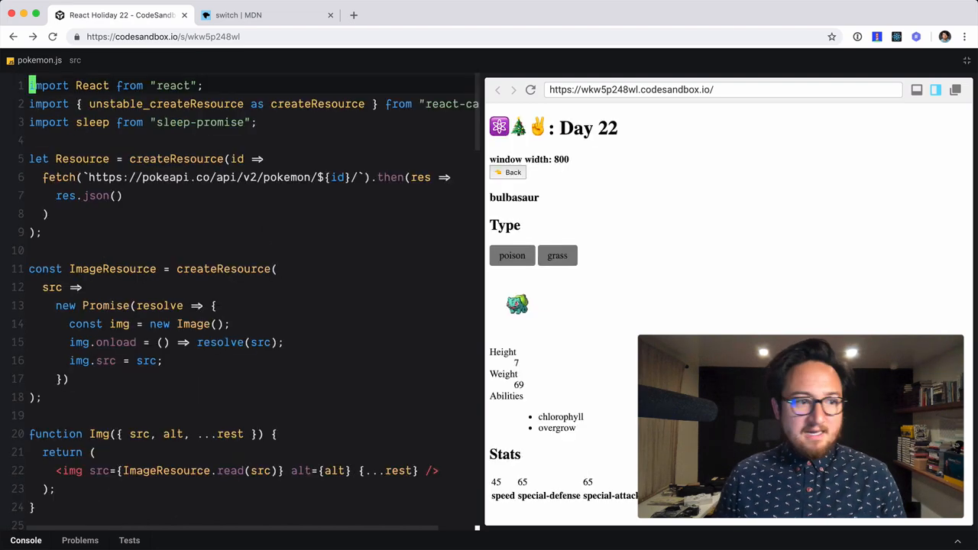
pyautogui.scroll(-3)
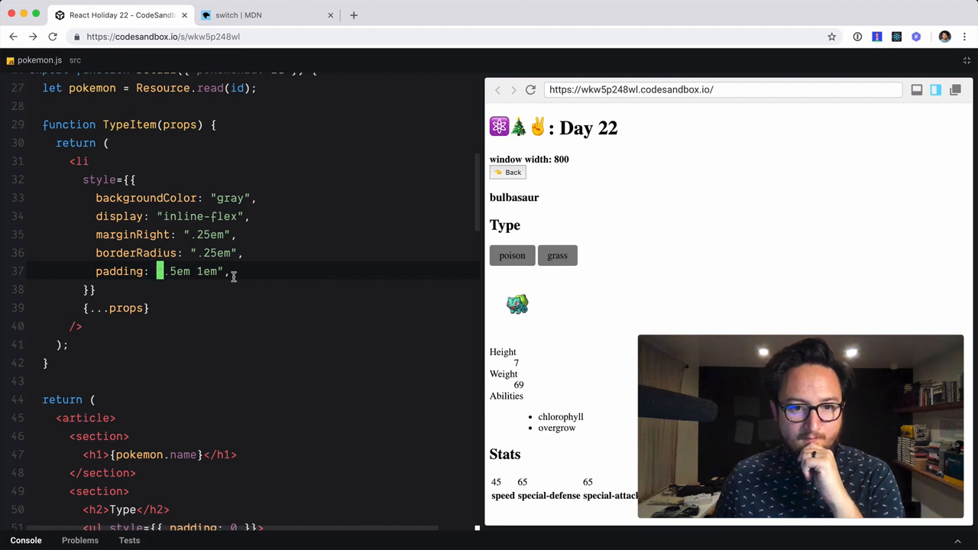
pyautogui.write('color: "white')
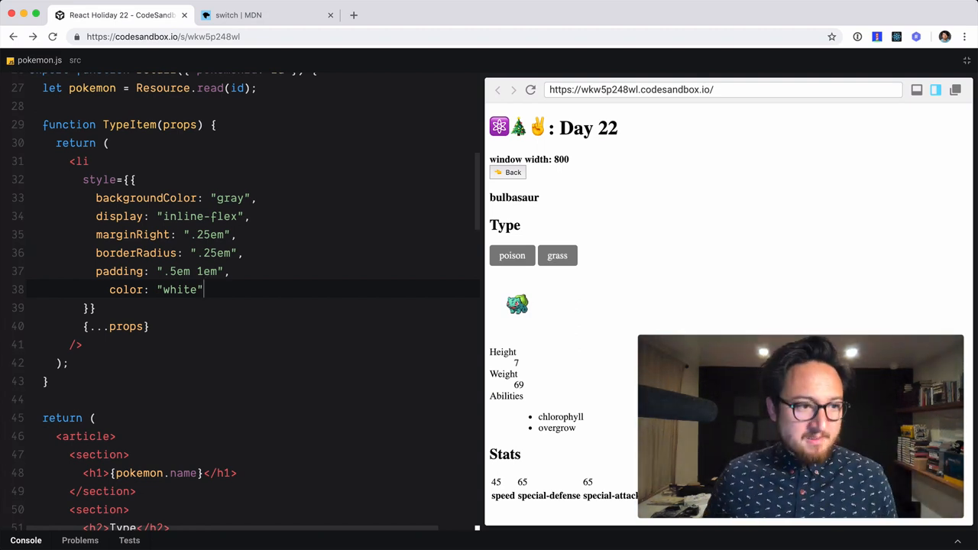
pyautogui.moveTo(234, 272)
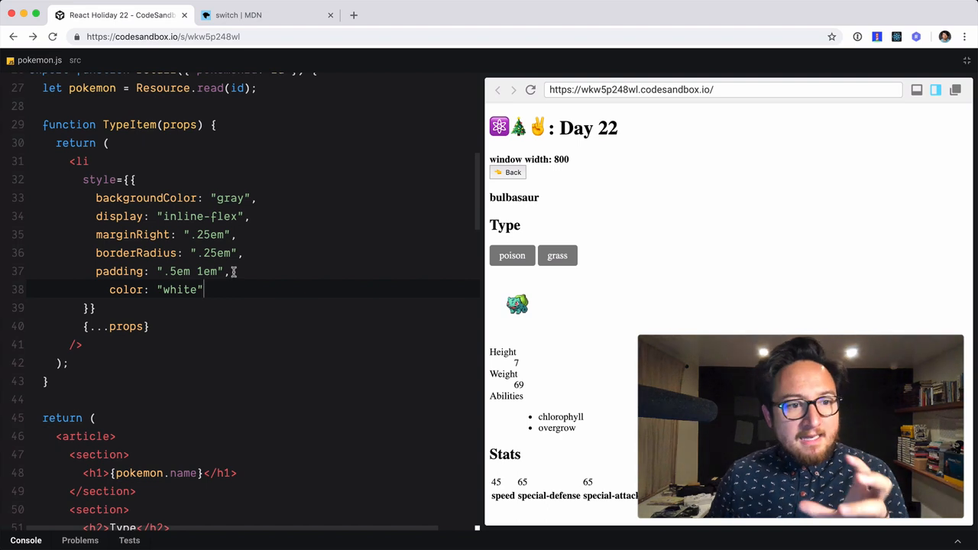
# Set TypeItem's backgroundColor to type === "grass" ? "green" : "gray"
pyautogui.click(214, 198)
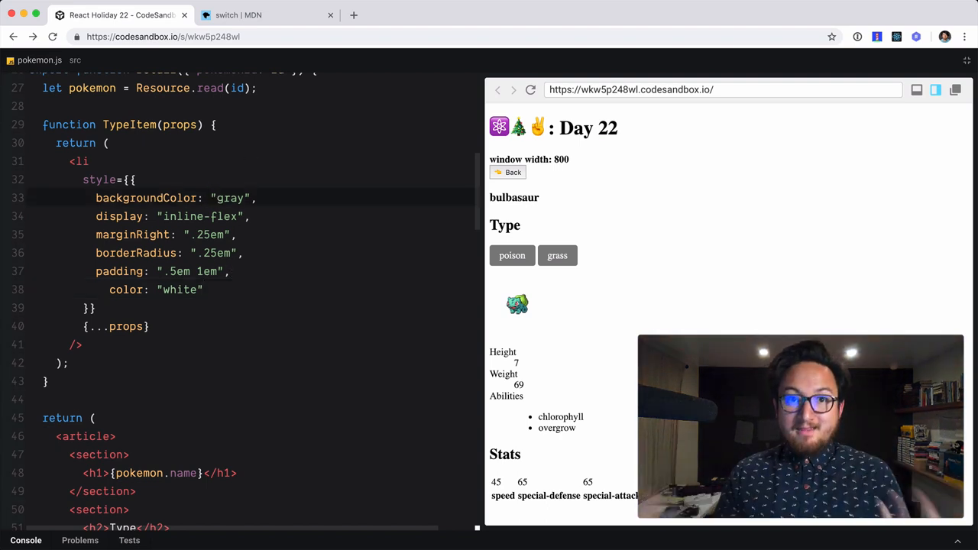
pyautogui.press('Backspace')
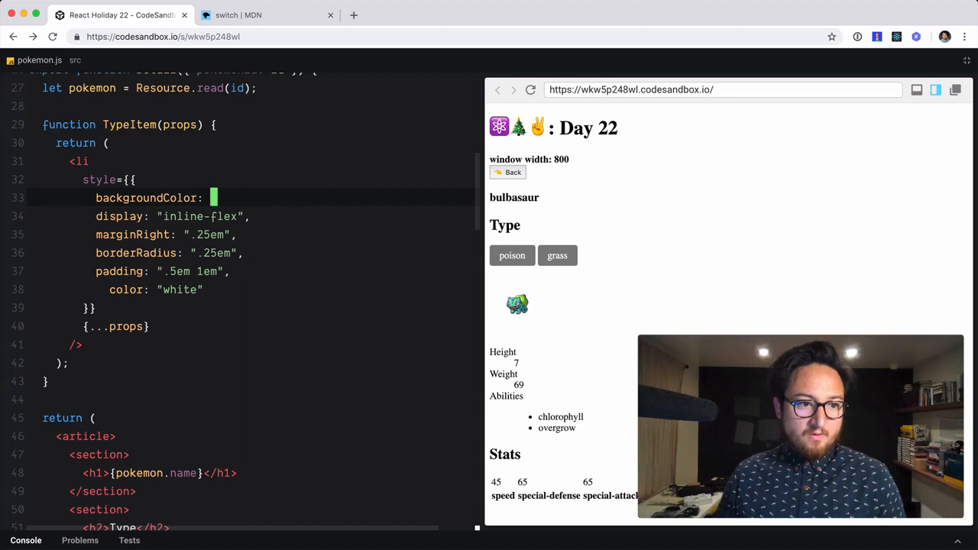
pyautogui.write('"gray",')
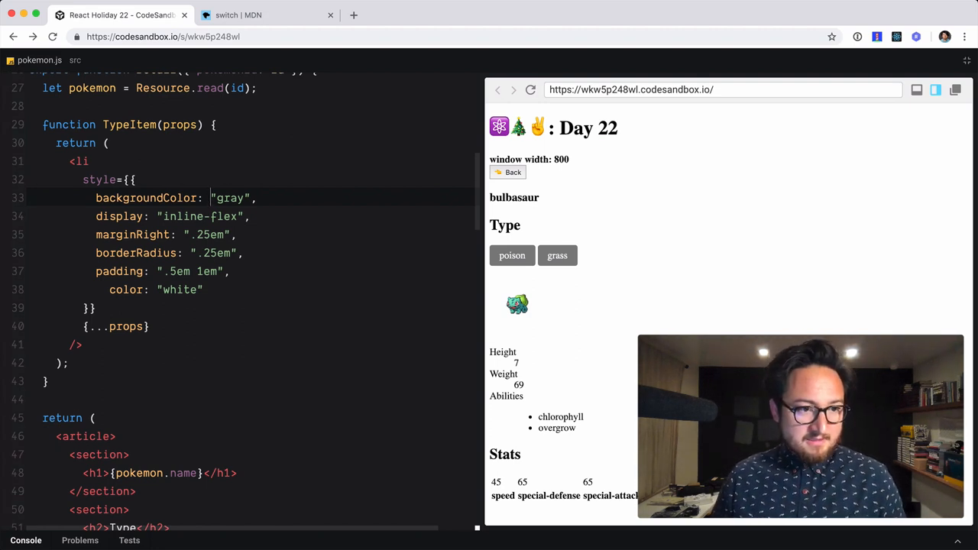
pyautogui.write('type === "')
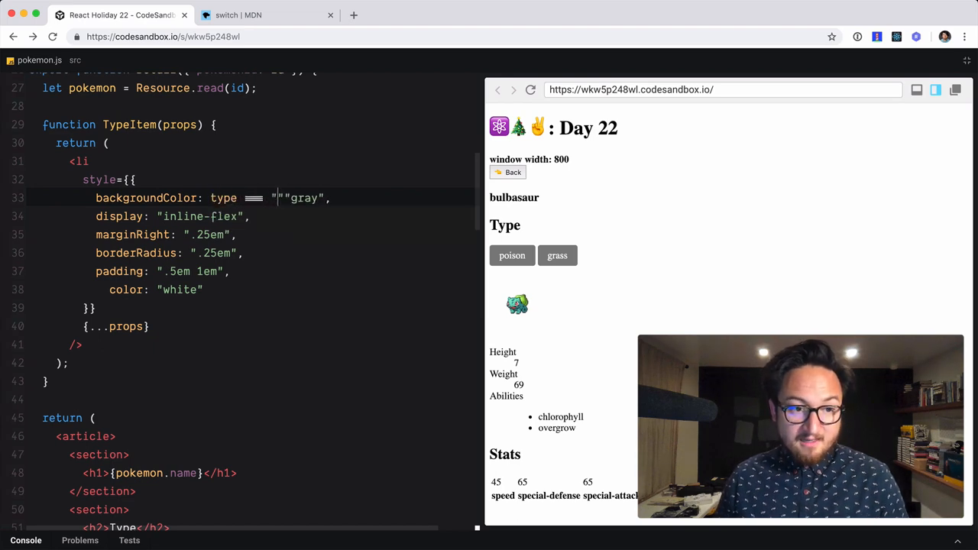
pyautogui.write('grass')
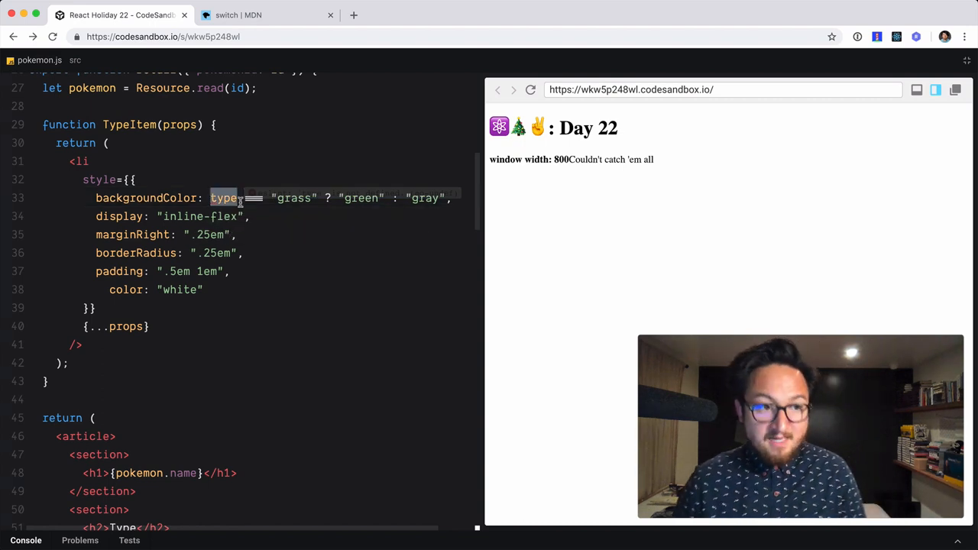
# Pass type={type.name} to TypeItem and destructure {type, ...nativeProps}
pyautogui.scroll(-3)
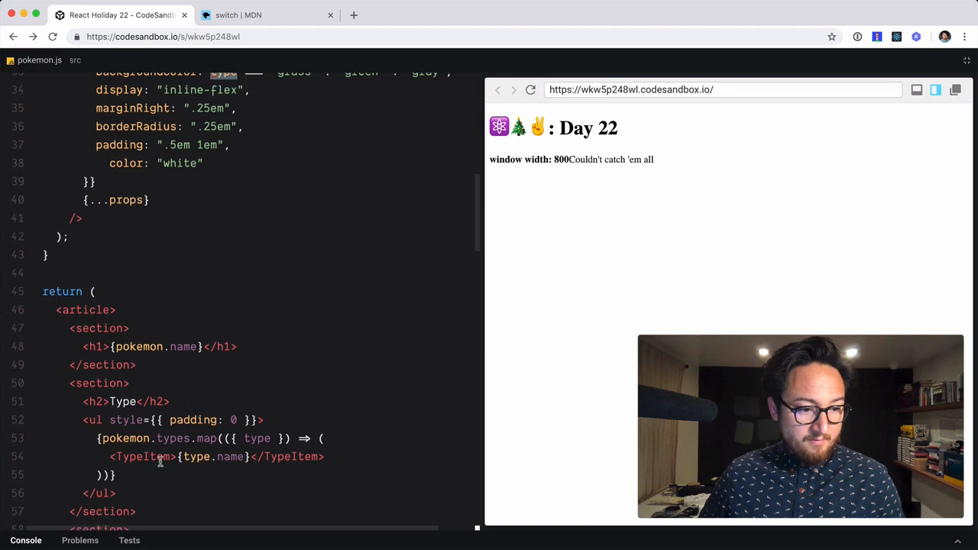
pyautogui.write('type=')
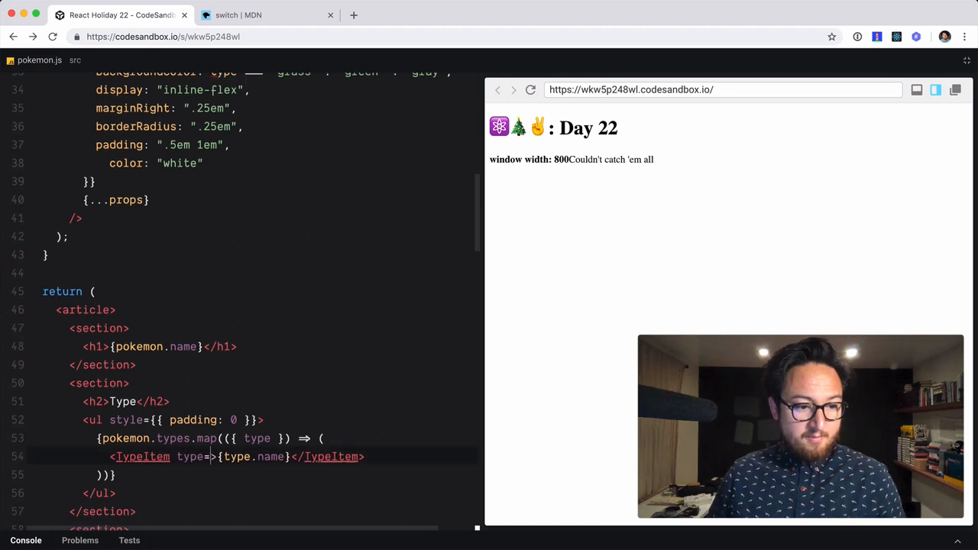
pyautogui.write('{}')
pyautogui.click(279, 199)
pyautogui.write('nativeP')
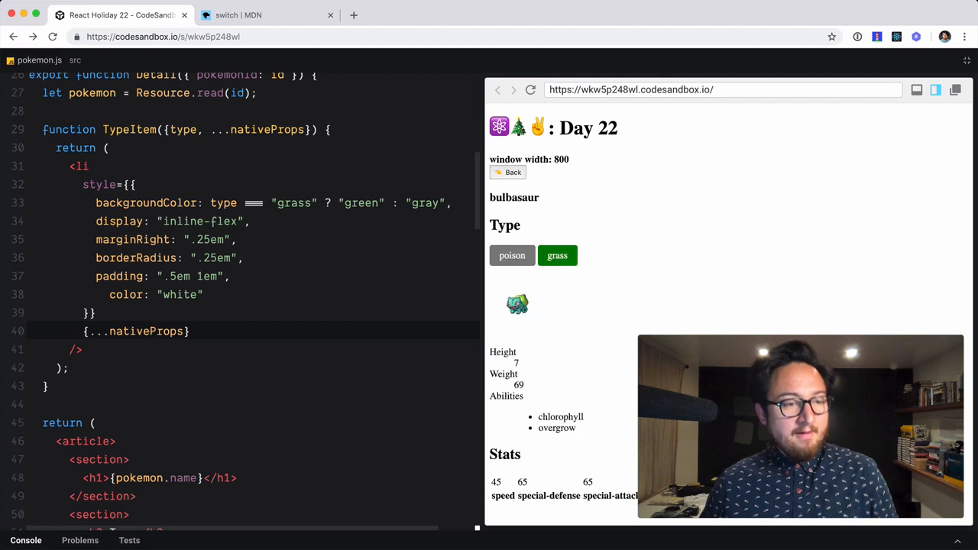
# Review the type and nativeProps parameters, then select the grass-or-gray ternary for replacement
pyautogui.click(152, 331)
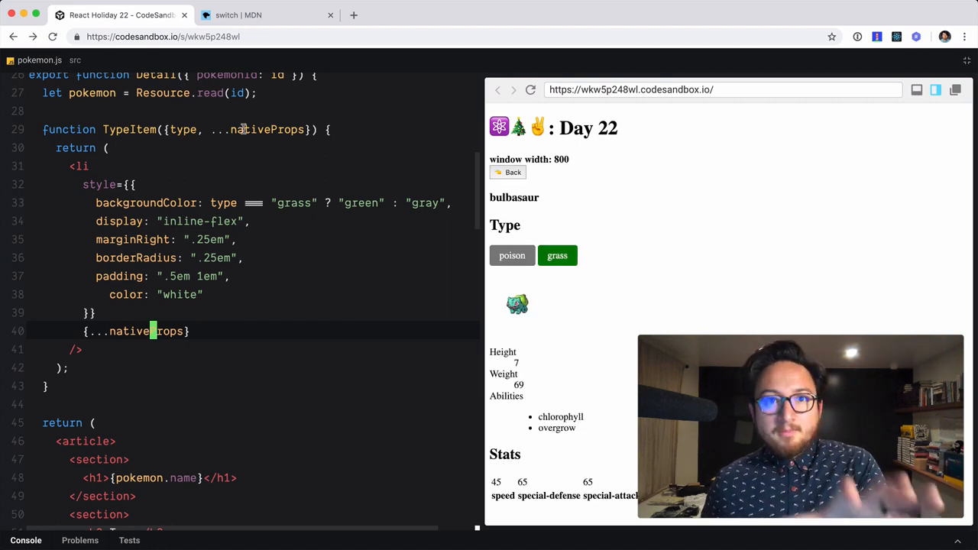
pyautogui.doubleClick(265, 129)
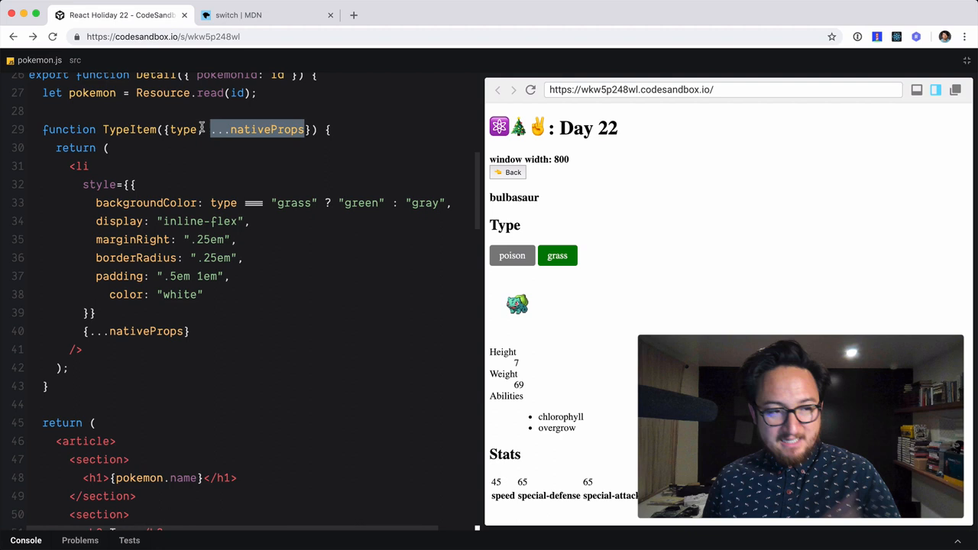
pyautogui.doubleClick(181, 129)
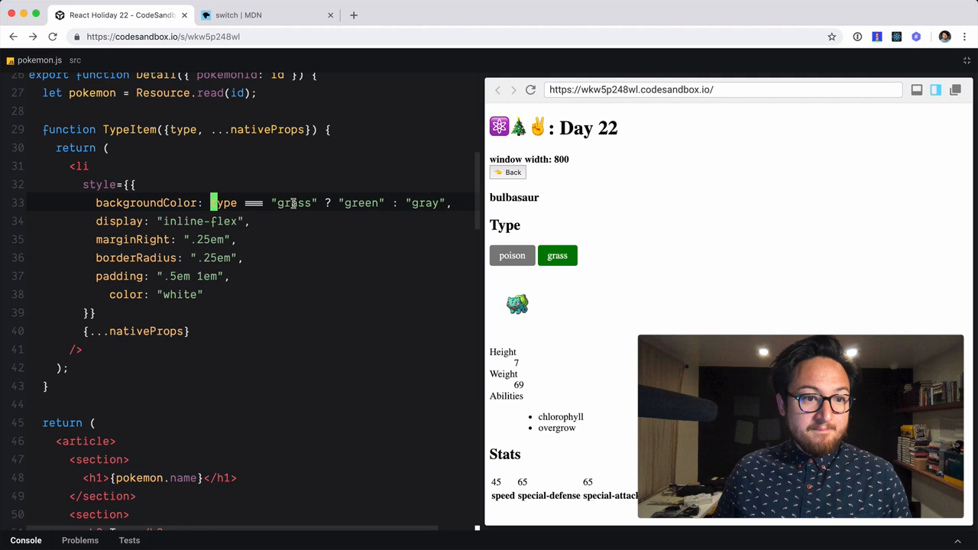
pyautogui.doubleClick(294, 202)
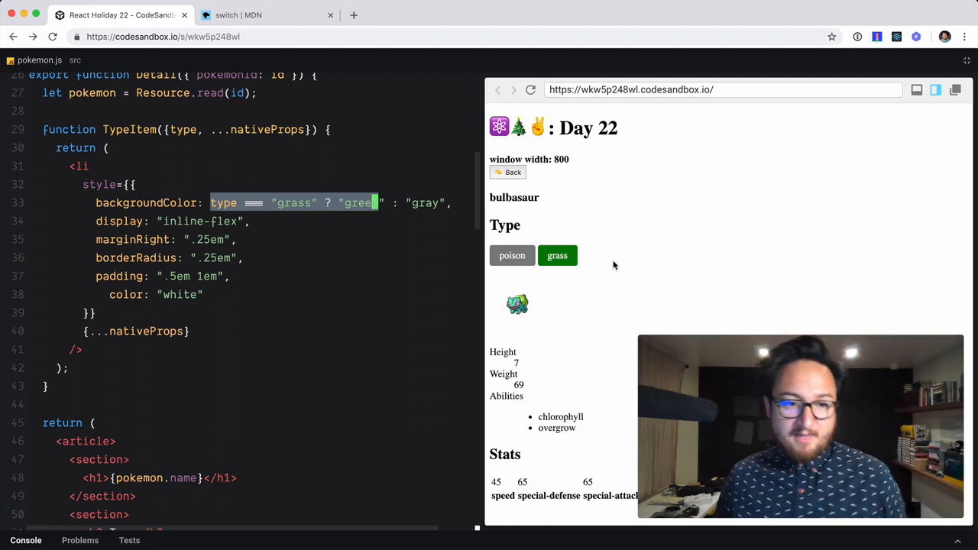
pyautogui.moveTo(243, 191)
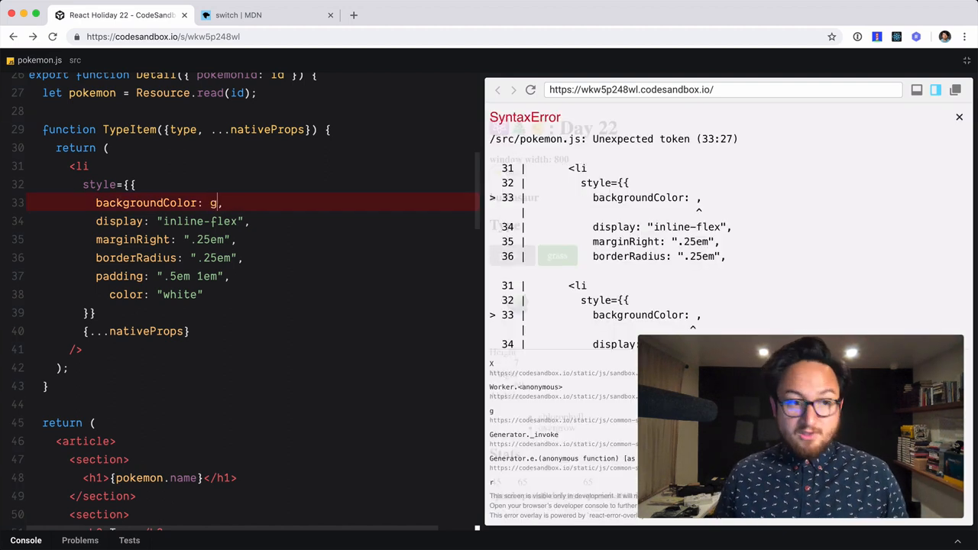
# Set backgroundColor to getTypeColor(type) and add a blank line inside TypeItem
pyautogui.write('etTyp')
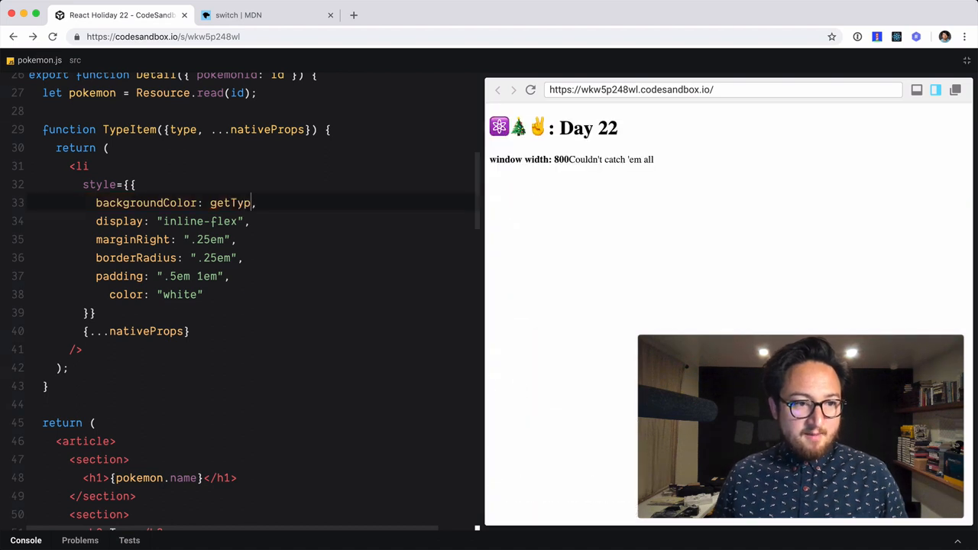
pyautogui.write('eBackground')
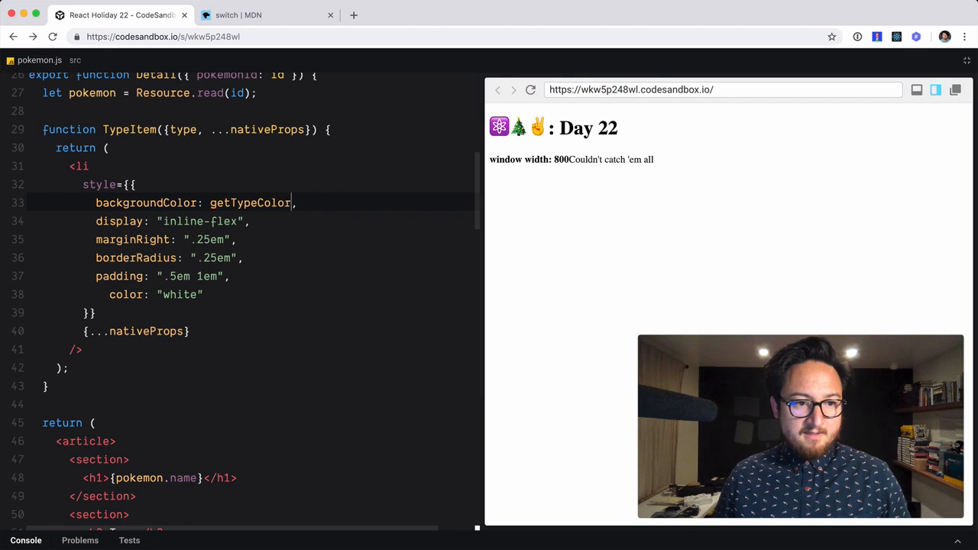
pyautogui.write('(type)')
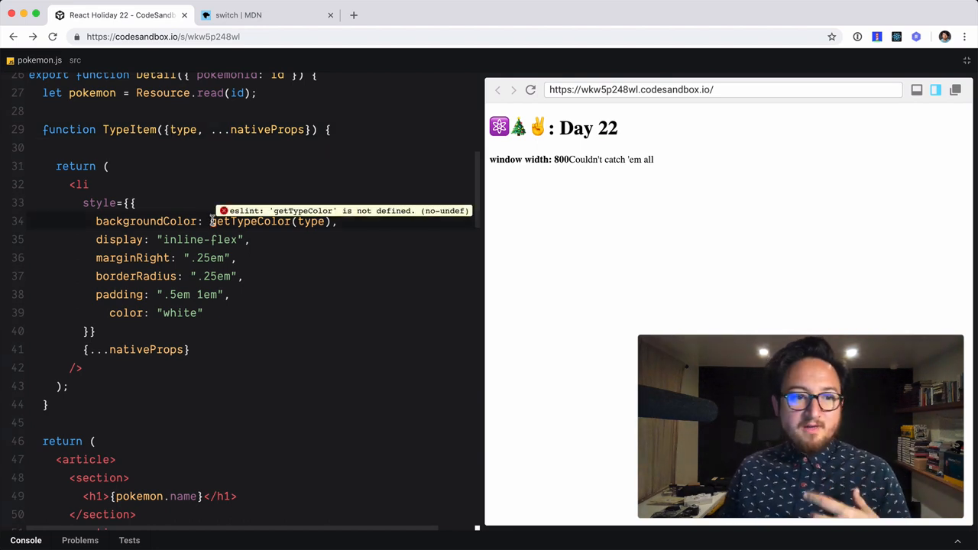
pyautogui.doubleClick(250, 221)
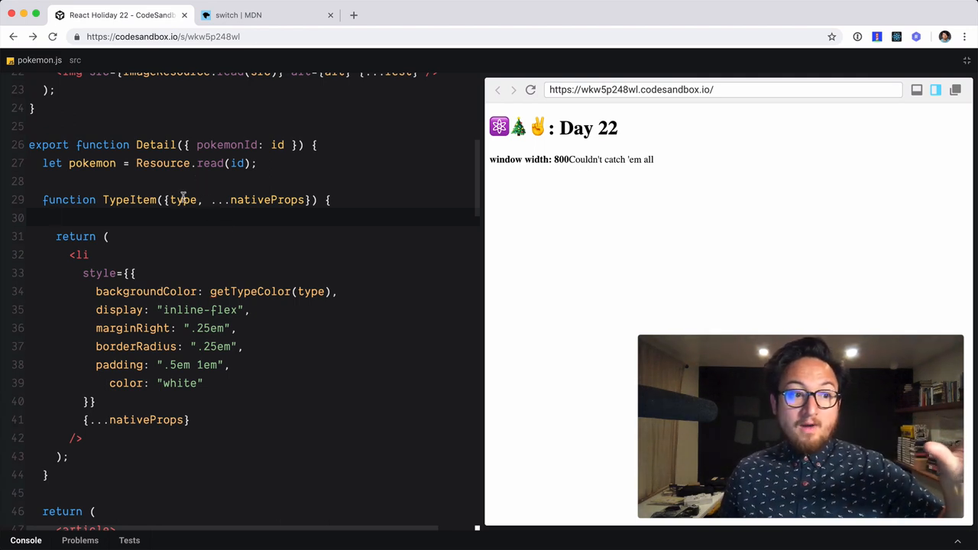
pyautogui.doubleClick(183, 199)
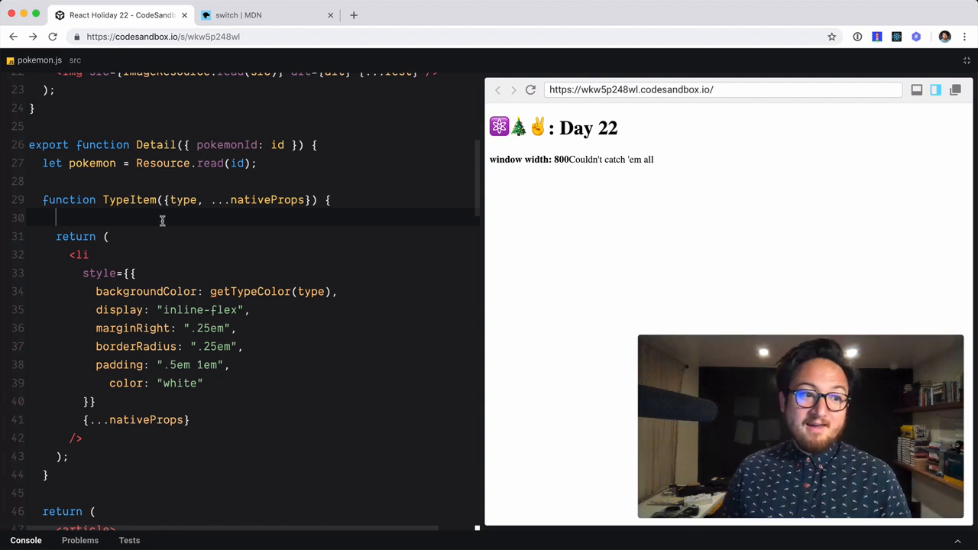
pyautogui.doubleClick(250, 291)
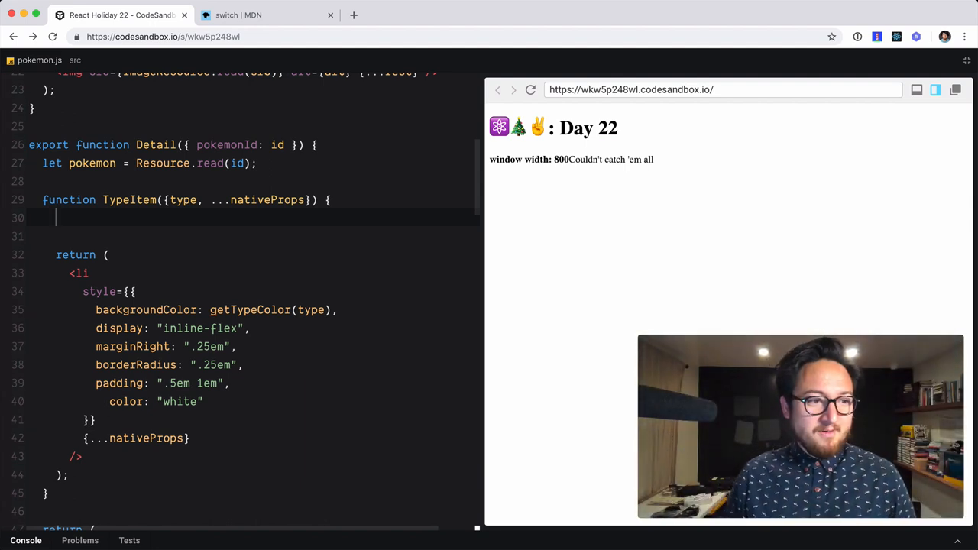
# Define getTypeColor(type) inside TypeItem, returning "green" for grass and "gray" otherwise
pyautogui.write('function')
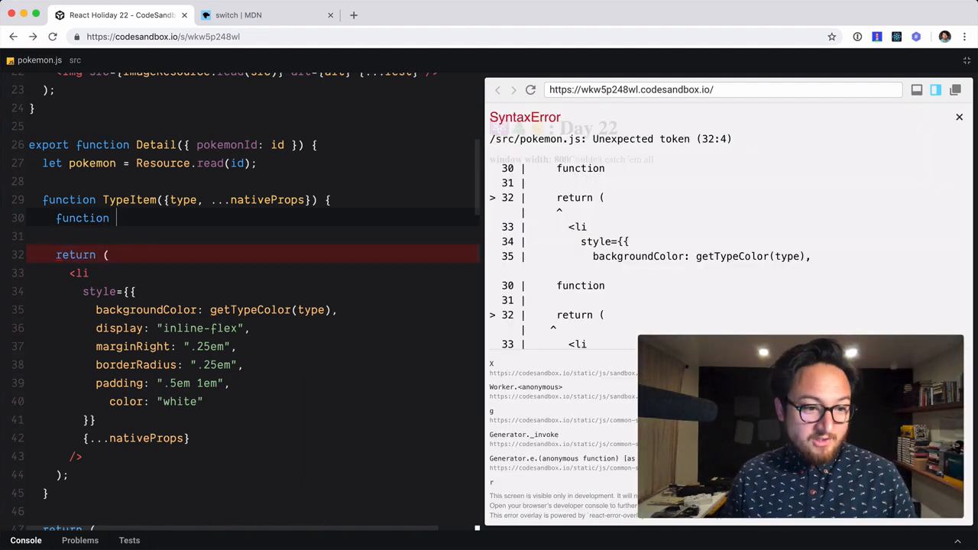
pyautogui.write('getTypeColor()')
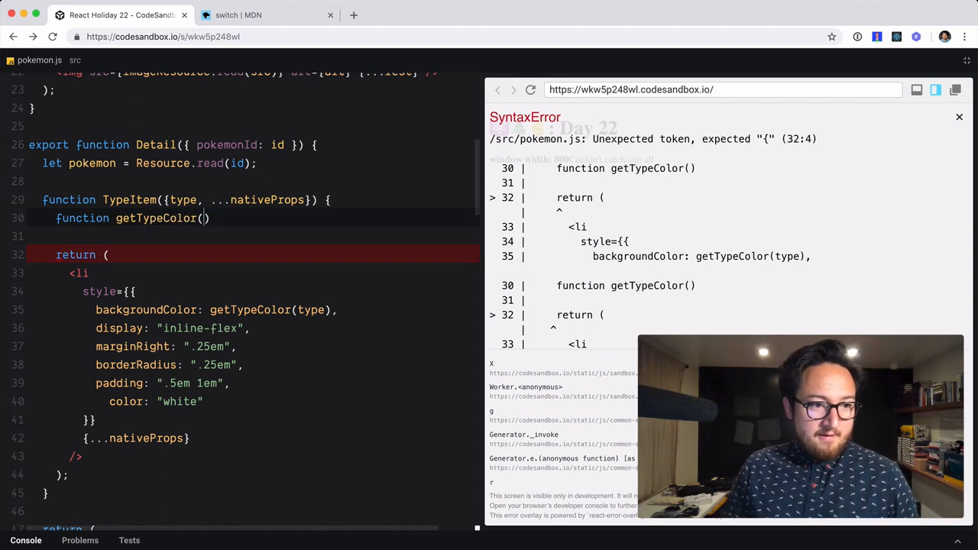
pyautogui.write('type')
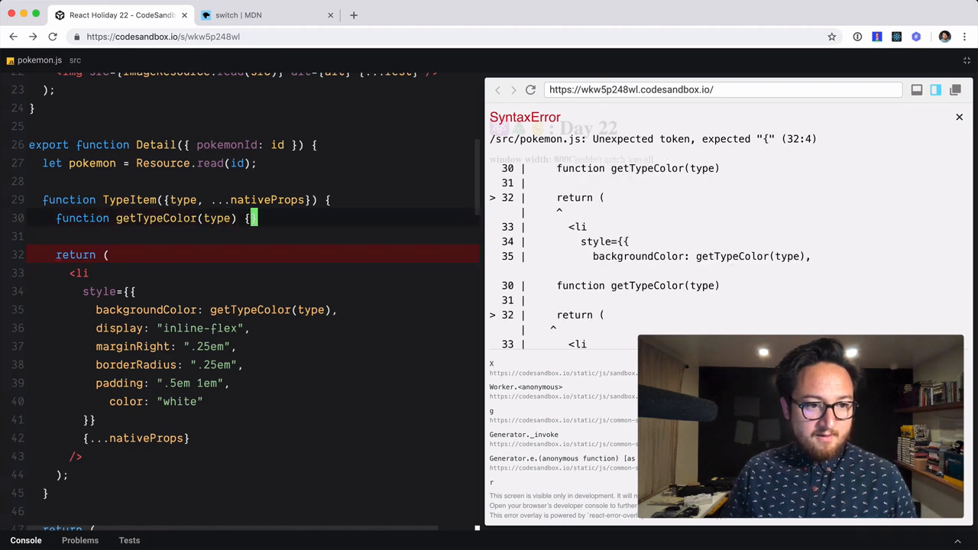
pyautogui.write('type === "grass" ? "green" : "gray"')
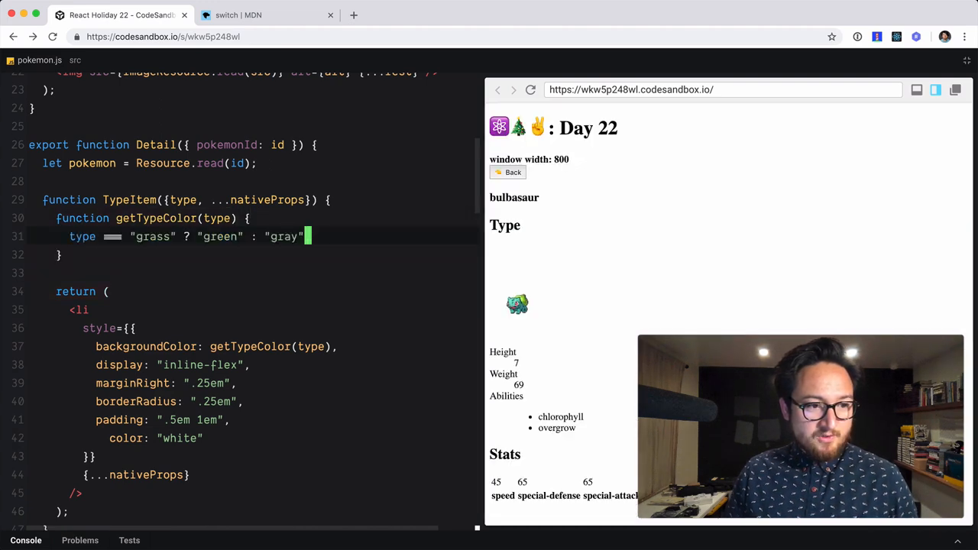
pyautogui.write('return')
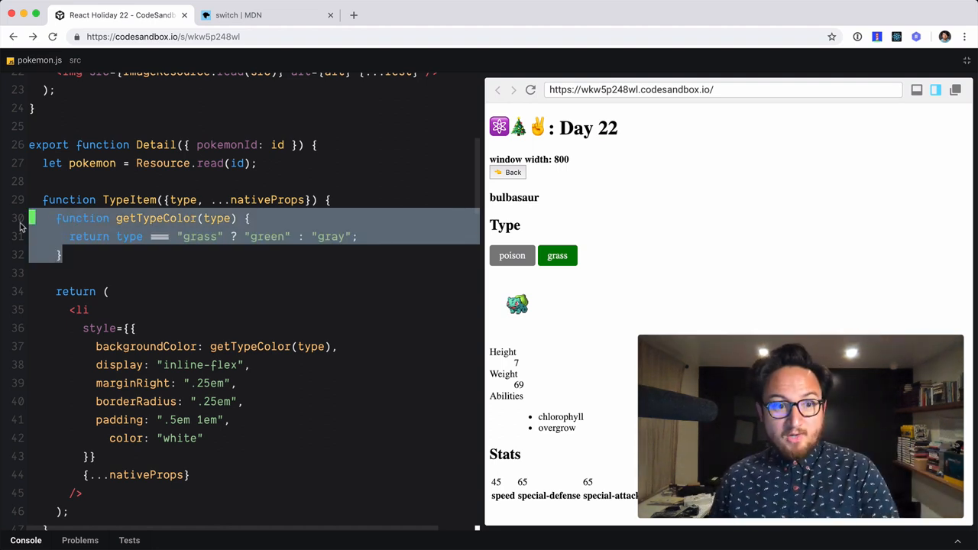
pyautogui.doubleClick(88, 236)
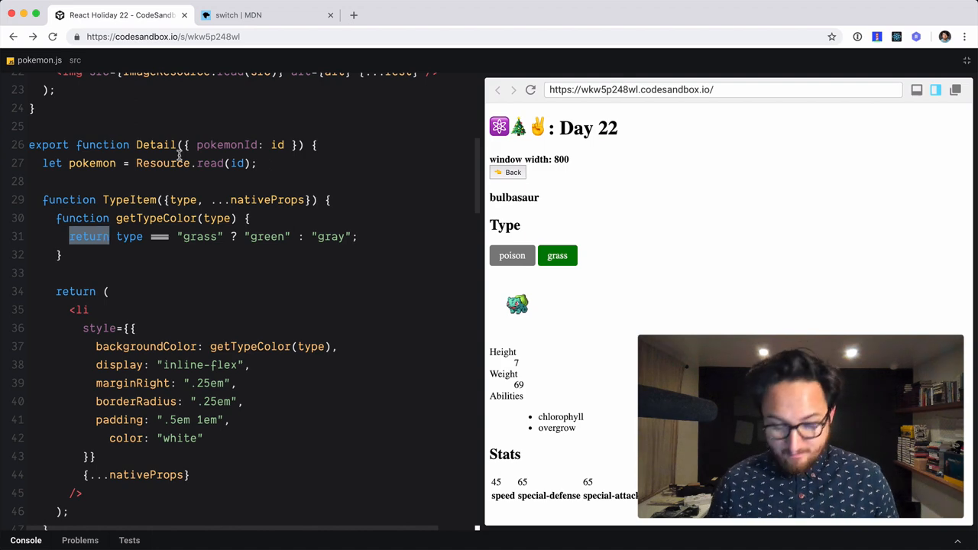
pyautogui.click(239, 15)
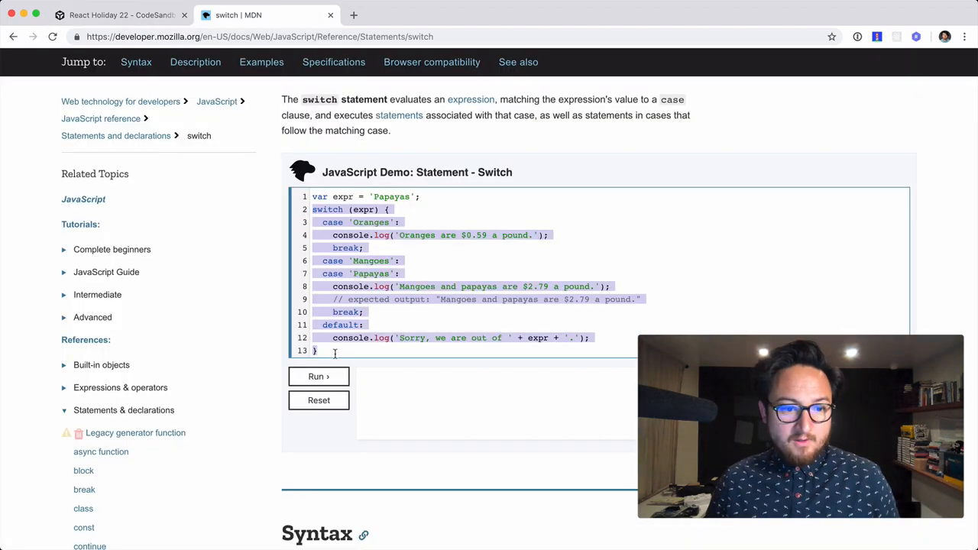
# Scroll through the MDN switch statement demo, then return to the Pokémon sandbox
pyautogui.click(335, 350)
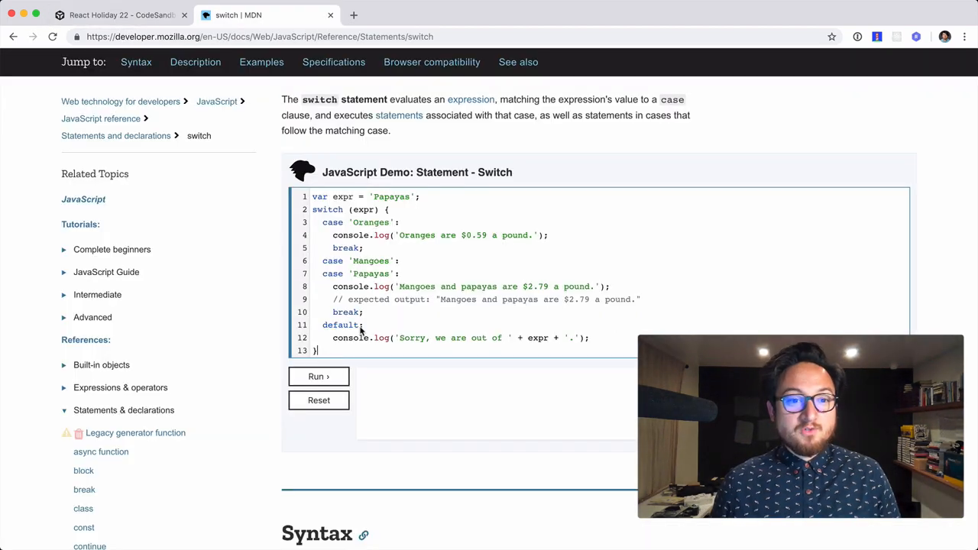
pyautogui.scroll(-3)
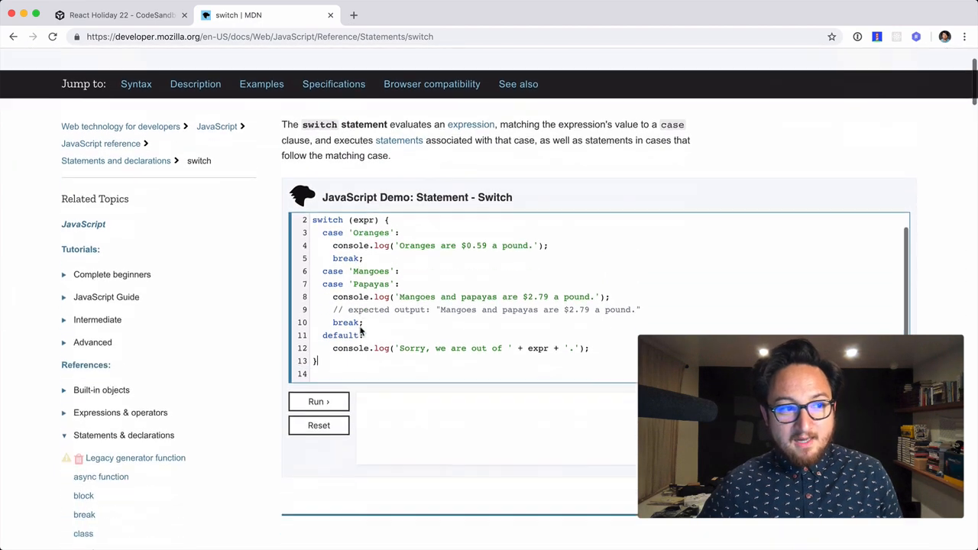
pyautogui.scroll(-3)
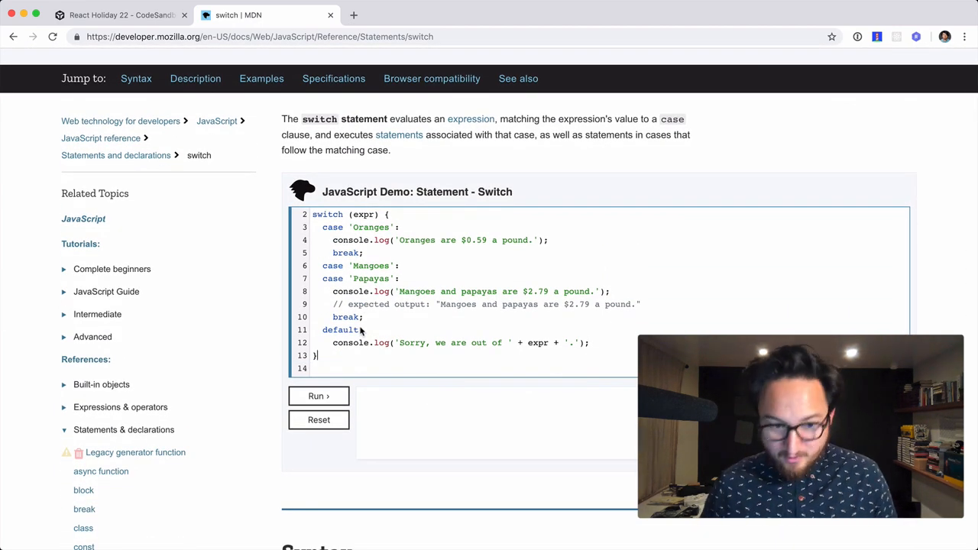
pyautogui.click(114, 15)
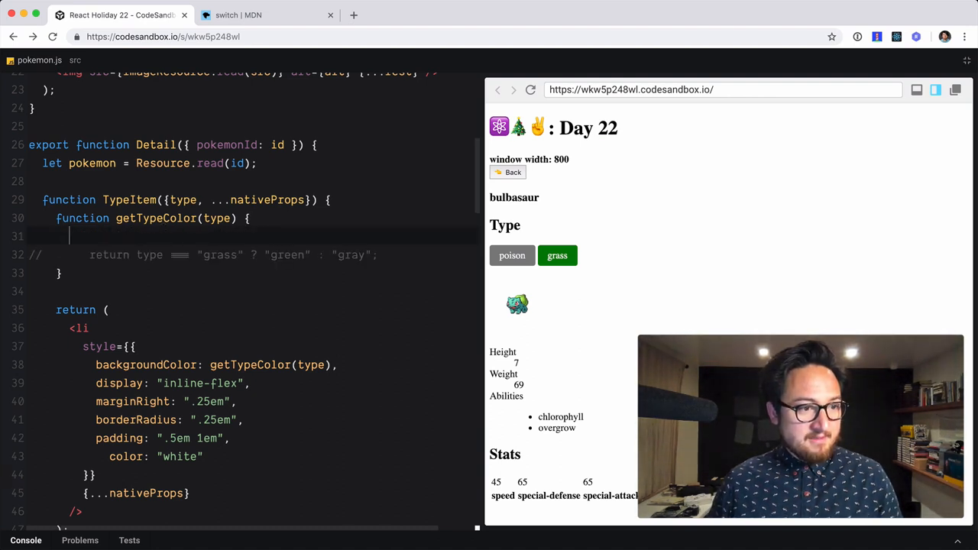
# Start a switch (type) in getTypeColor with case "grass" returning "green"
pyautogui.write('swit')
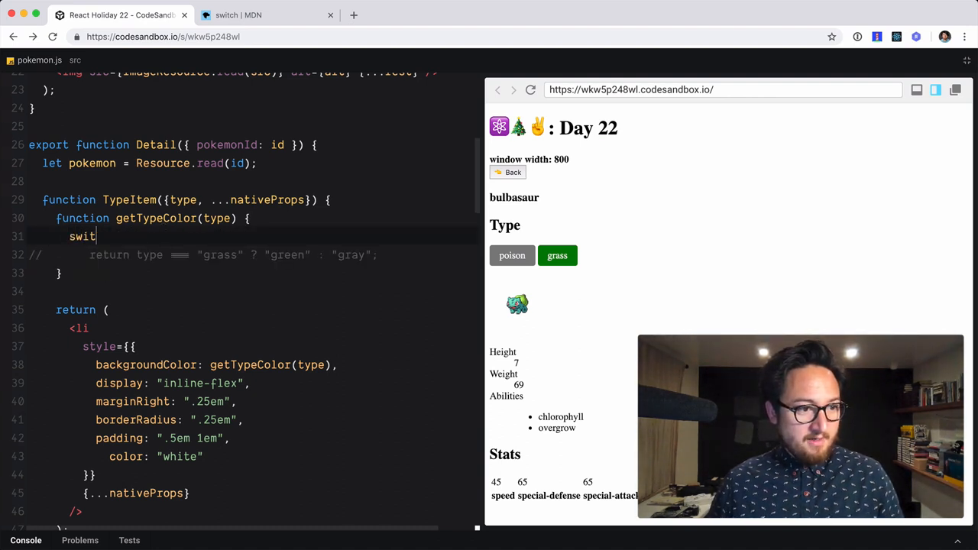
pyautogui.write('ch')
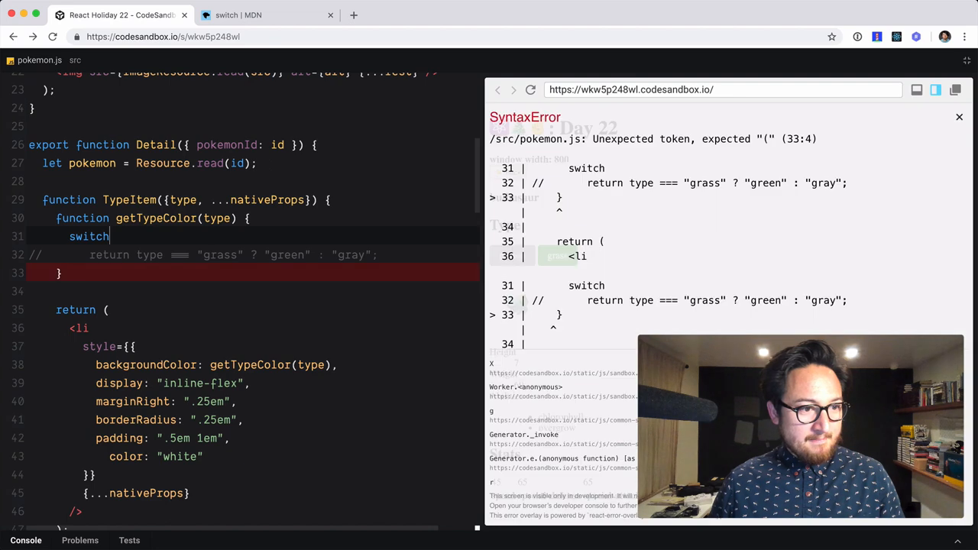
pyautogui.write('()')
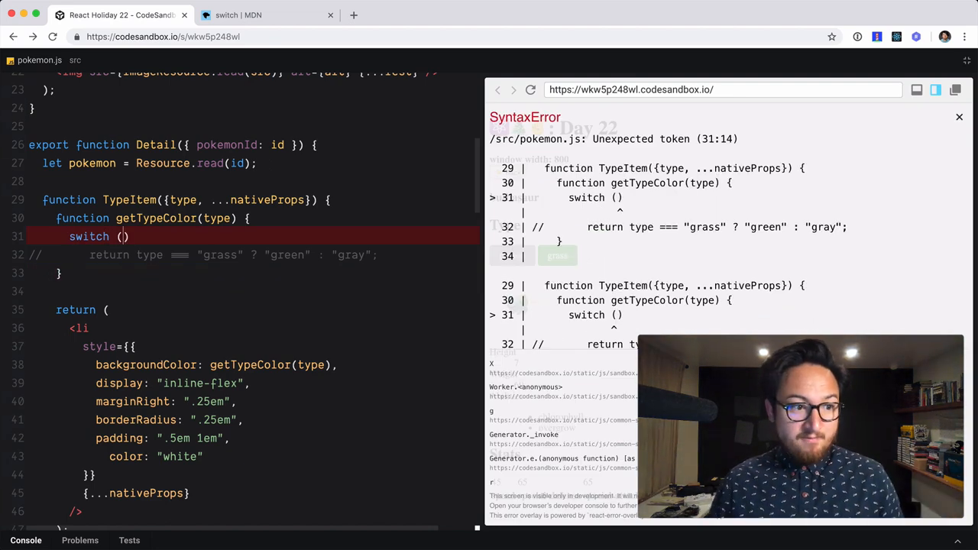
pyautogui.write('type) {')
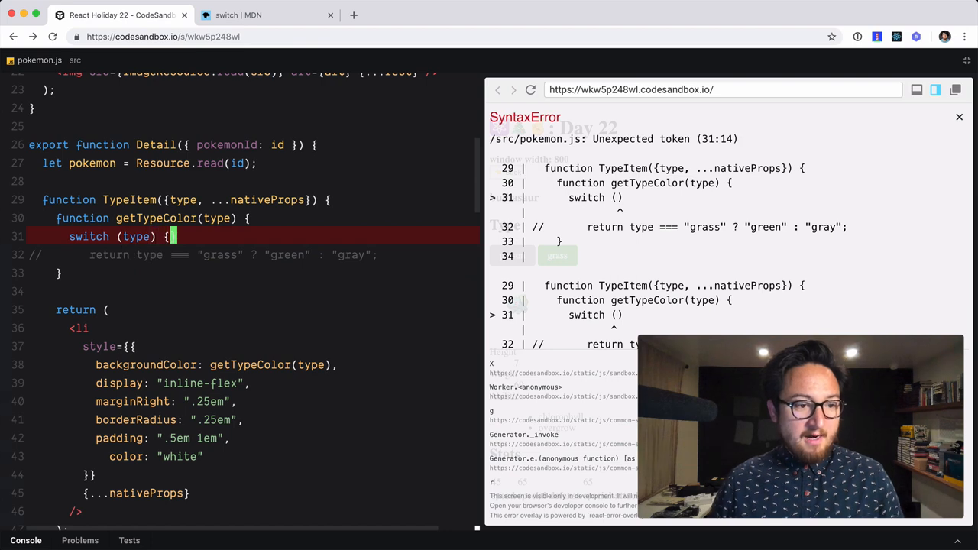
pyautogui.write('case')
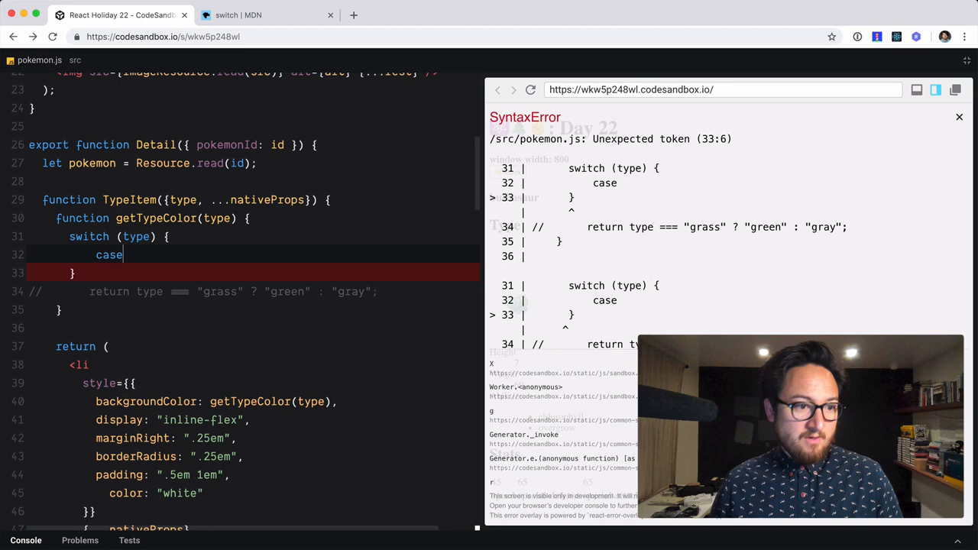
pyautogui.write('""')
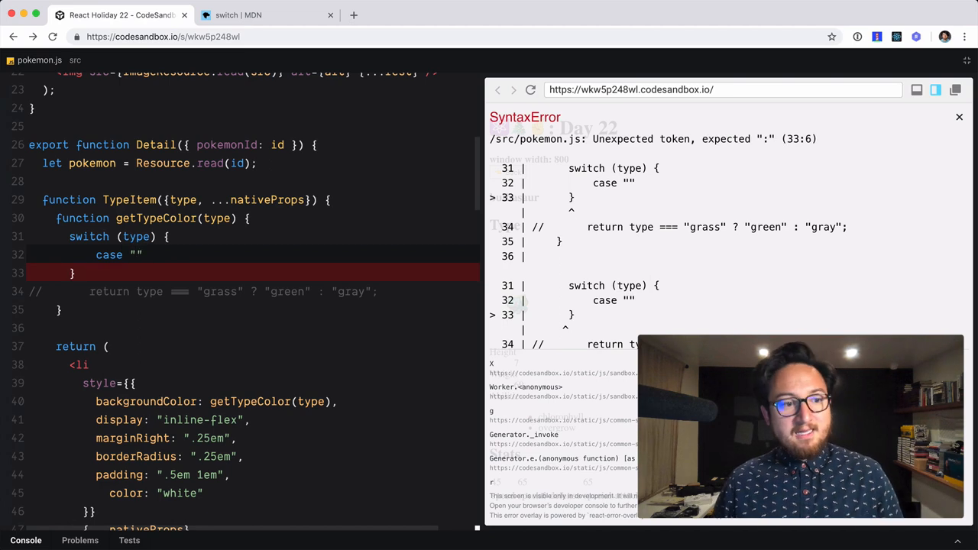
pyautogui.write('grass')
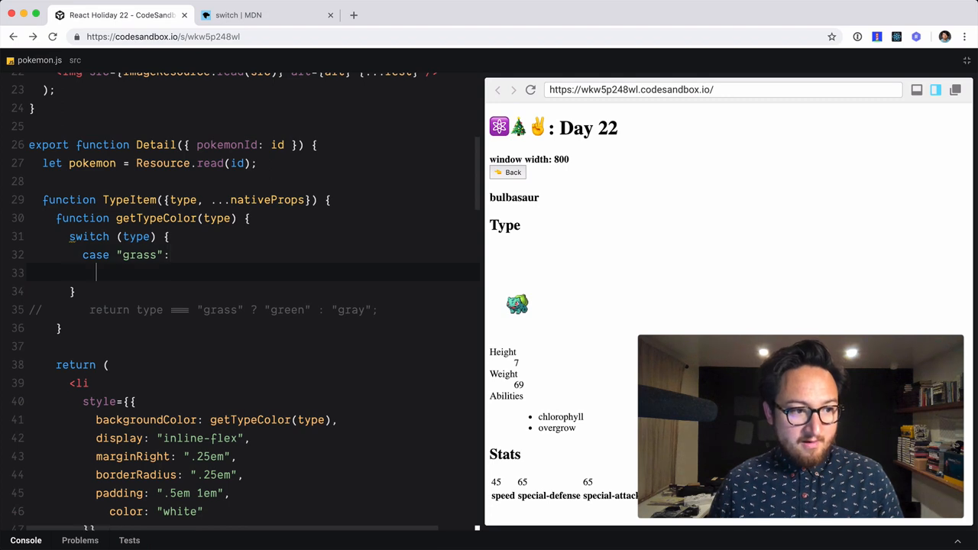
pyautogui.write('return')
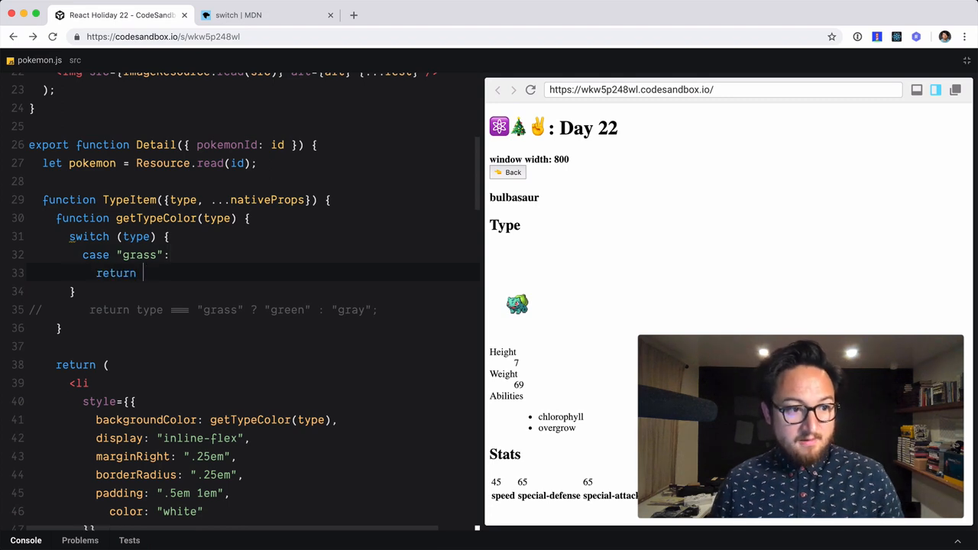
pyautogui.write('"green"')
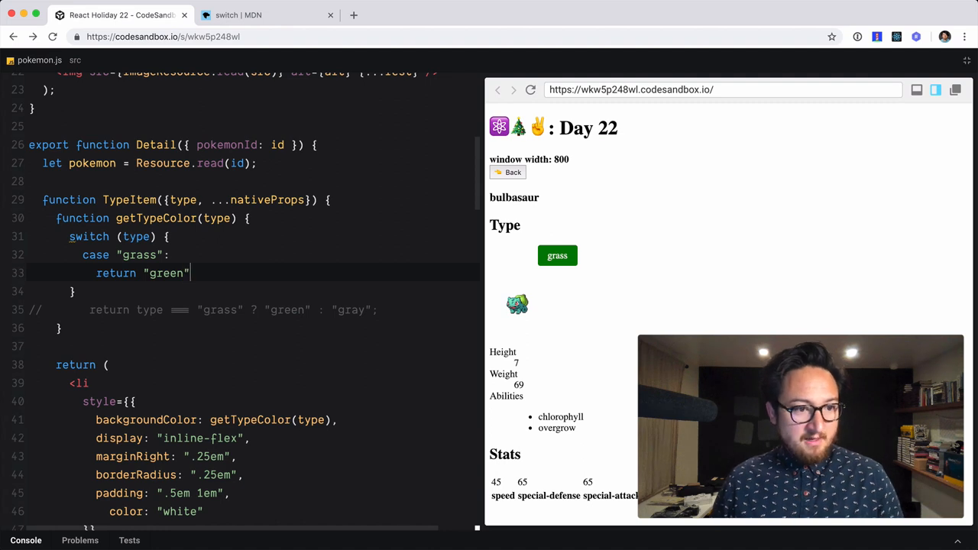
# Add a "poison" case returning "purple" and a default returning "gray"
pyautogui.press('enter')
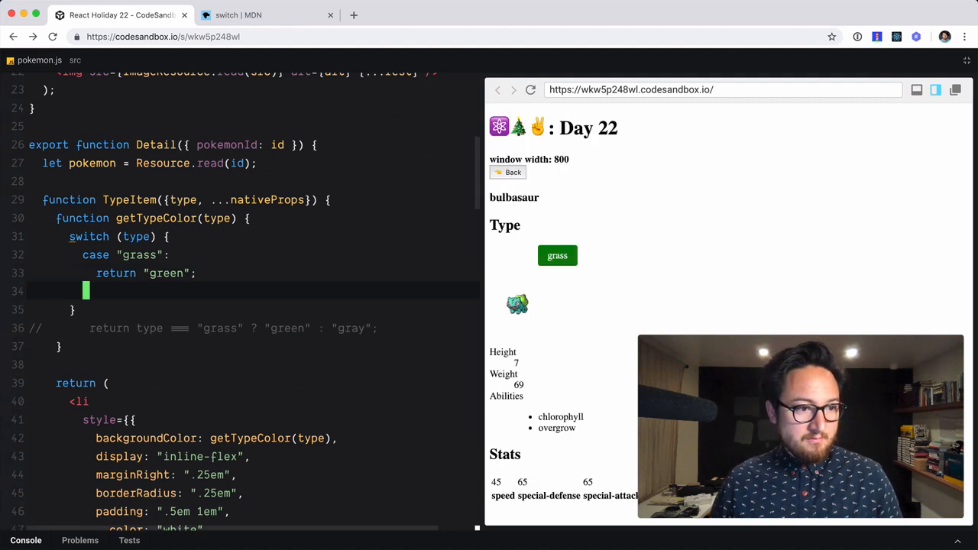
pyautogui.write('default')
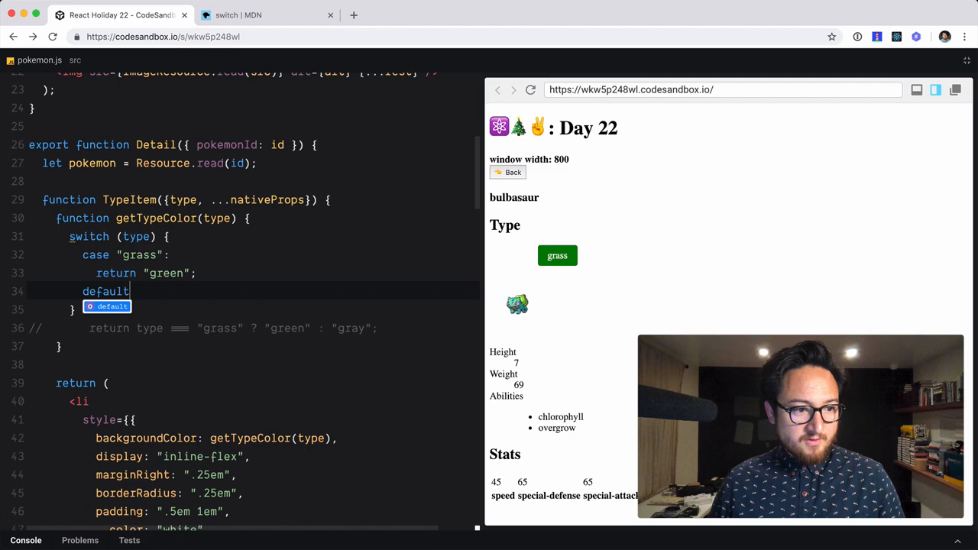
pyautogui.write(':')
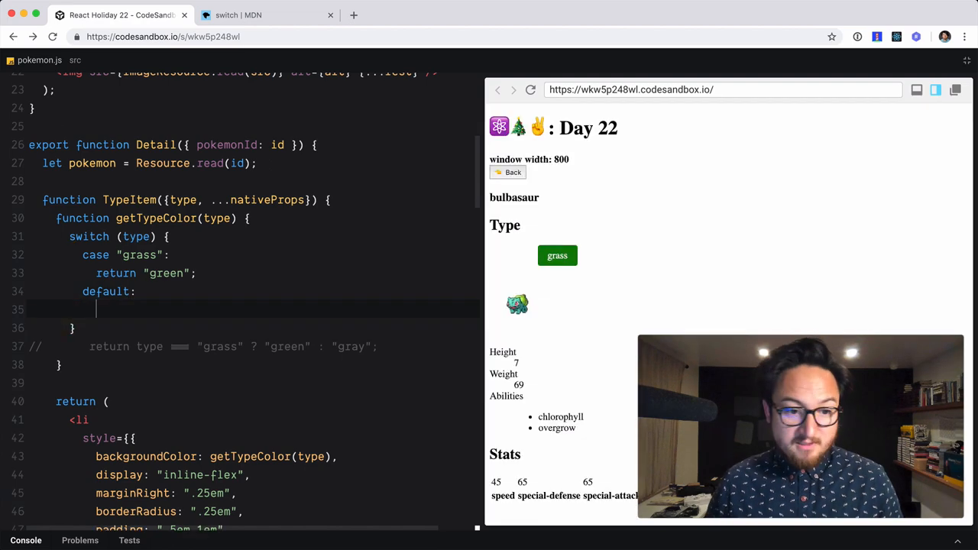
pyautogui.write('"gray"')
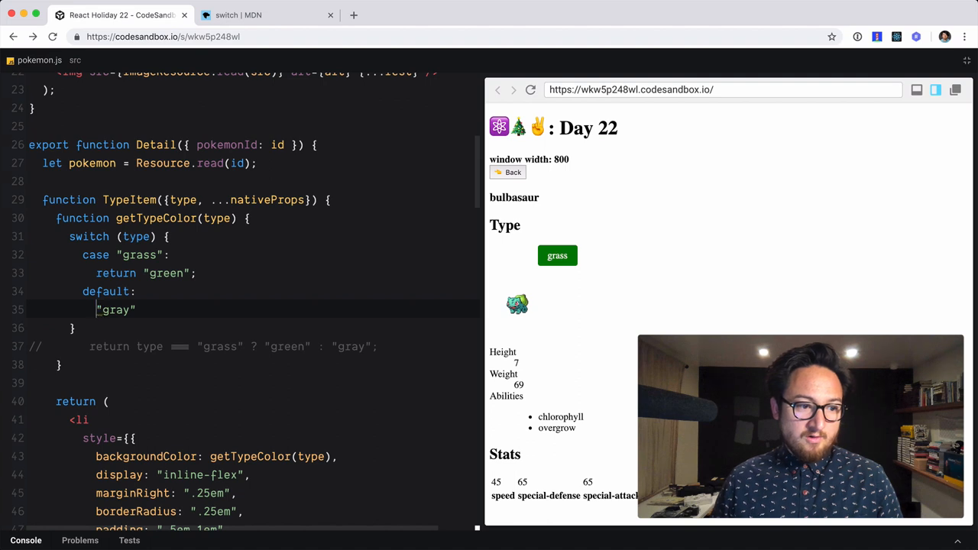
pyautogui.write('return "')
pyautogui.write('case "poison":')
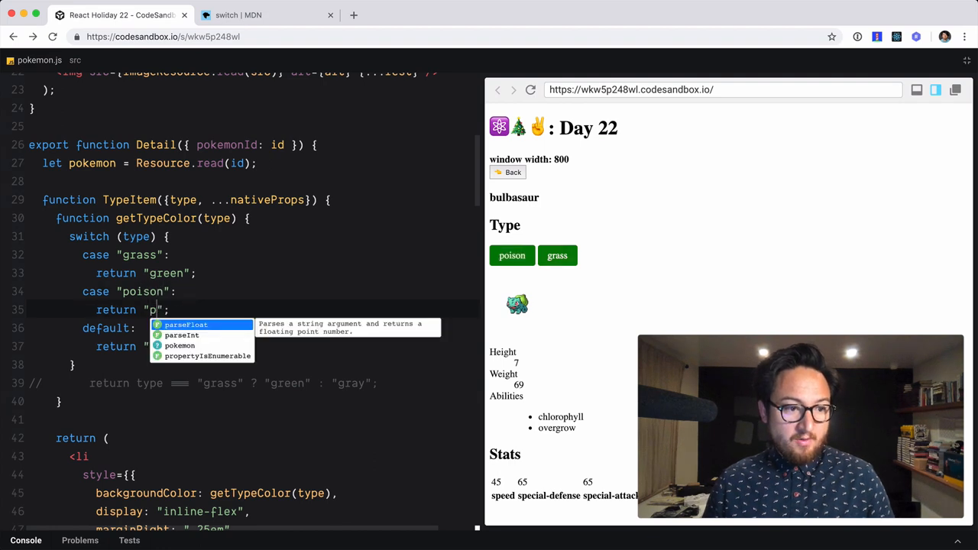
pyautogui.write('urple')
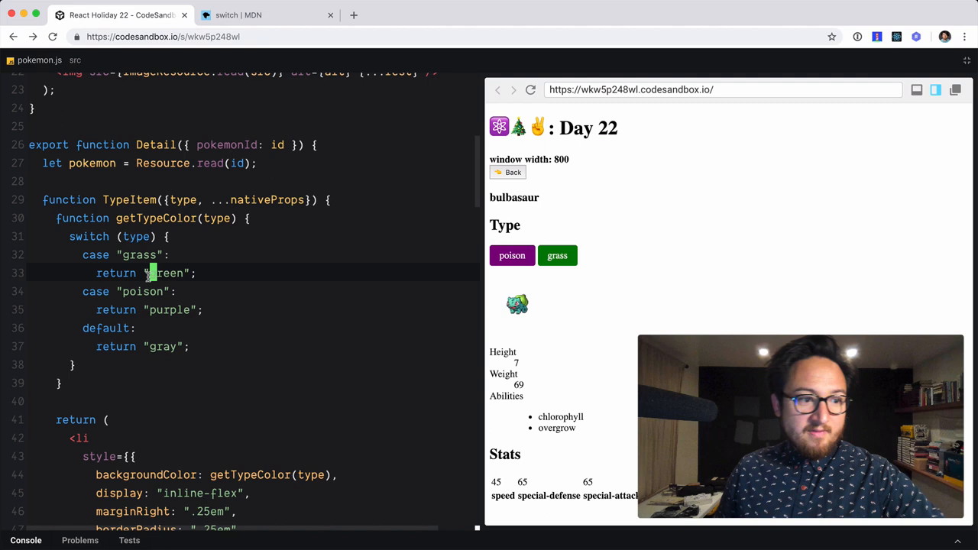
pyautogui.write('break')
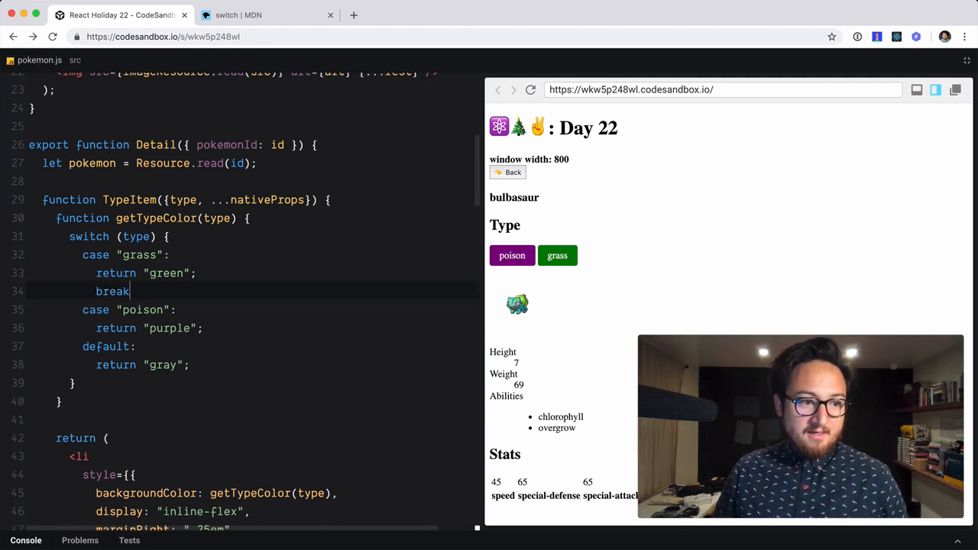
pyautogui.write(';')
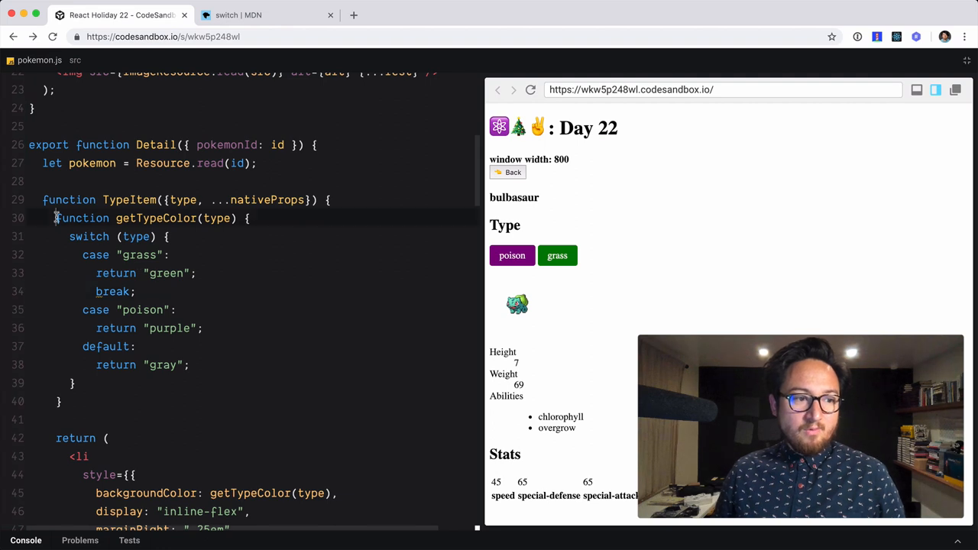
pyautogui.moveTo(56, 217); pyautogui.dragTo(61, 401)
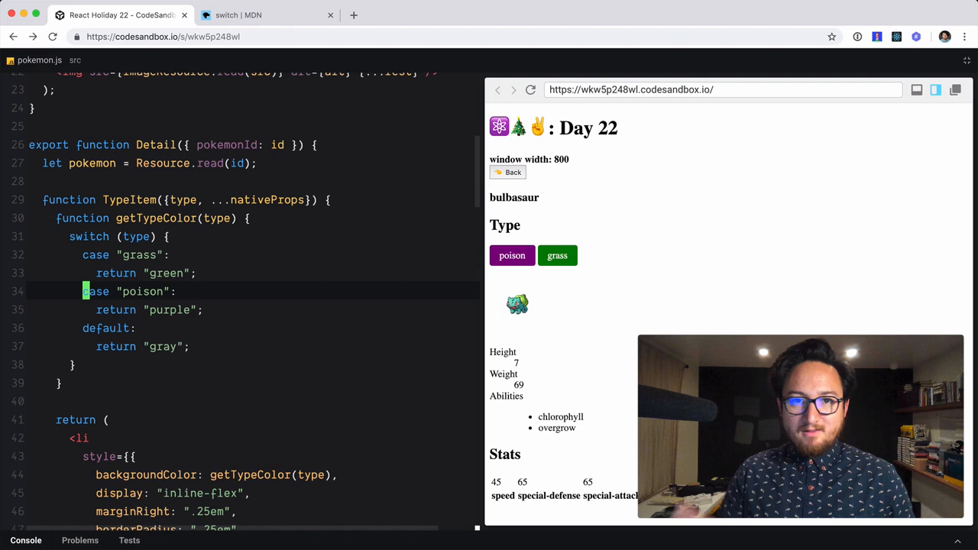
pyautogui.write('bera')
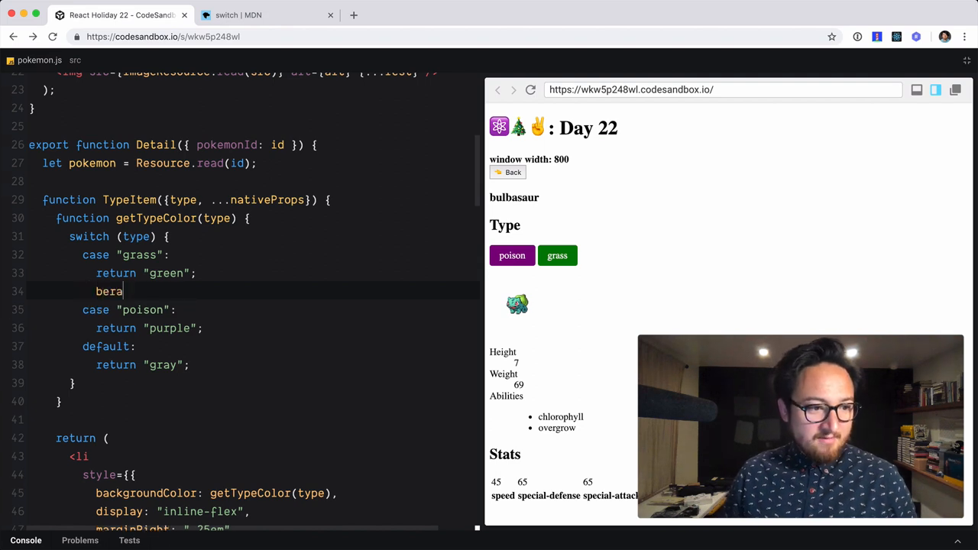
pyautogui.write('break')
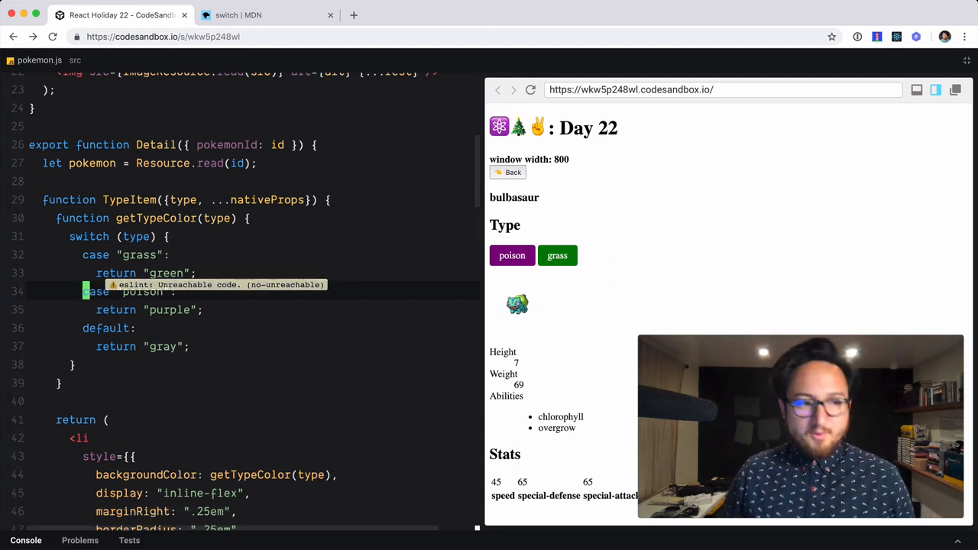
pyautogui.scroll(-3)
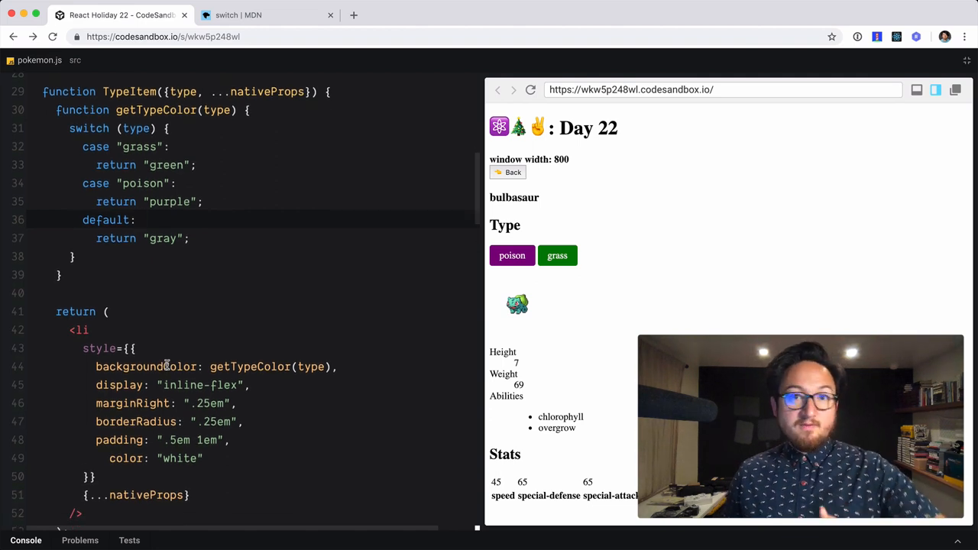
pyautogui.click(138, 220)
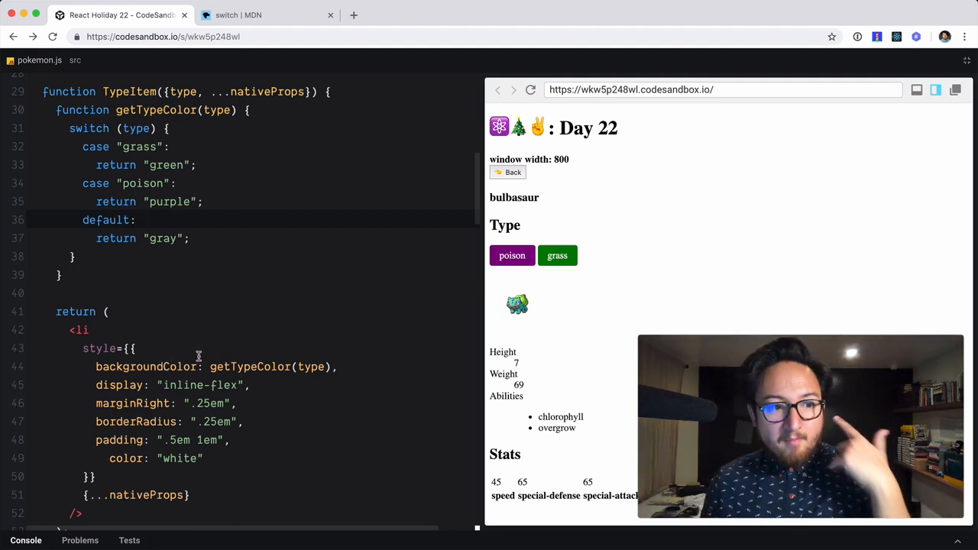
pyautogui.click(137, 220)
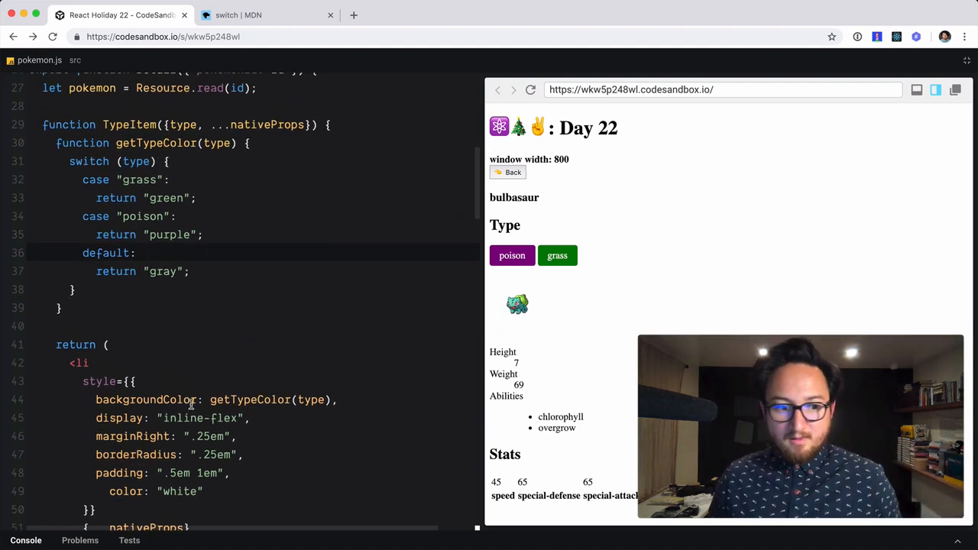
pyautogui.moveTo(69, 161); pyautogui.dragTo(61, 308)
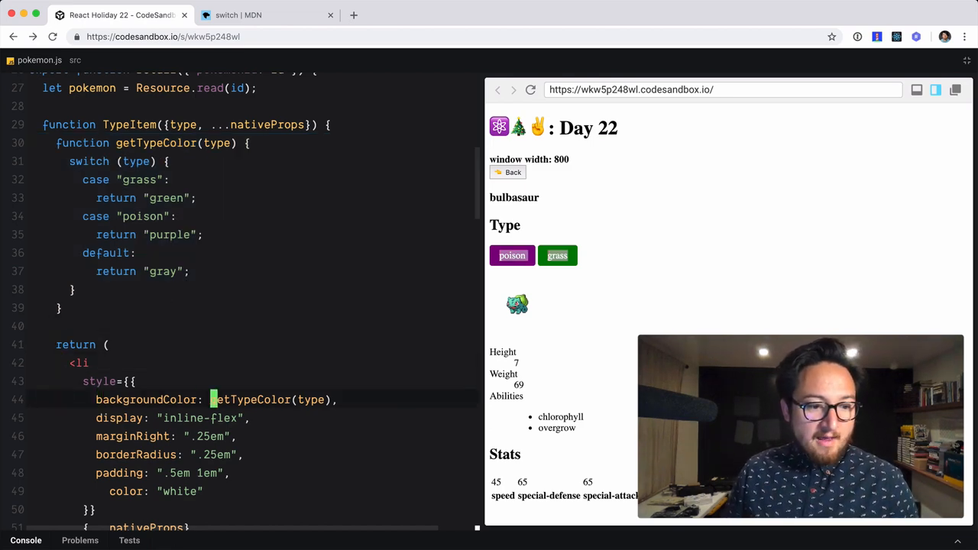
# Give TypeItem a fixed "gray" background and delete the getTypeColor helper function
pyautogui.write('"gray"')
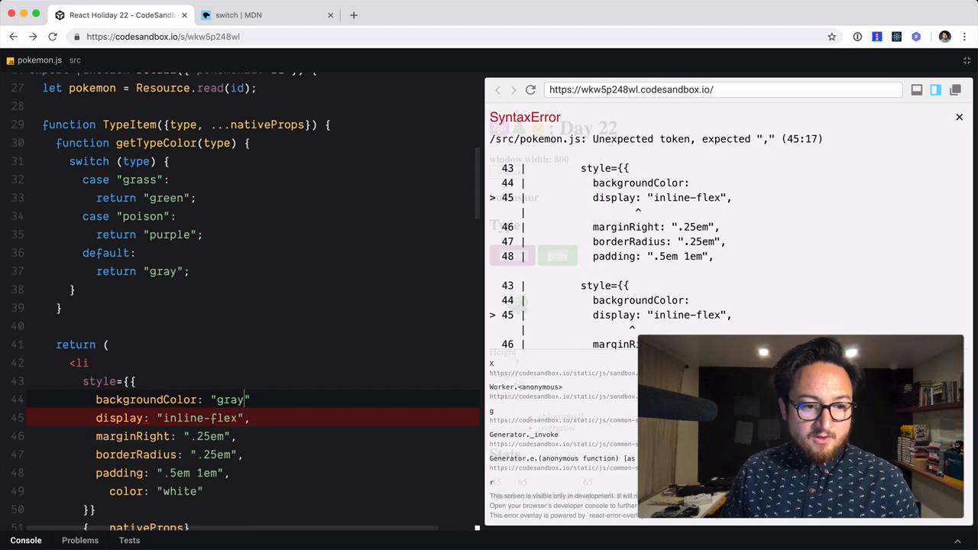
pyautogui.write(',')
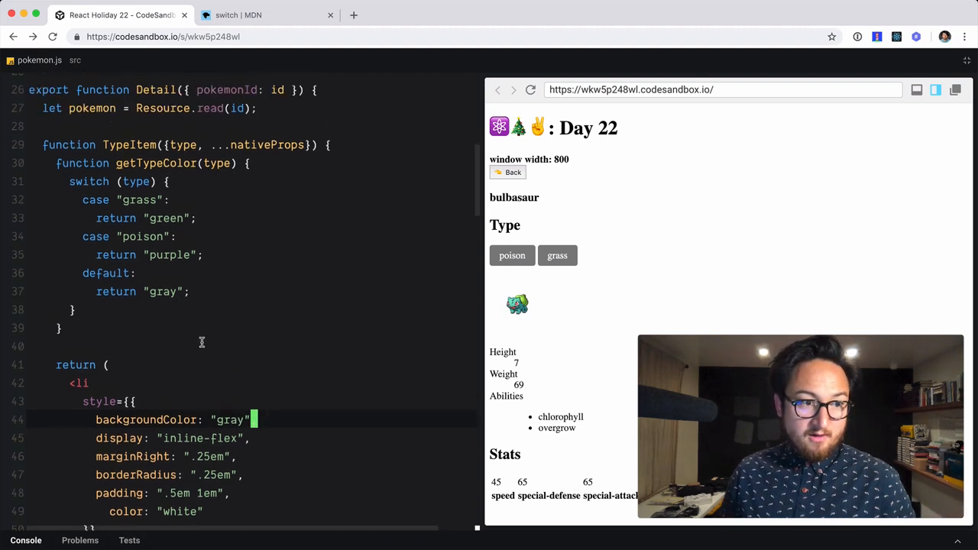
pyautogui.doubleClick(126, 145)
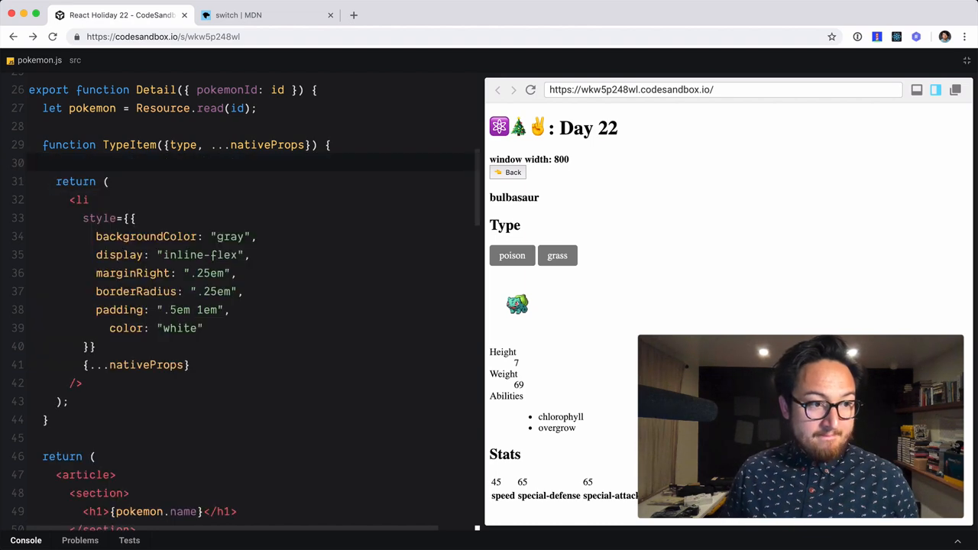
pyautogui.click(32, 162)
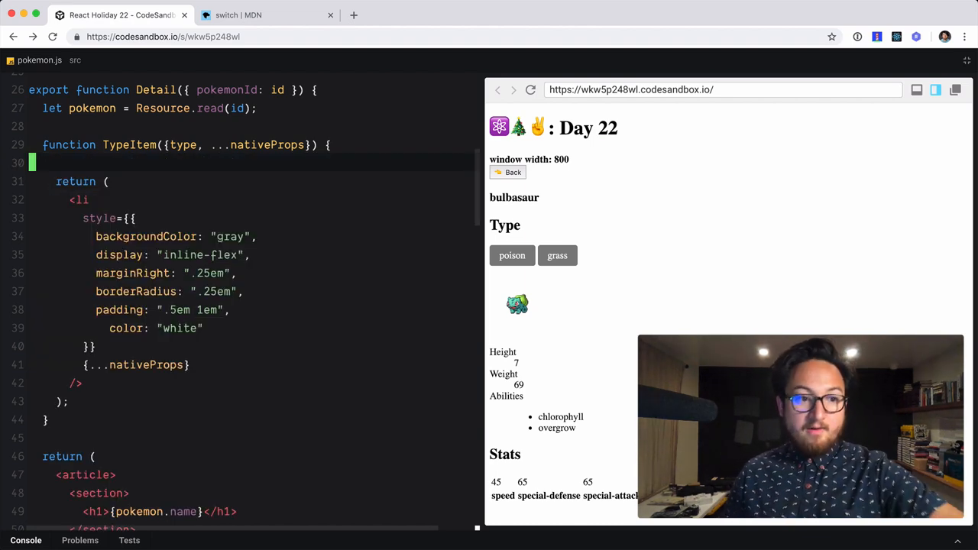
pyautogui.scroll(-3)
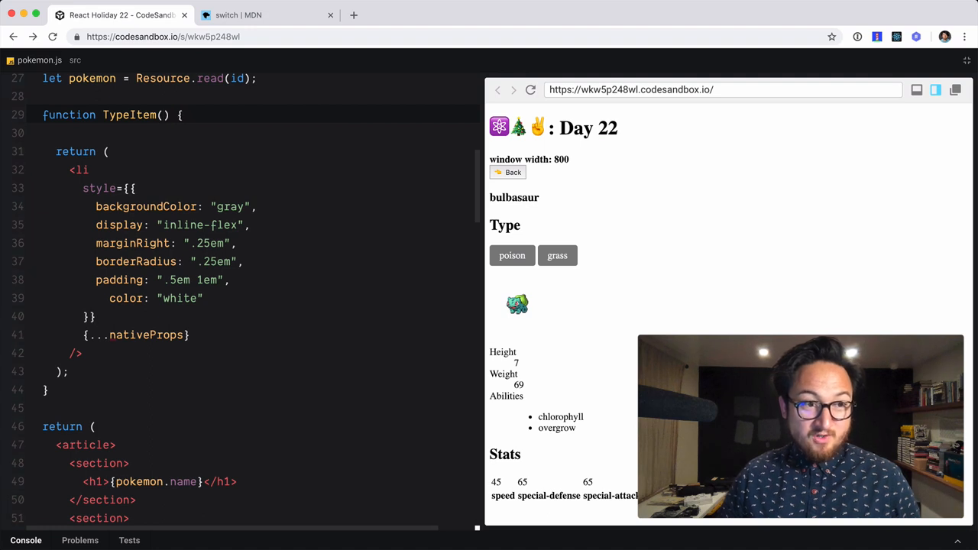
# Change TypeItem's parameter to props, spread it onto the list item, and switch on type
pyautogui.write('props')
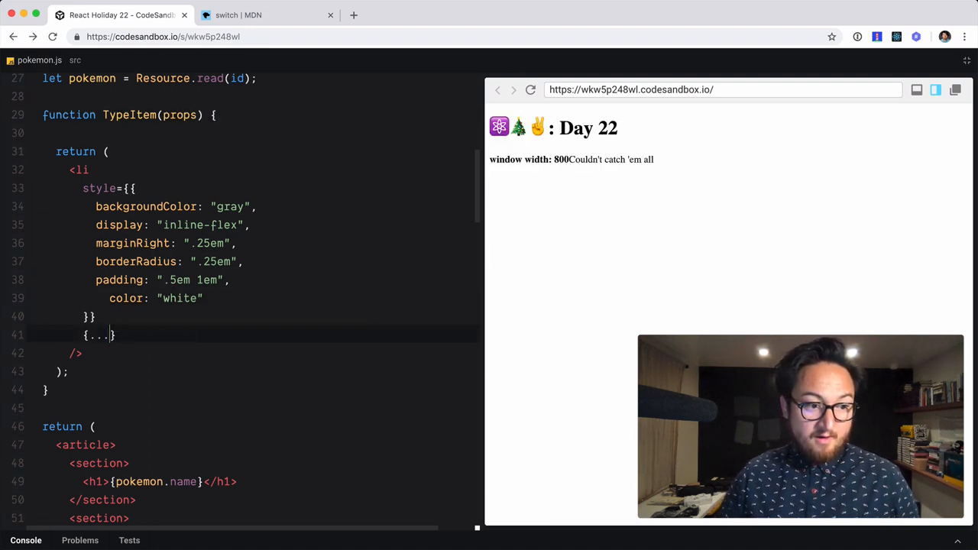
pyautogui.write('props')
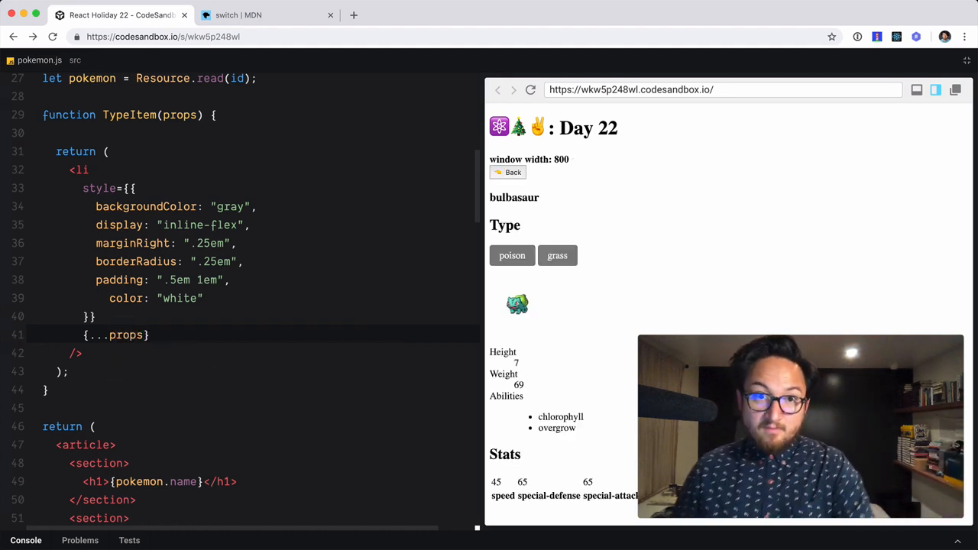
pyautogui.moveTo(96, 206); pyautogui.dragTo(95, 316)
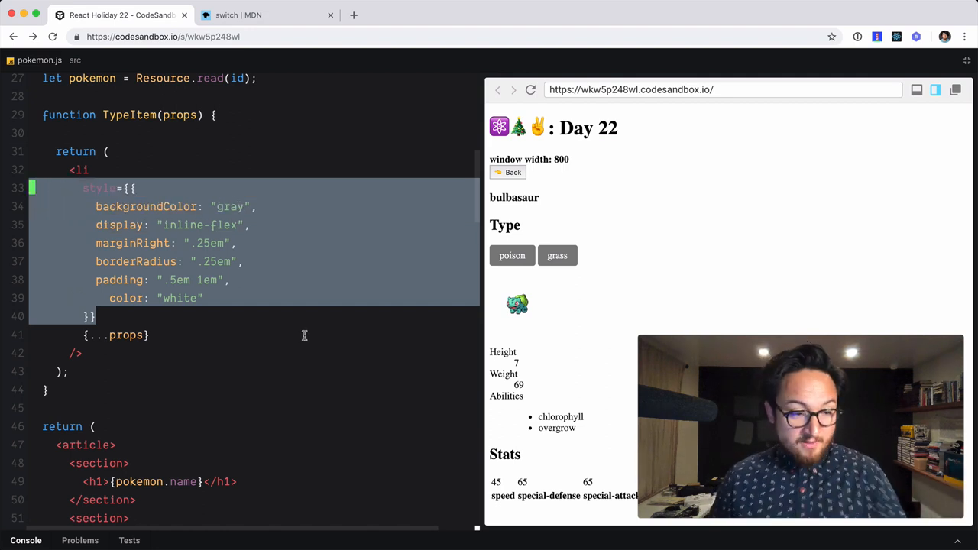
pyautogui.scroll(-3)
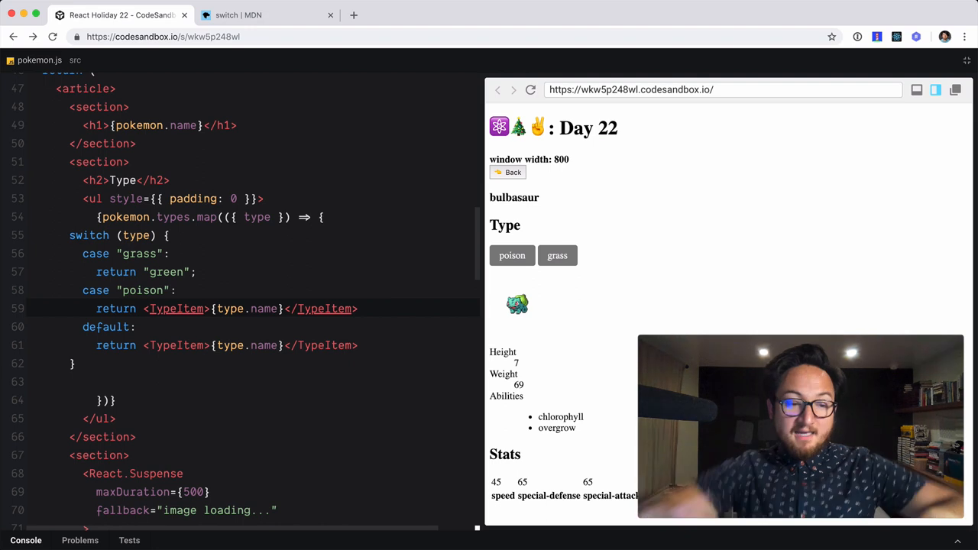
pyautogui.doubleClick(176, 308)
pyautogui.write(' style={{')
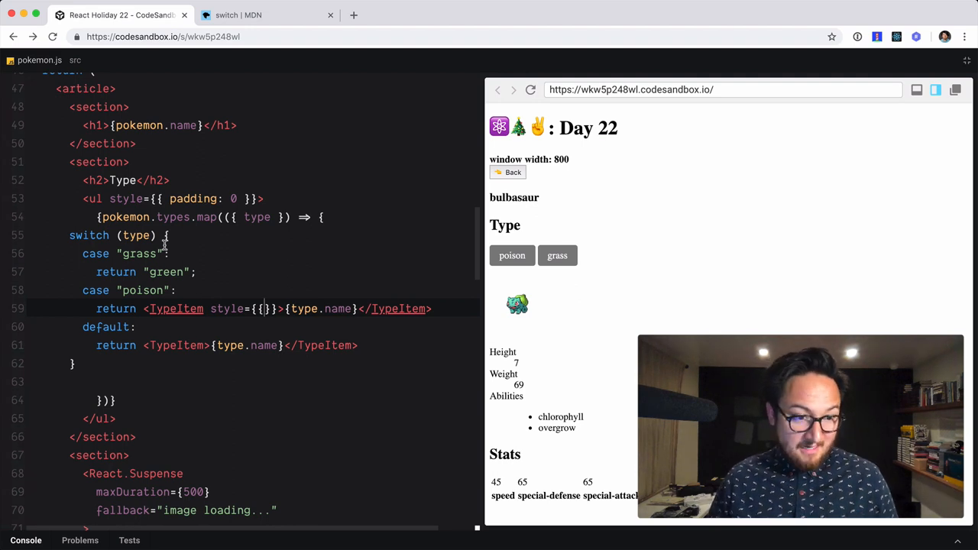
# Pass backgroundColor "purple" to the poison TypeItem and copy it into the grass case as "green"
pyautogui.write('co')
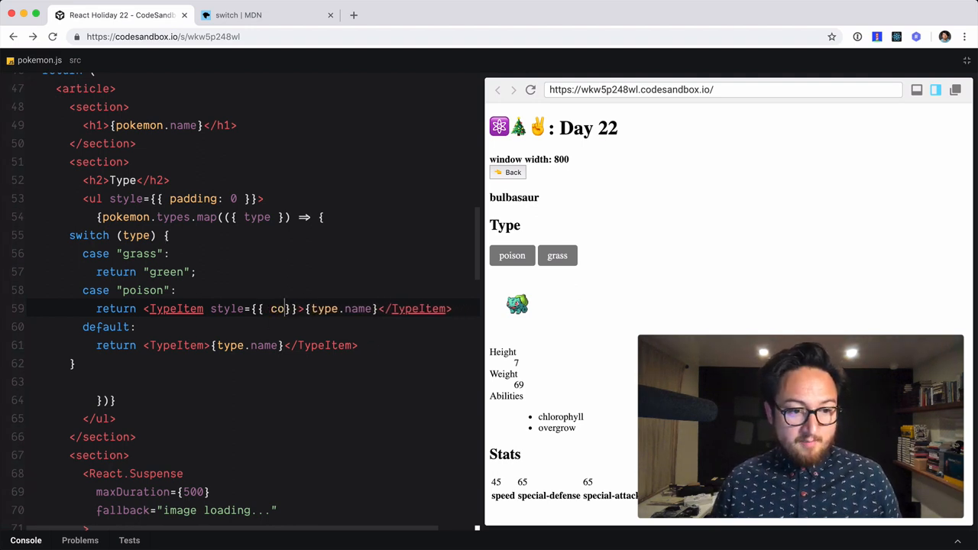
pyautogui.write('backgroundColor: "purple')
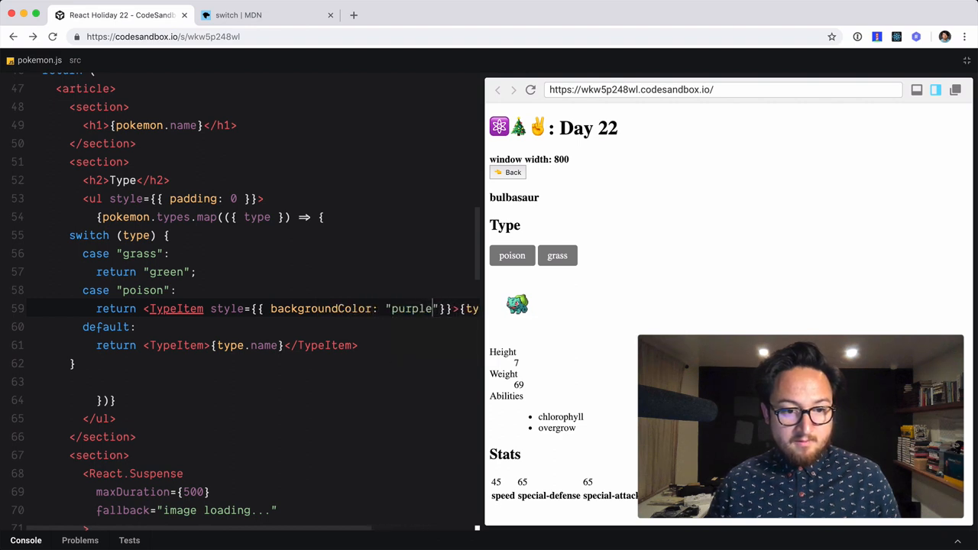
pyautogui.press('Backspace')
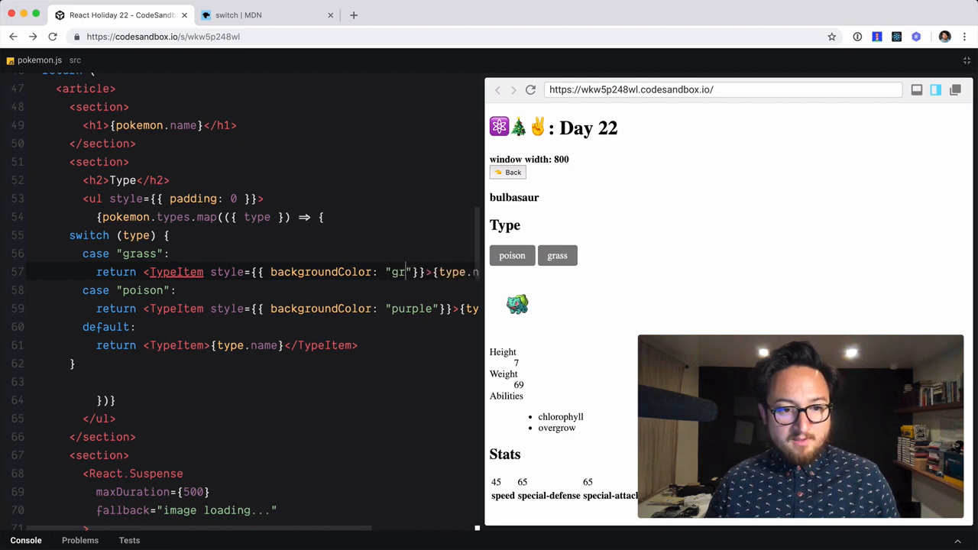
pyautogui.write('ee')
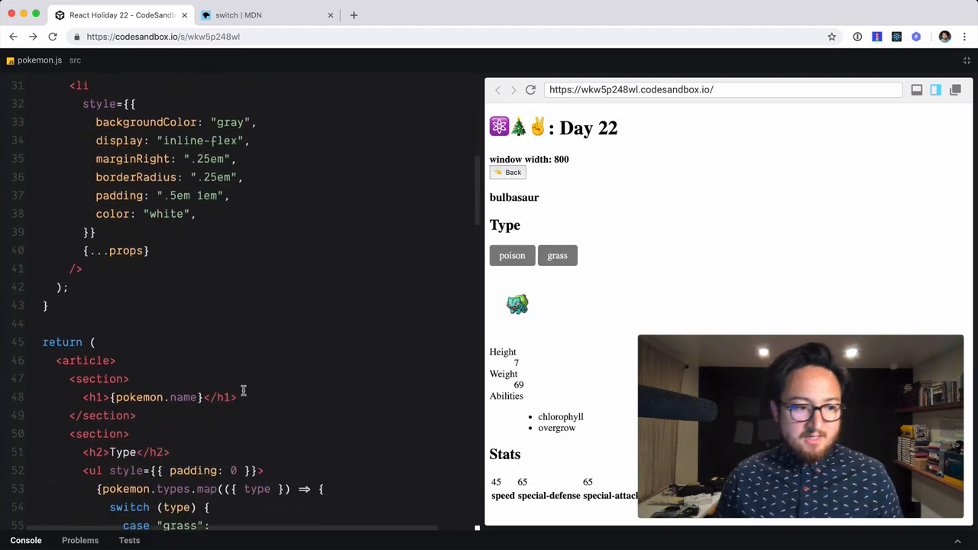
pyautogui.scroll(-3)
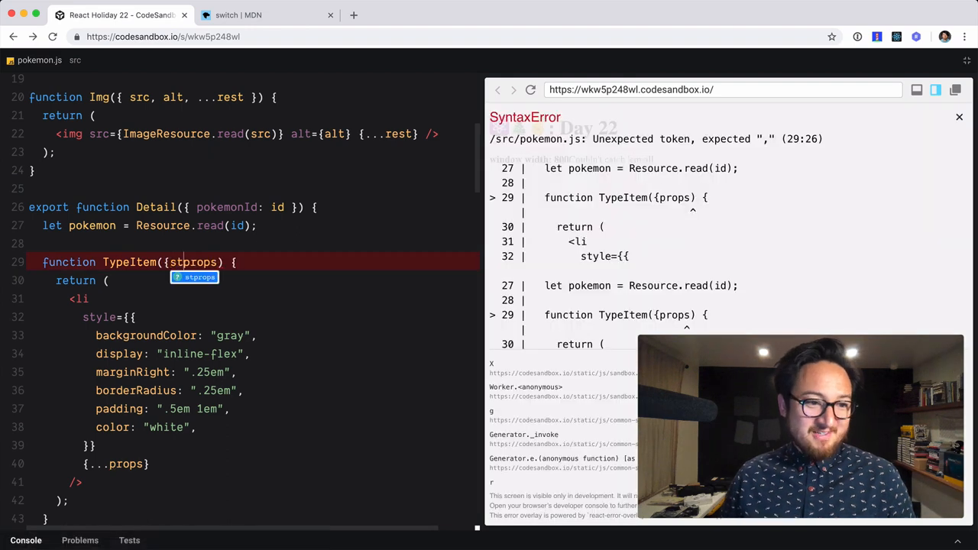
# Destructure { style, ...props } in TypeItem, append ...style to its styles, and switch on type.name
pyautogui.write('style, ...')
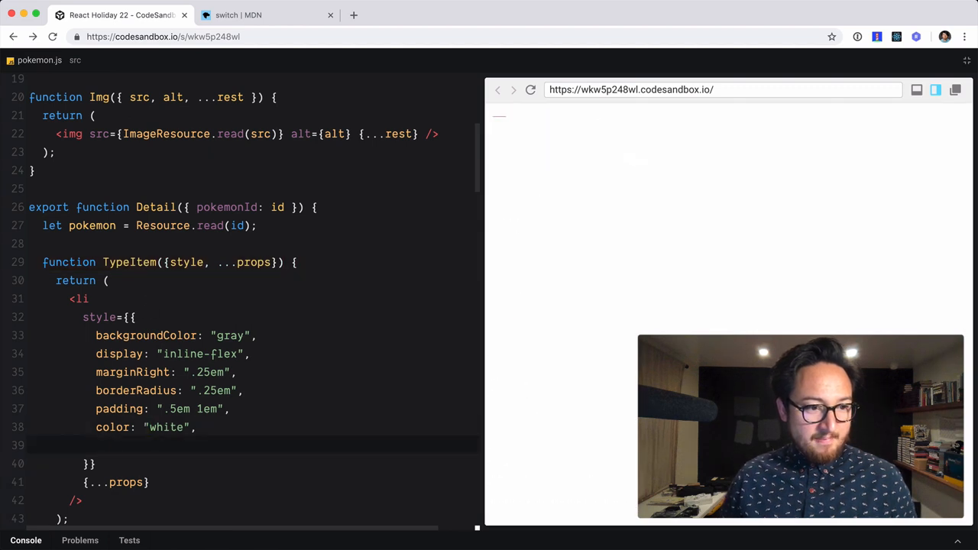
pyautogui.write('...style,')
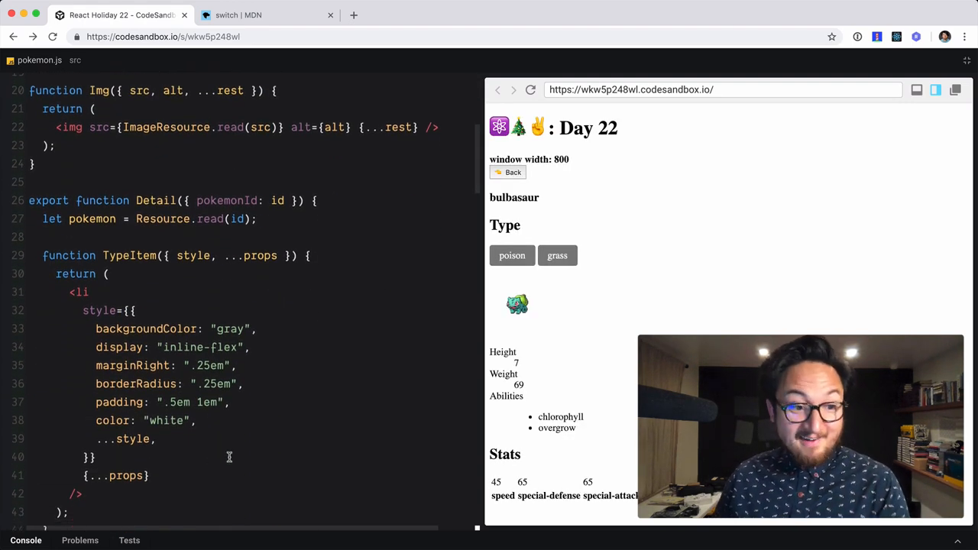
pyautogui.scroll(-3)
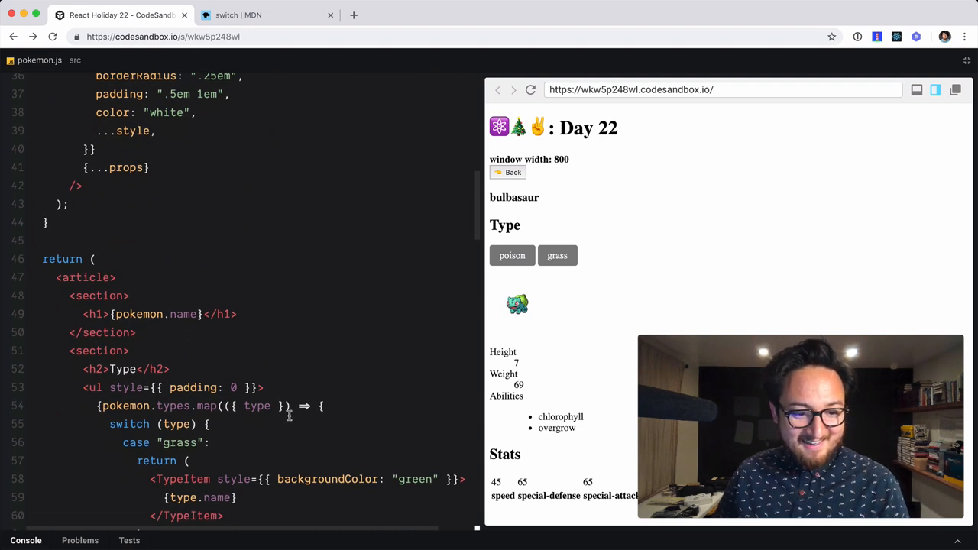
pyautogui.scroll(-3)
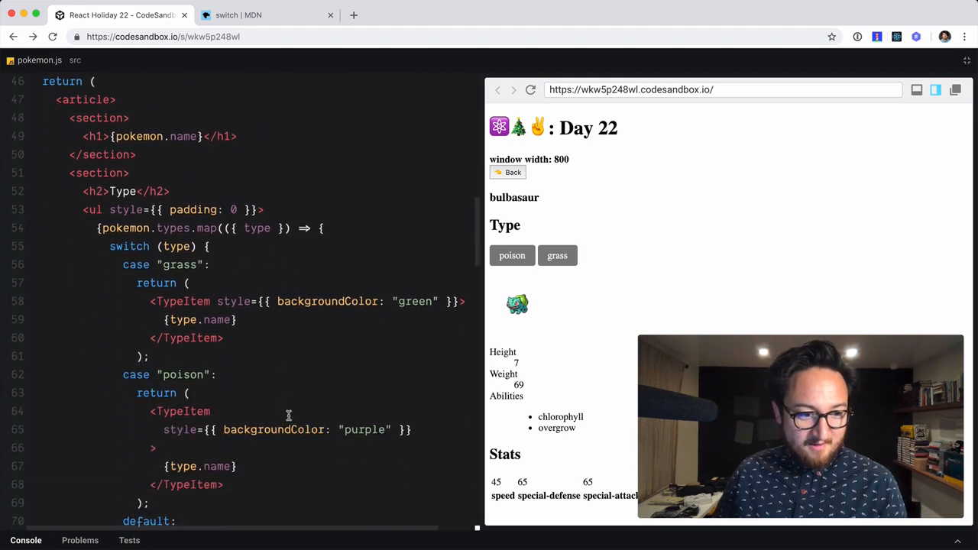
pyautogui.scroll(-3)
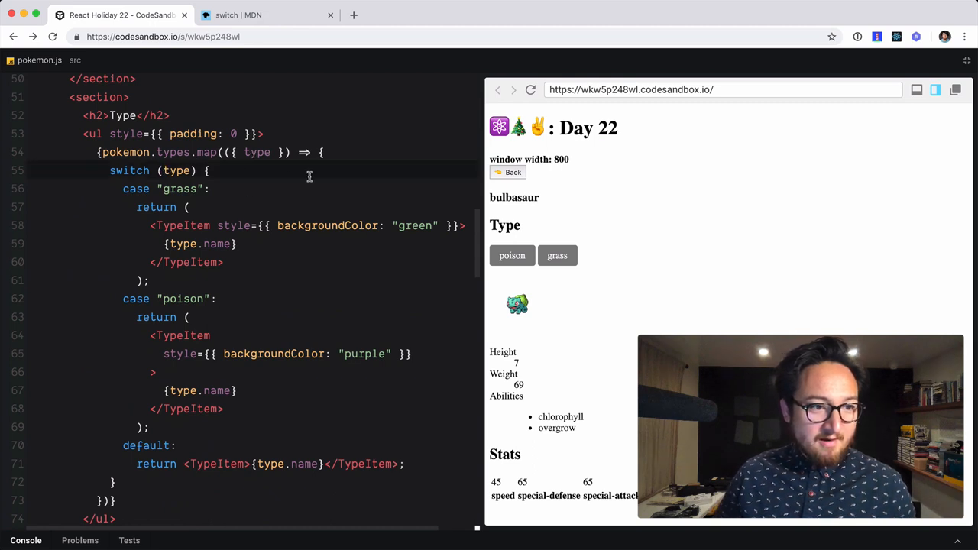
pyautogui.write('.name')
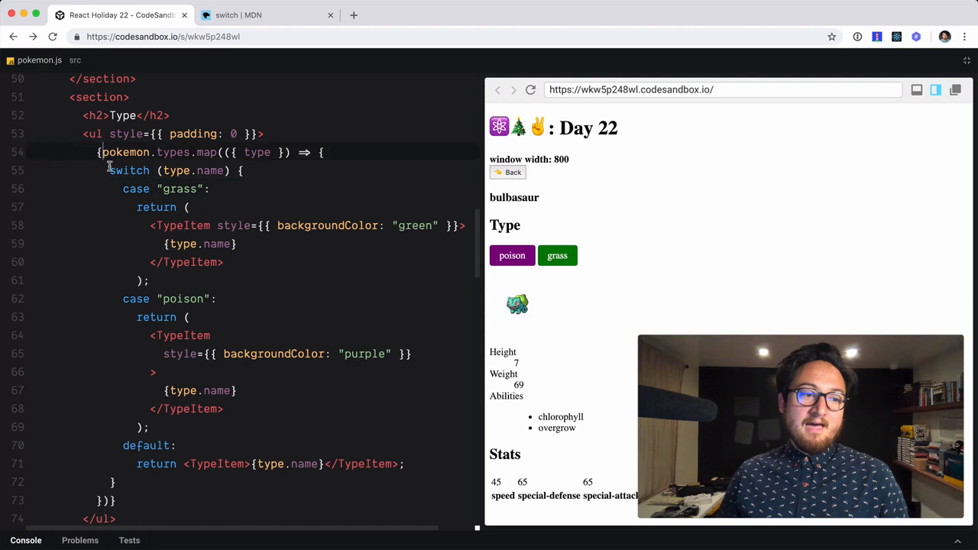
pyautogui.moveTo(100, 152); pyautogui.dragTo(397, 464)
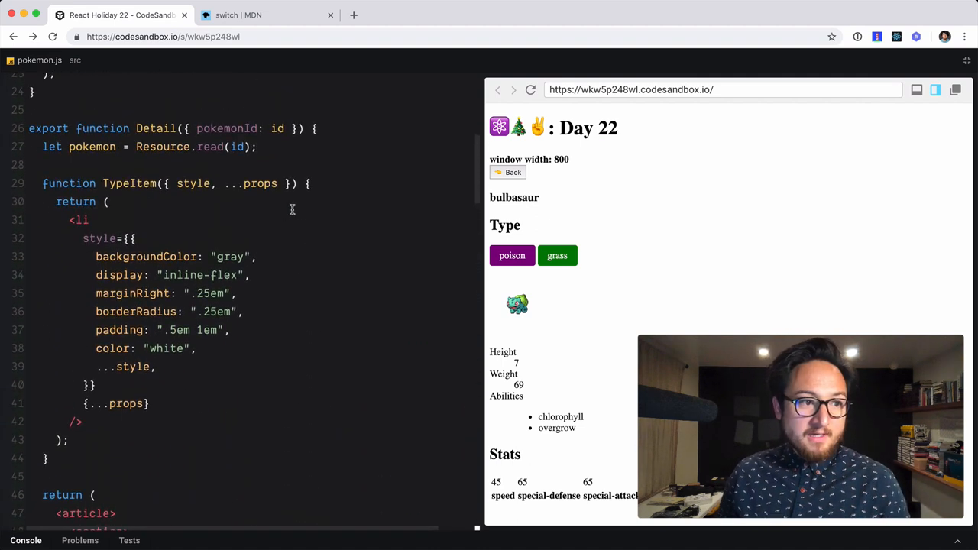
pyautogui.scroll(-3)
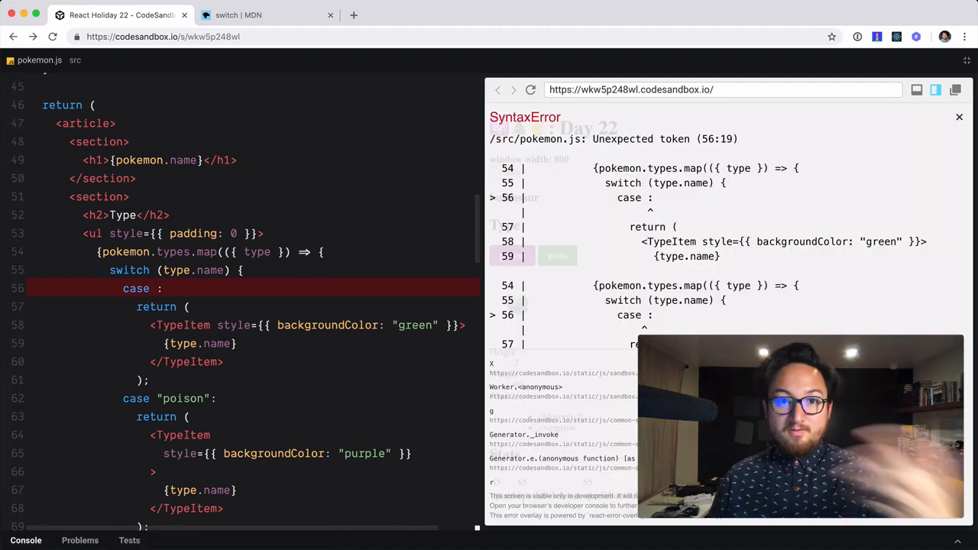
pyautogui.write('types.grass')
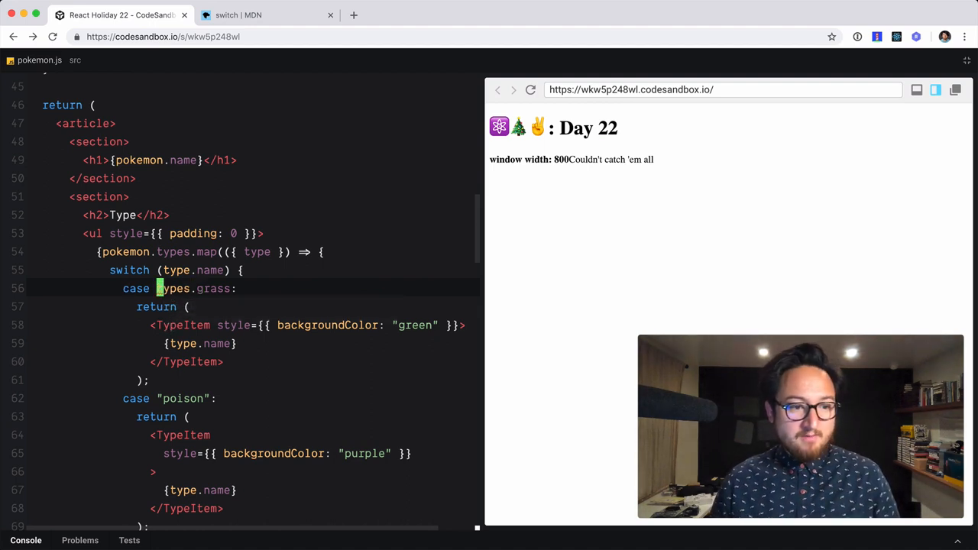
pyautogui.write('"green"')
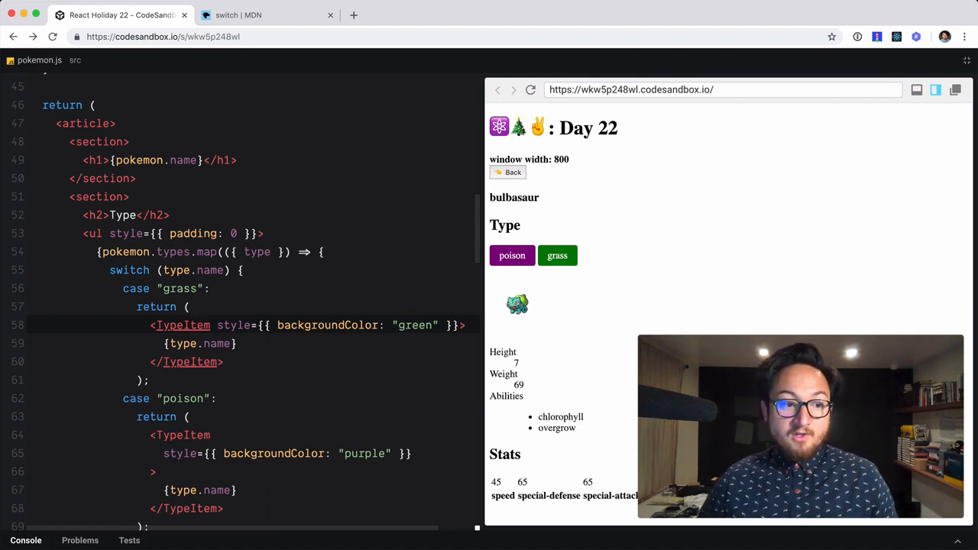
pyautogui.click(193, 325)
pyautogui.write('Grass')
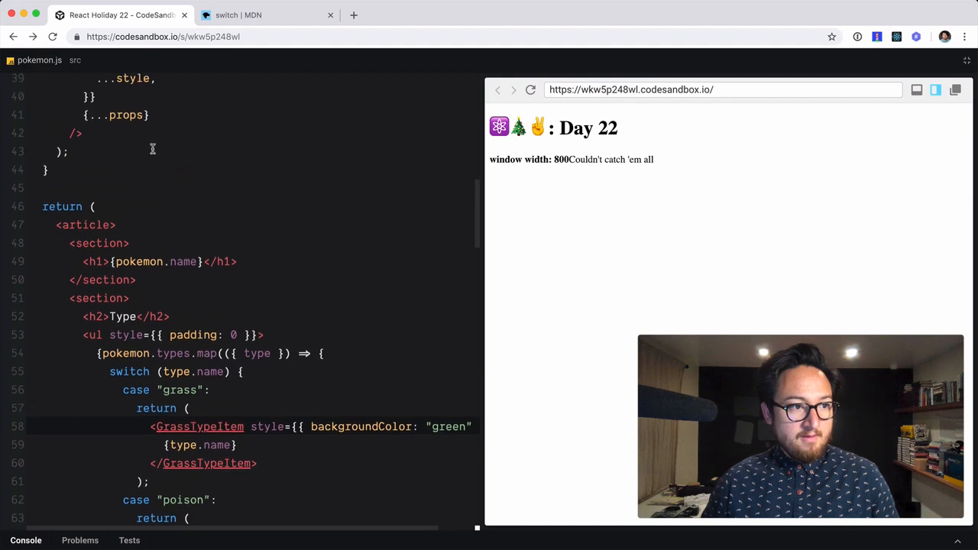
# Write function GrassTypeItem(props) returning a TypeItem with green backgroundColor and {...props} spread
pyautogui.write('func')
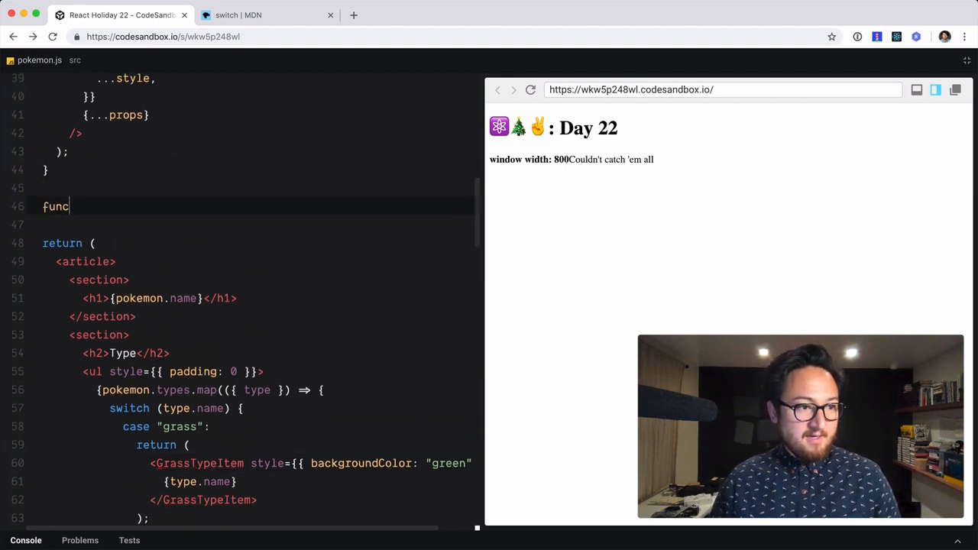
pyautogui.write('tion')
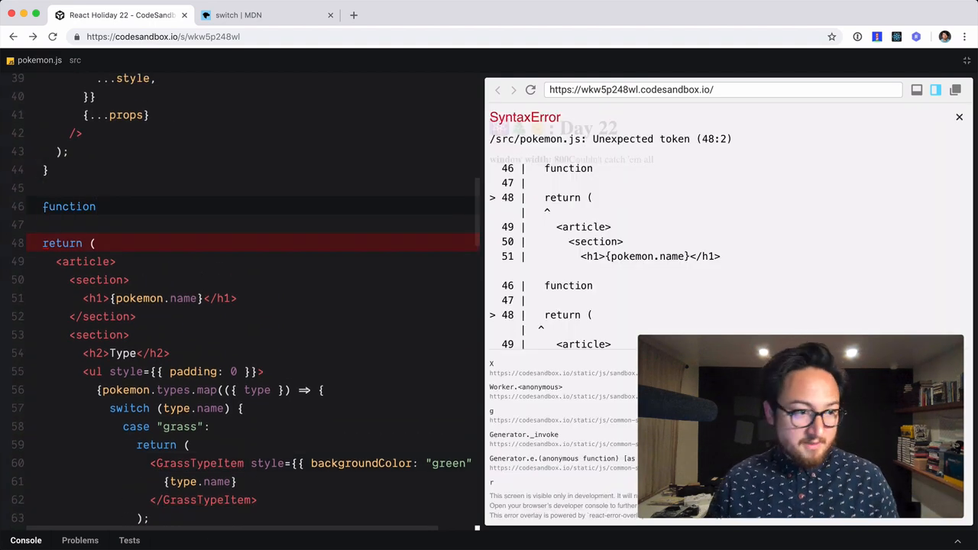
pyautogui.write('Gr')
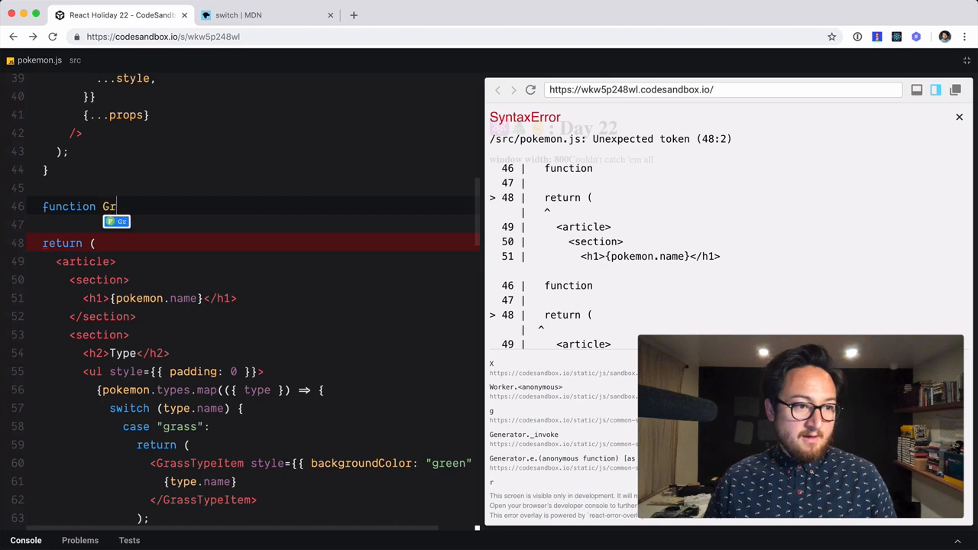
pyautogui.write('assTypeItem')
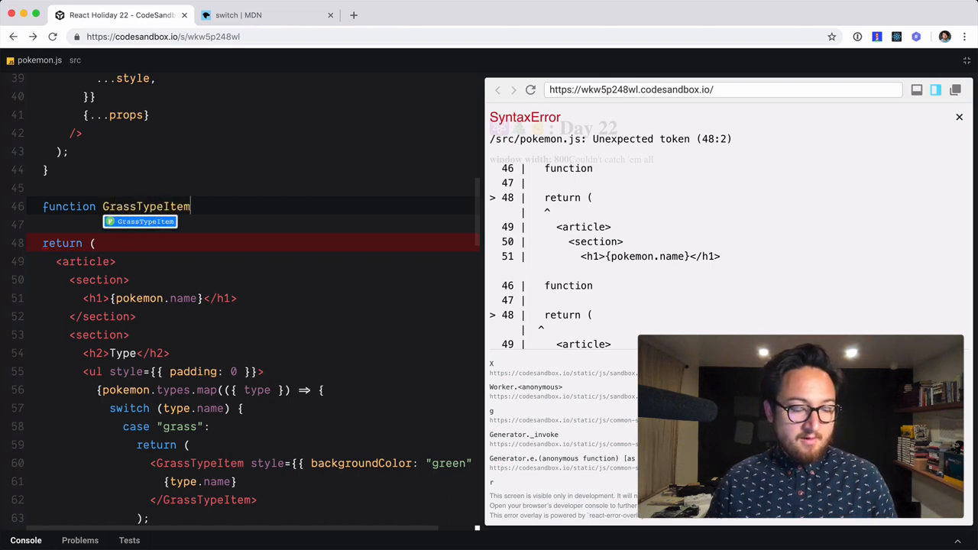
pyautogui.write('(p')
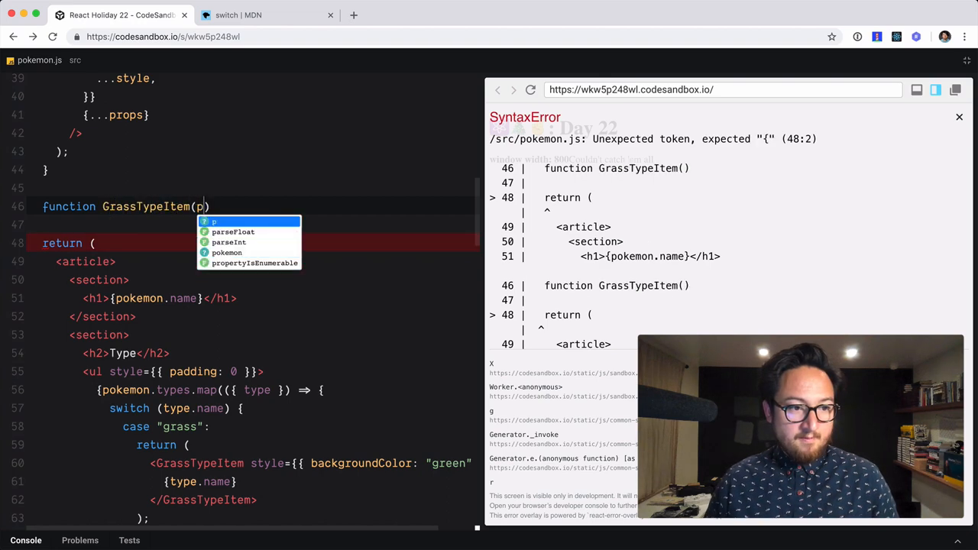
pyautogui.write('rops) {}')
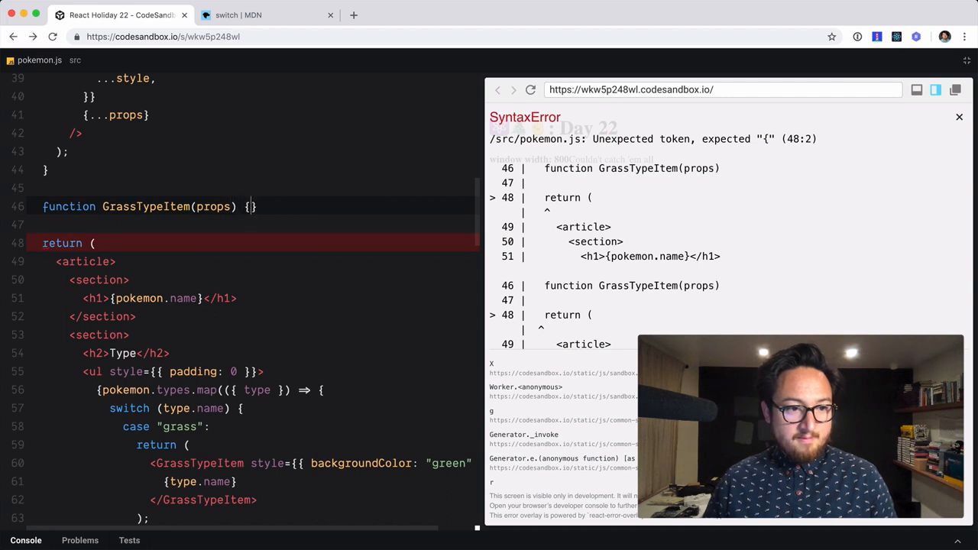
pyautogui.write('ret')
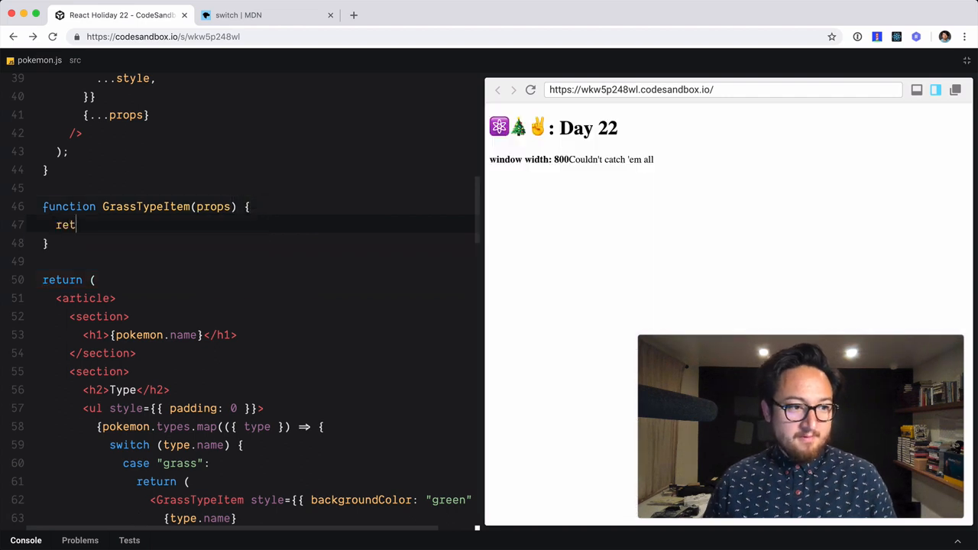
pyautogui.write('urn')
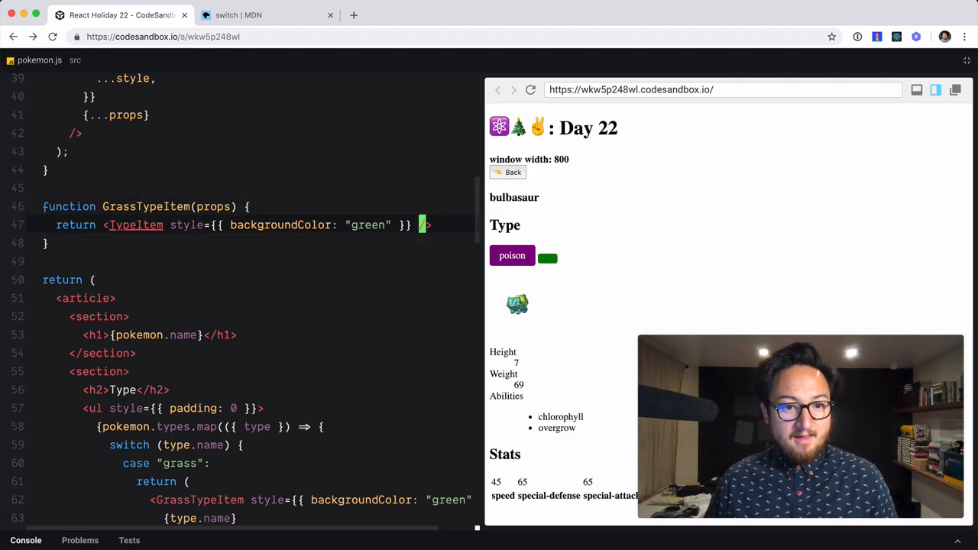
pyautogui.write('..props}')
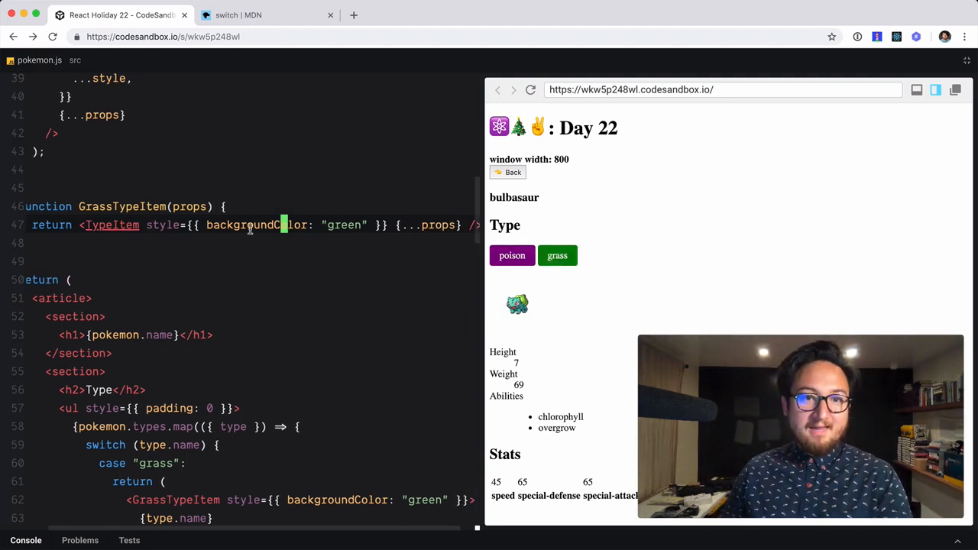
pyautogui.scroll(-3)
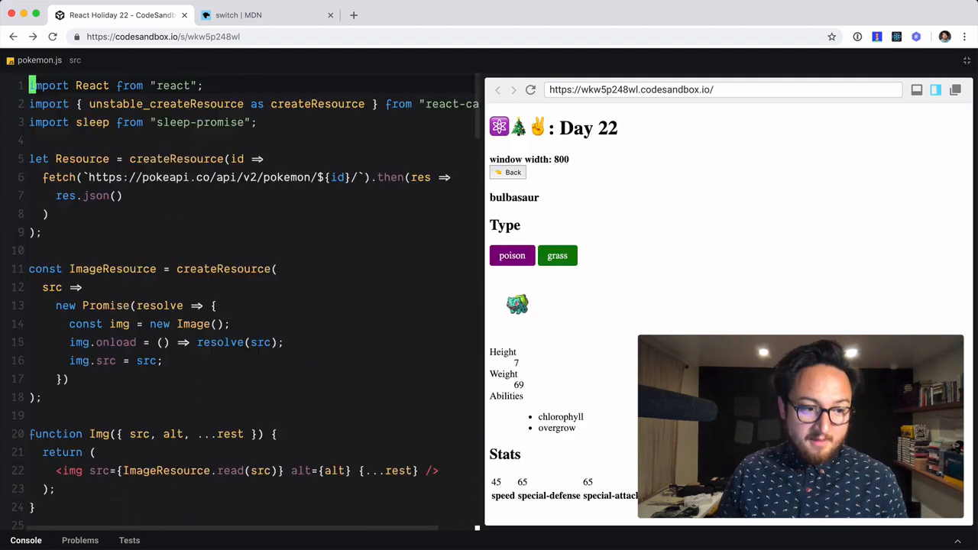
# Review TypeItem's default style declarations and the spread of the incoming style
pyautogui.scroll(-3)
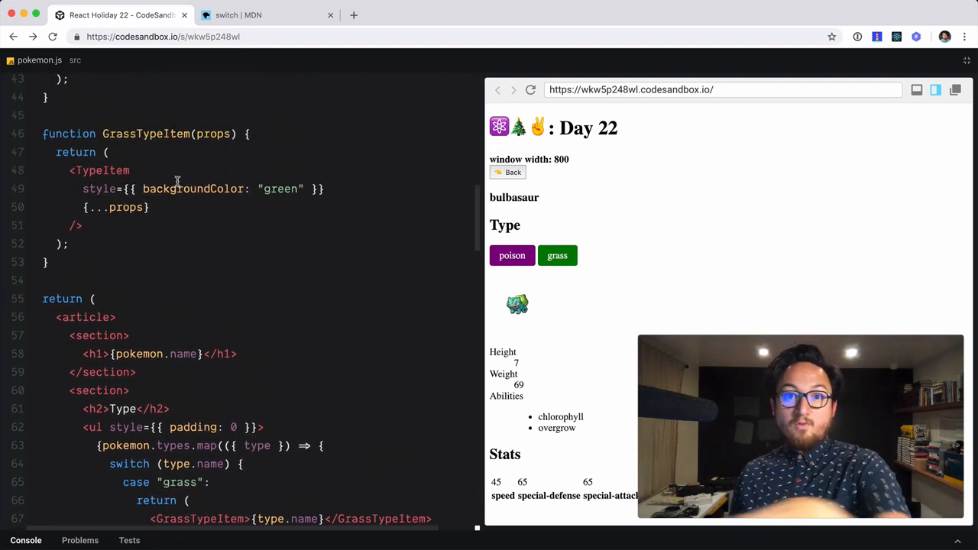
pyautogui.scroll(-3)
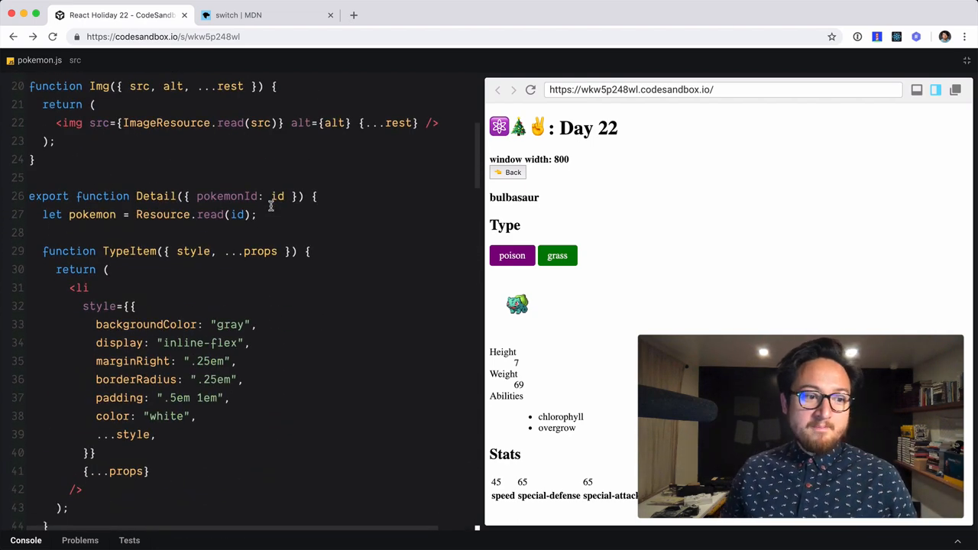
pyautogui.scroll(-3)
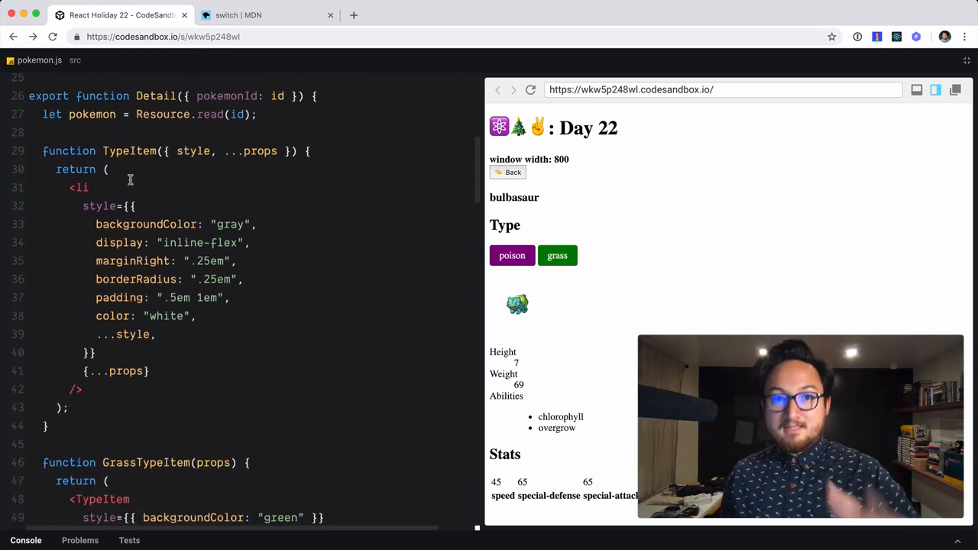
pyautogui.moveTo(173, 325)
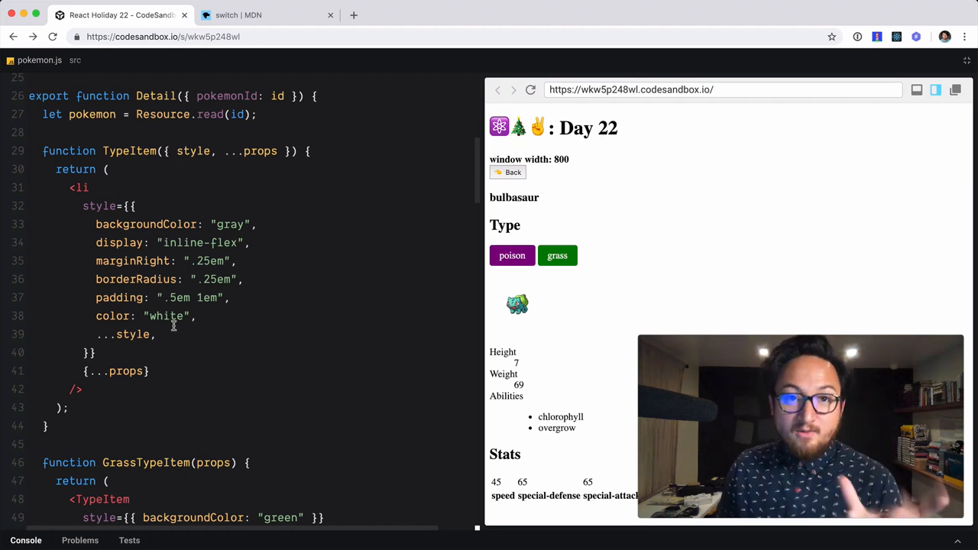
pyautogui.moveTo(95, 242); pyautogui.dragTo(195, 316)
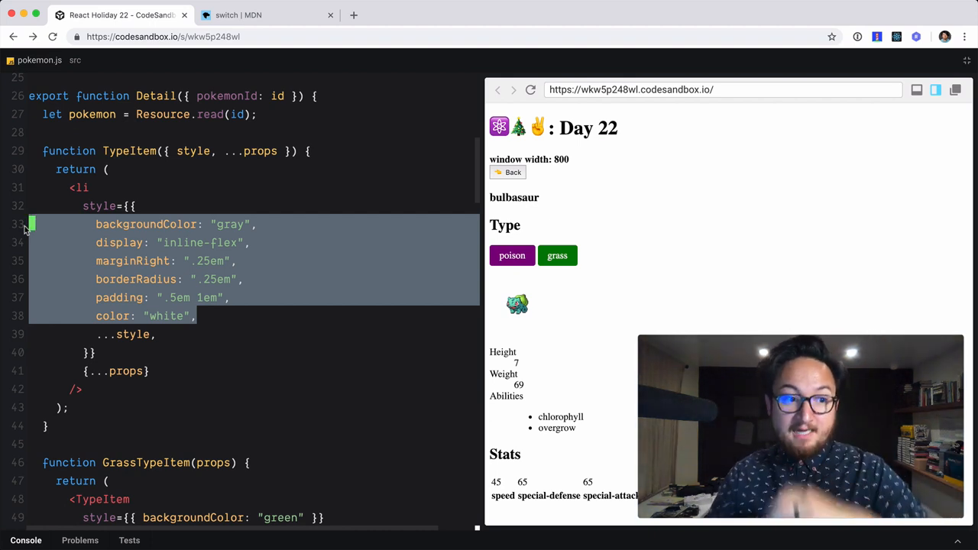
pyautogui.doubleClick(231, 224)
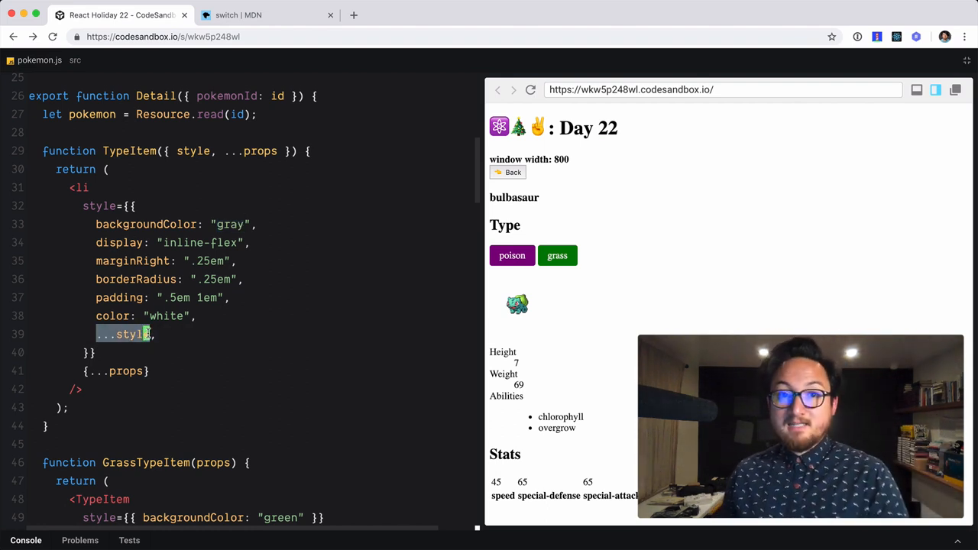
# Inspect GrassTypeItem's returned TypeItem, its overridden backgroundColor, and the component's name
pyautogui.scroll(-3)
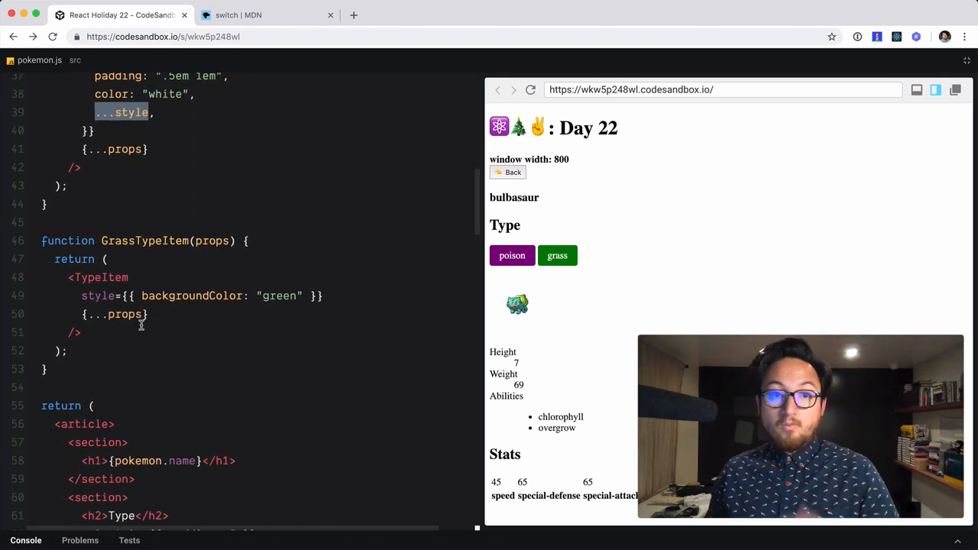
pyautogui.scroll(-3)
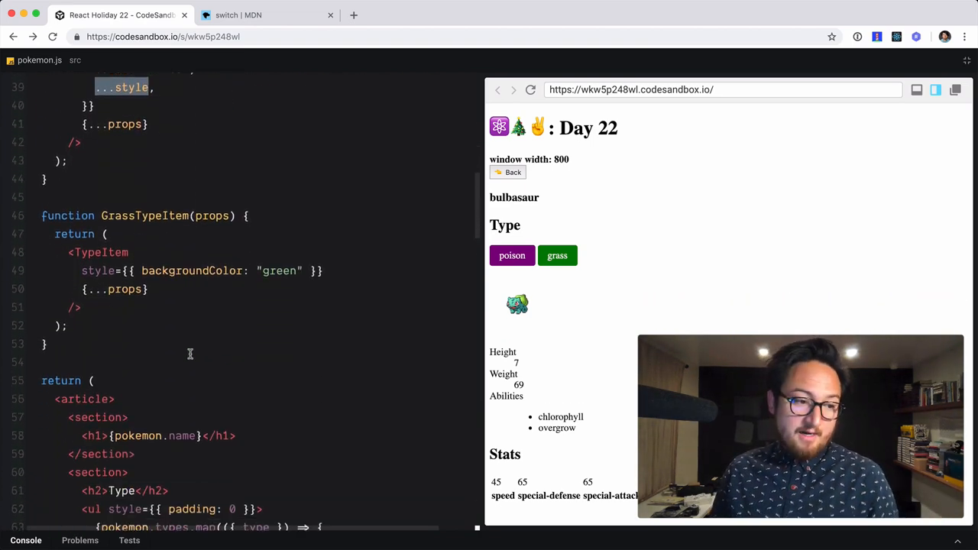
pyautogui.scroll(-3)
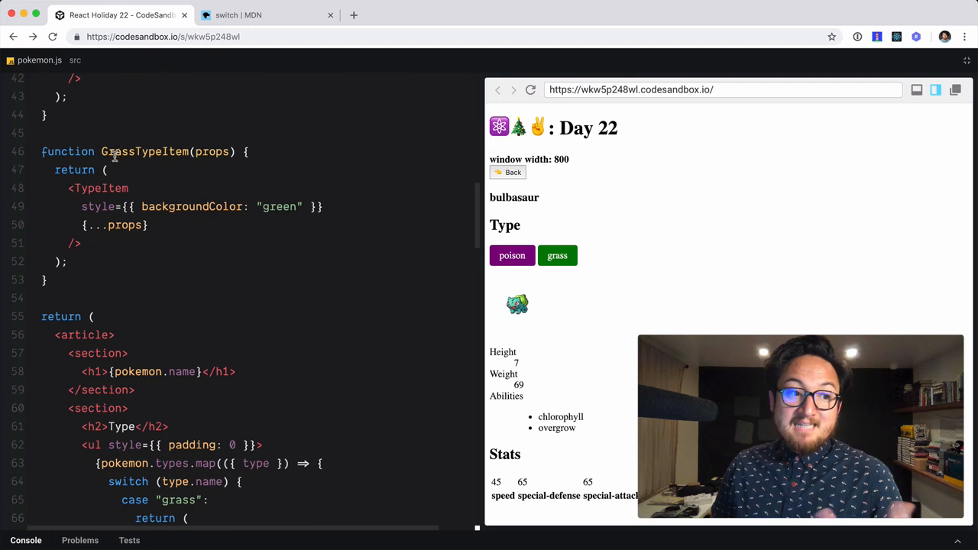
pyautogui.moveTo(81, 188); pyautogui.dragTo(81, 243)
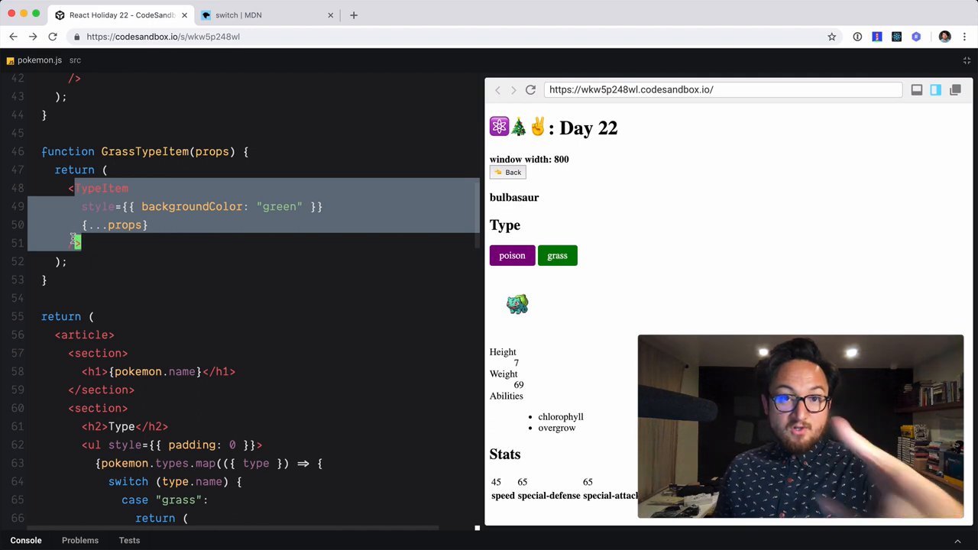
pyautogui.doubleClick(191, 206)
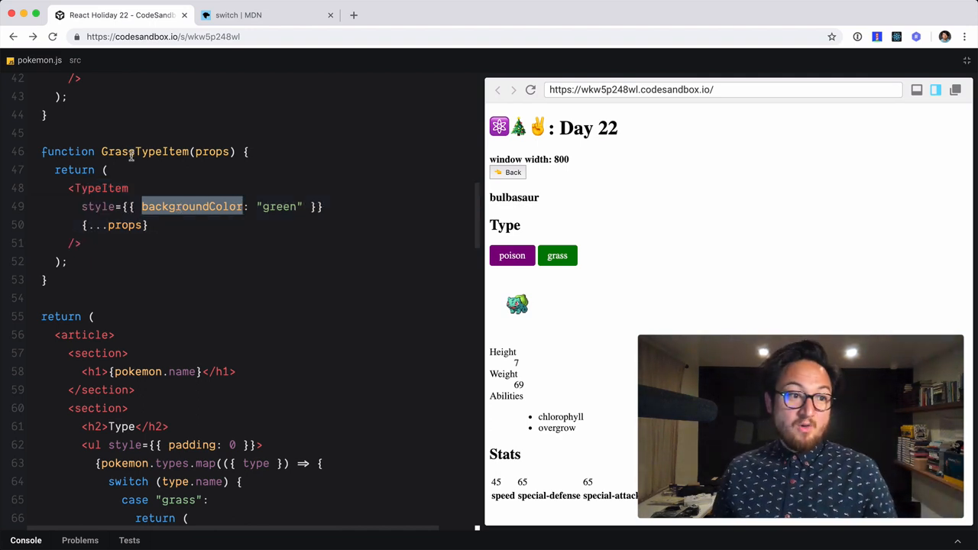
pyautogui.doubleClick(143, 151)
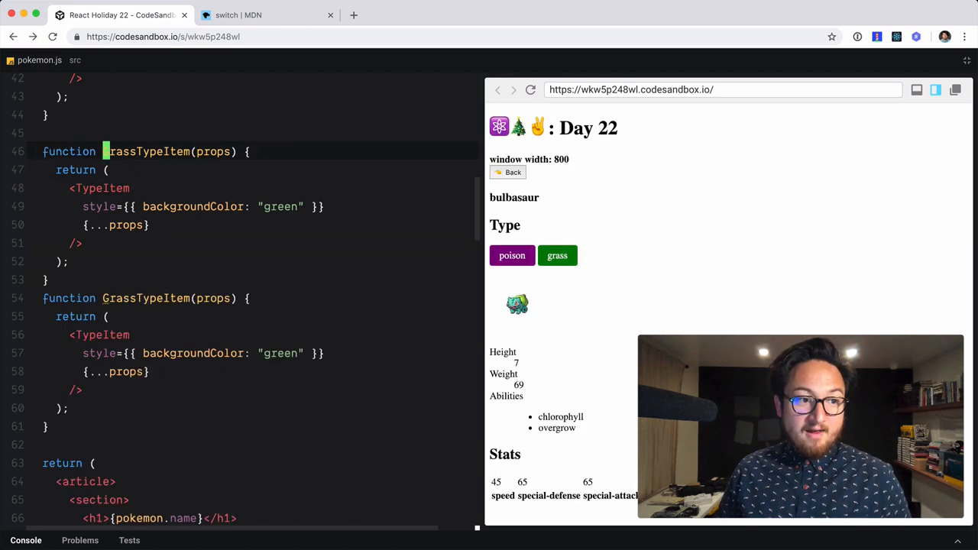
# Rename the copied component to PoisonTypeItem and change its background to "purple"
pyautogui.write('Poison')
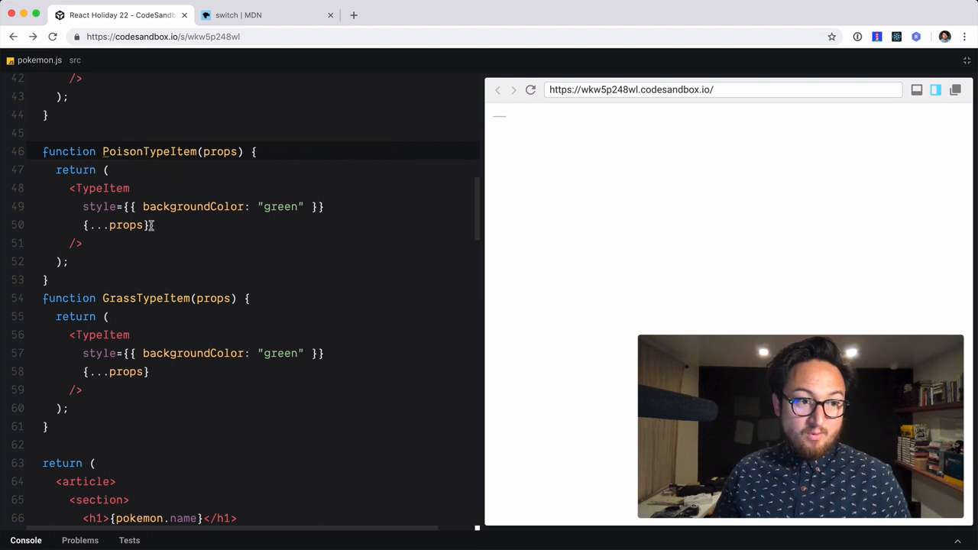
pyautogui.write('p')
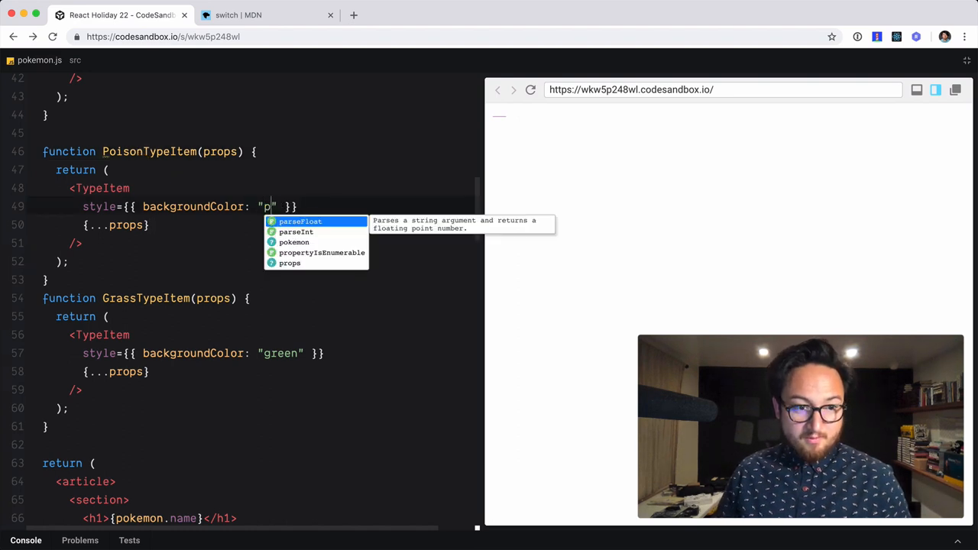
pyautogui.write('urpl')
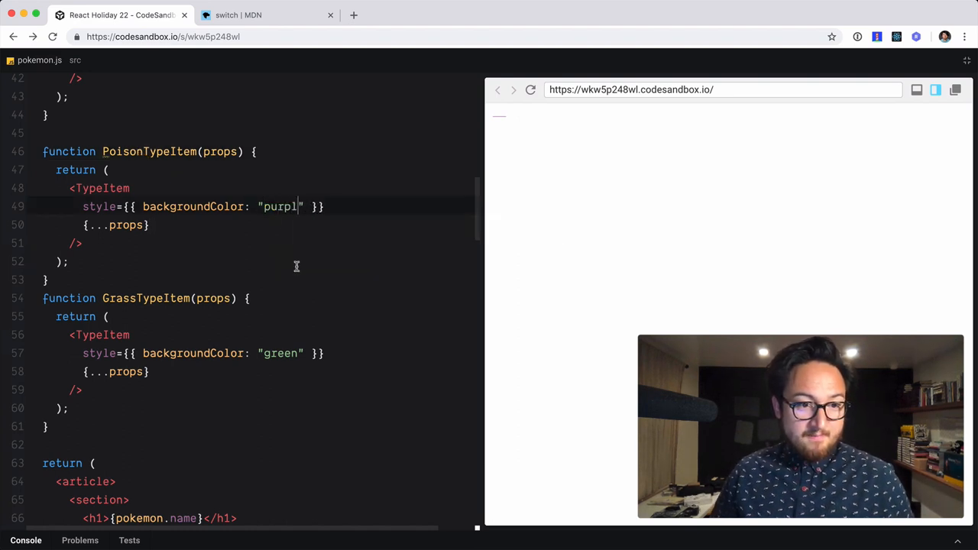